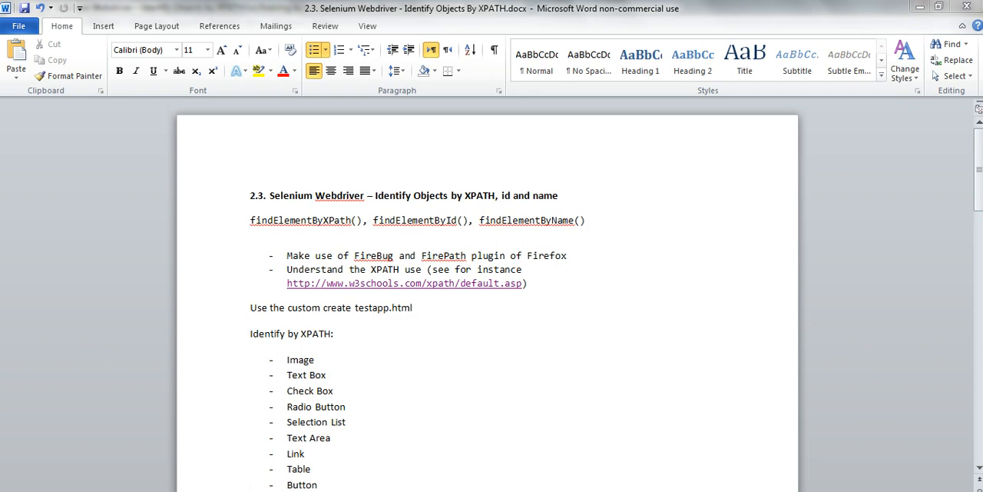
{"action": "mouse_move", "coordinate": [703, 435]}
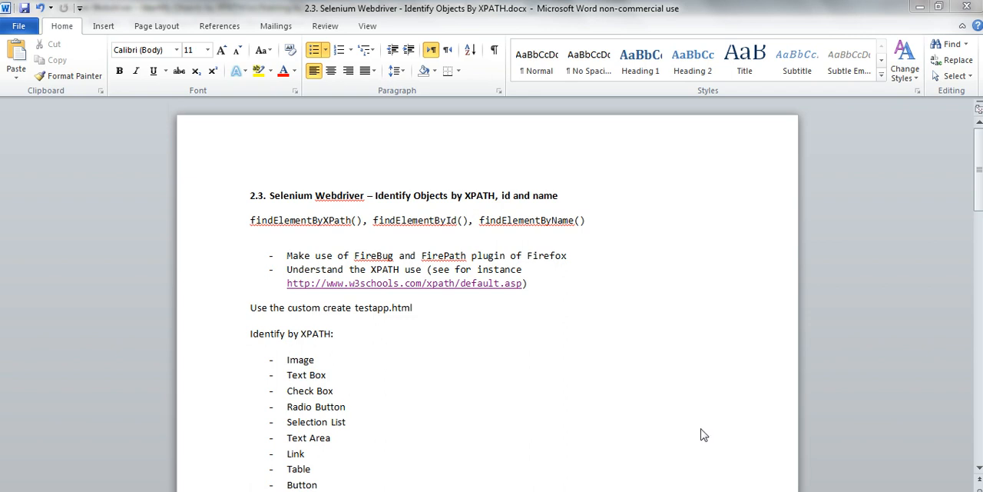
{"action": "mouse_move", "coordinate": [664, 362]}
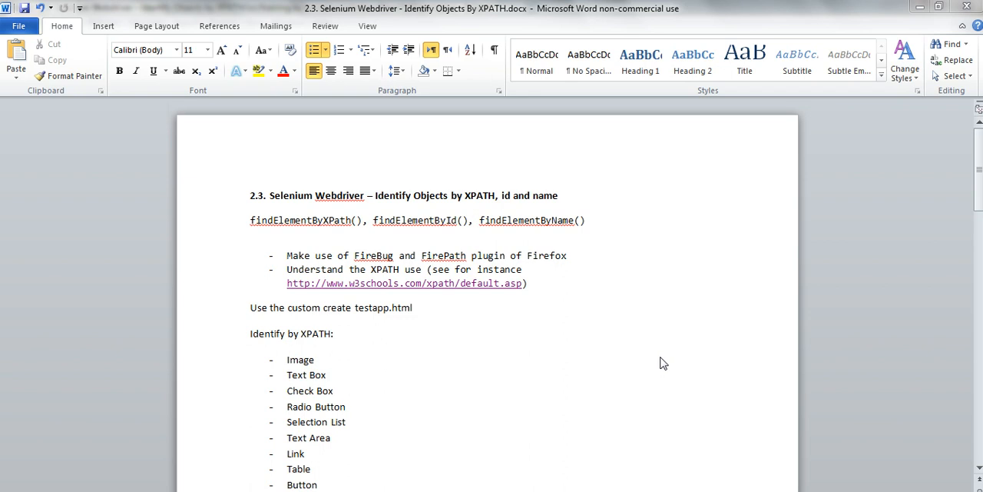
{"action": "mouse_move", "coordinate": [578, 367]}
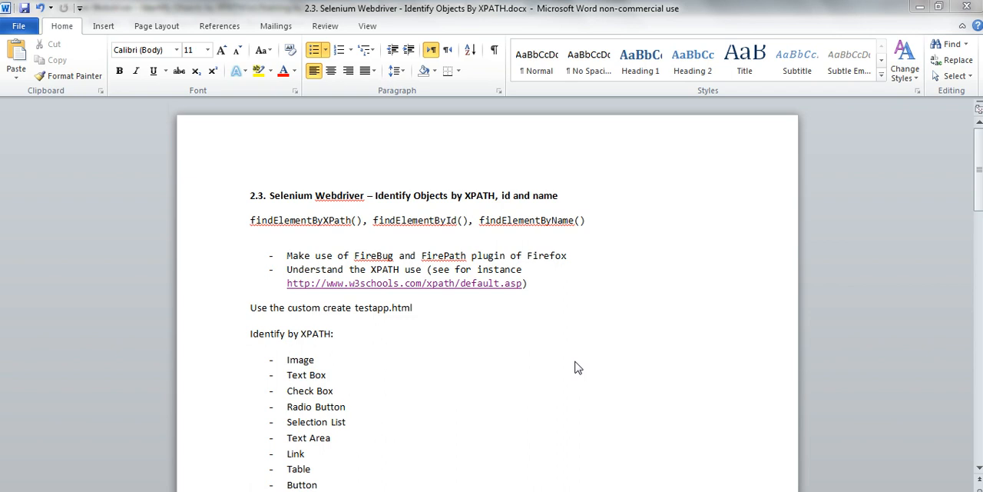
{"action": "mouse_move", "coordinate": [461, 188]}
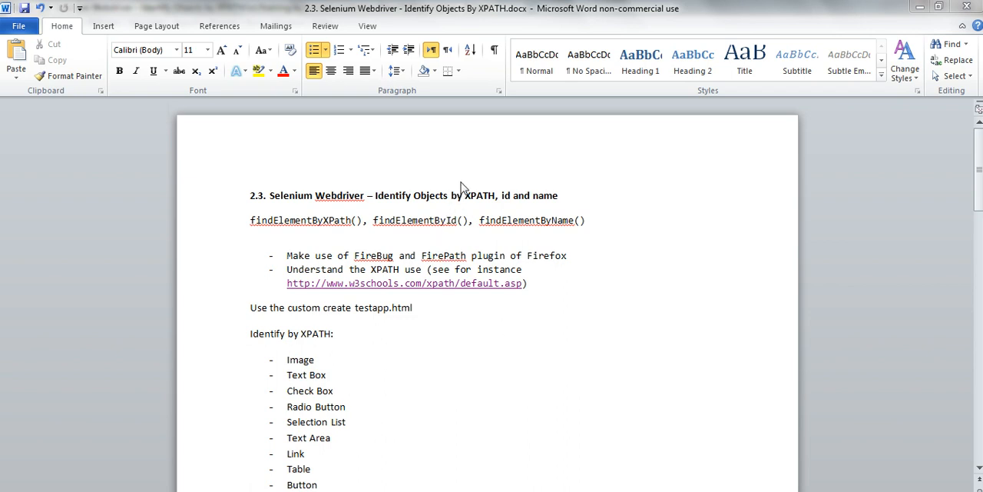
{"action": "mouse_move", "coordinate": [513, 207]}
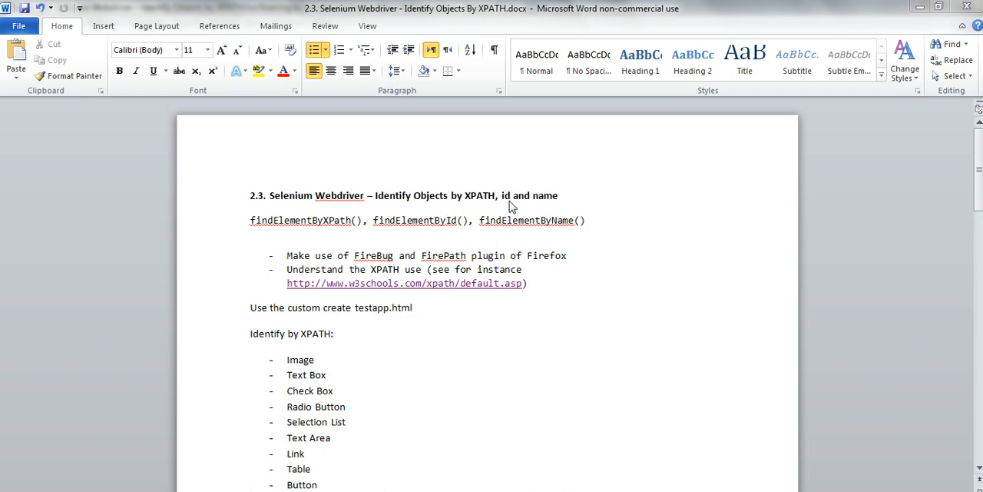
{"action": "mouse_move", "coordinate": [538, 207]}
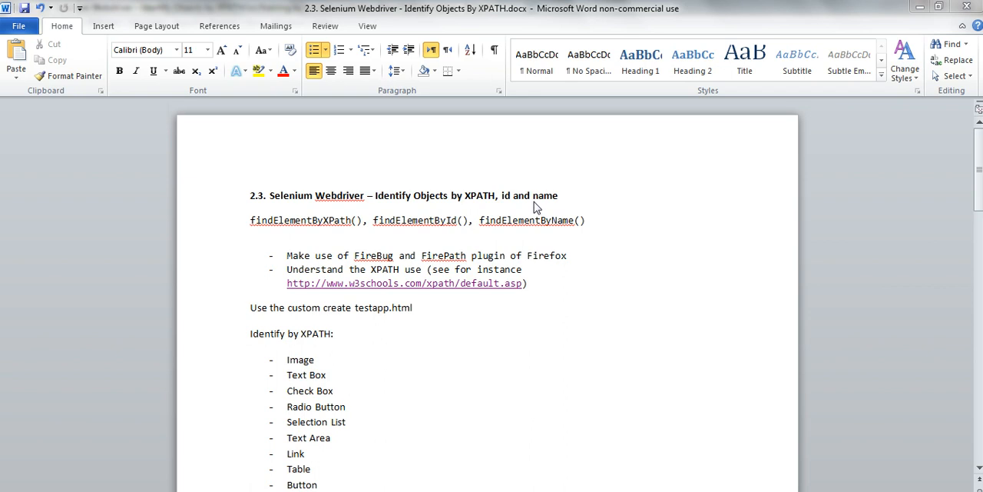
{"action": "mouse_move", "coordinate": [238, 238]}
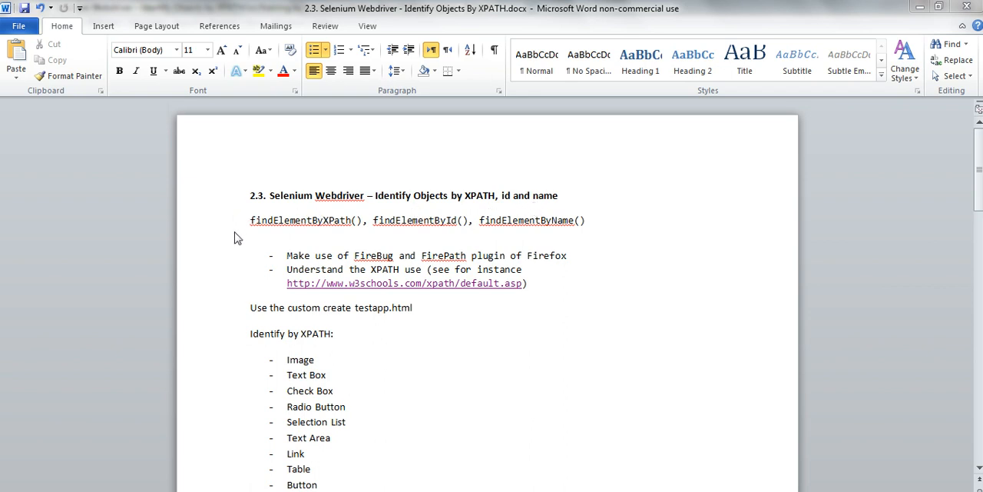
{"action": "mouse_move", "coordinate": [444, 242]}
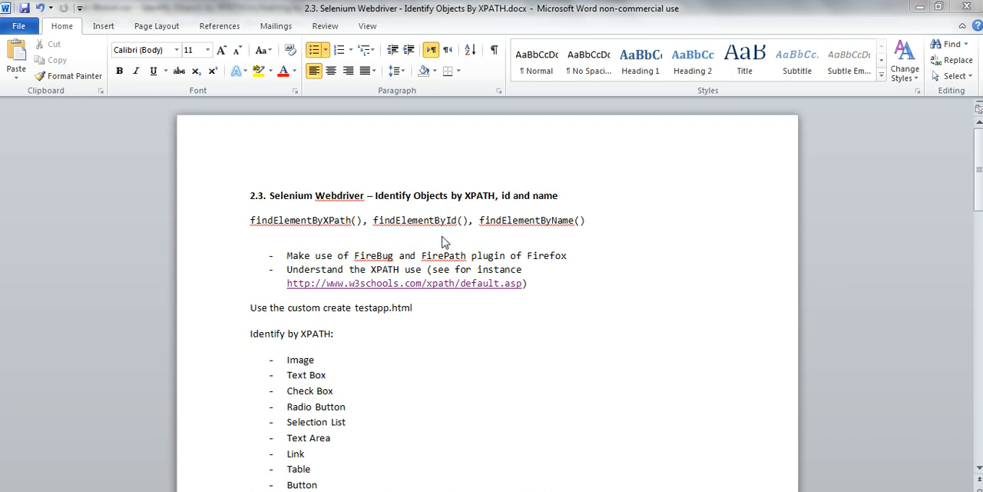
{"action": "mouse_move", "coordinate": [282, 223]}
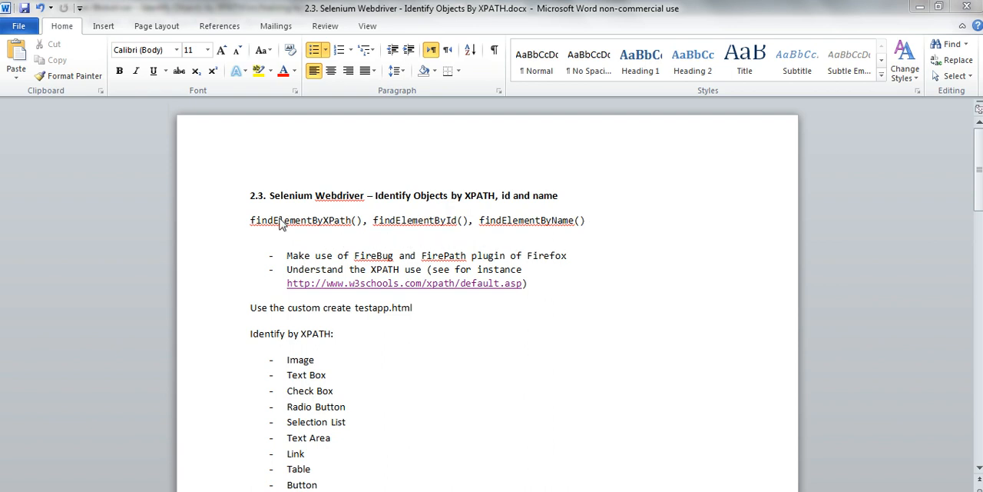
{"action": "mouse_move", "coordinate": [449, 223]}
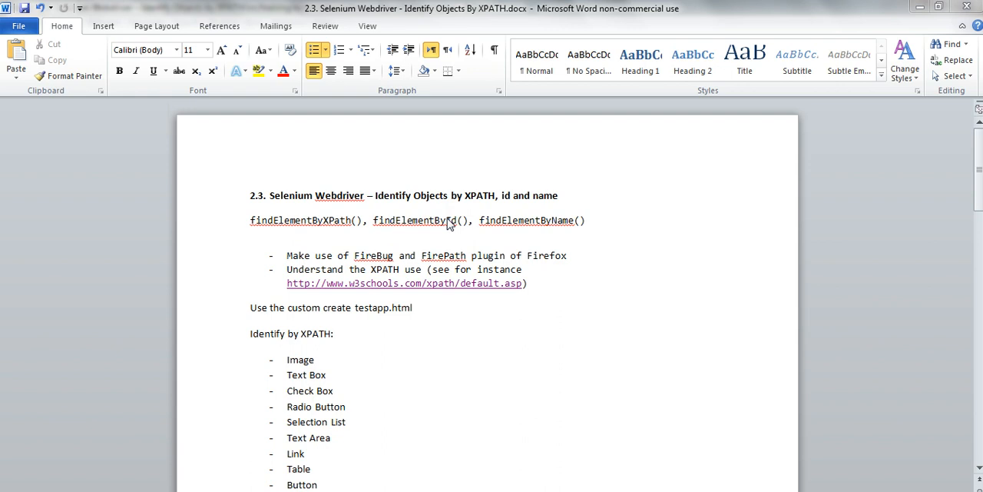
{"action": "mouse_move", "coordinate": [562, 236]}
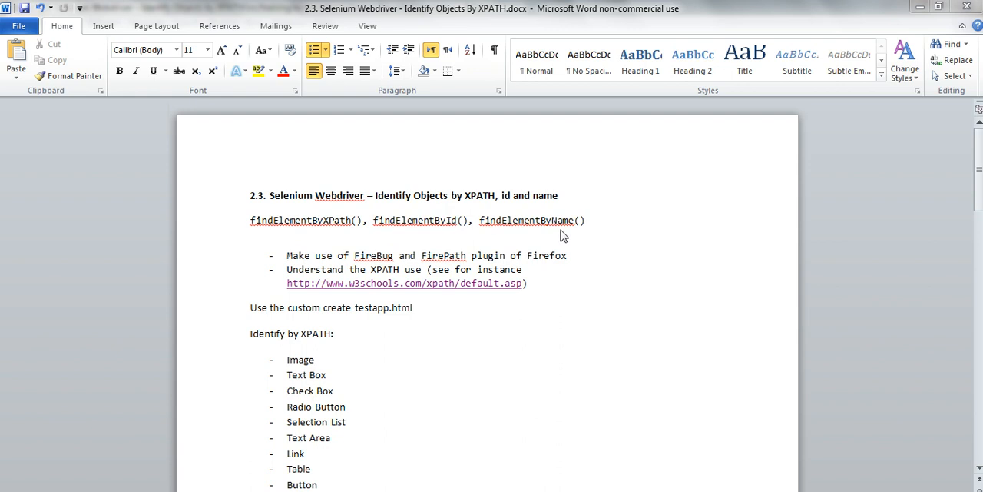
{"action": "mouse_move", "coordinate": [371, 261]}
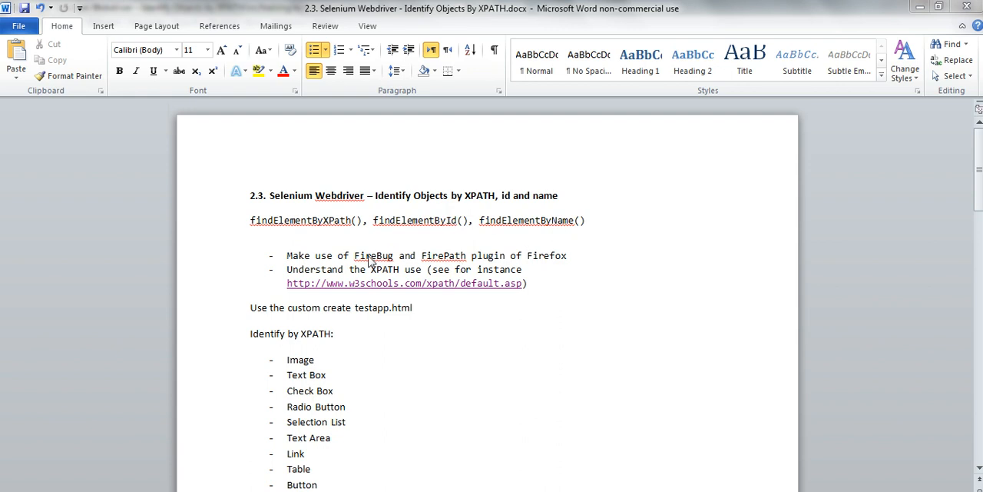
{"action": "mouse_move", "coordinate": [442, 265]}
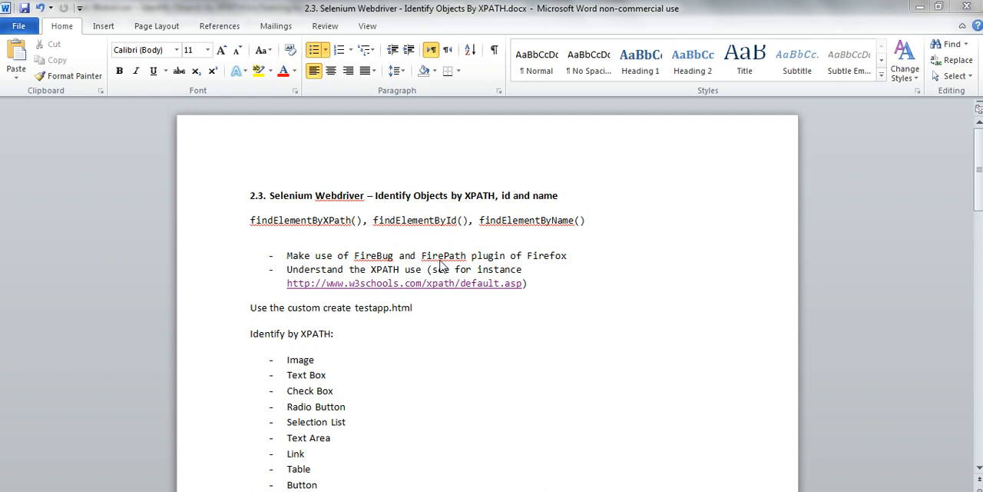
{"action": "mouse_move", "coordinate": [298, 276]}
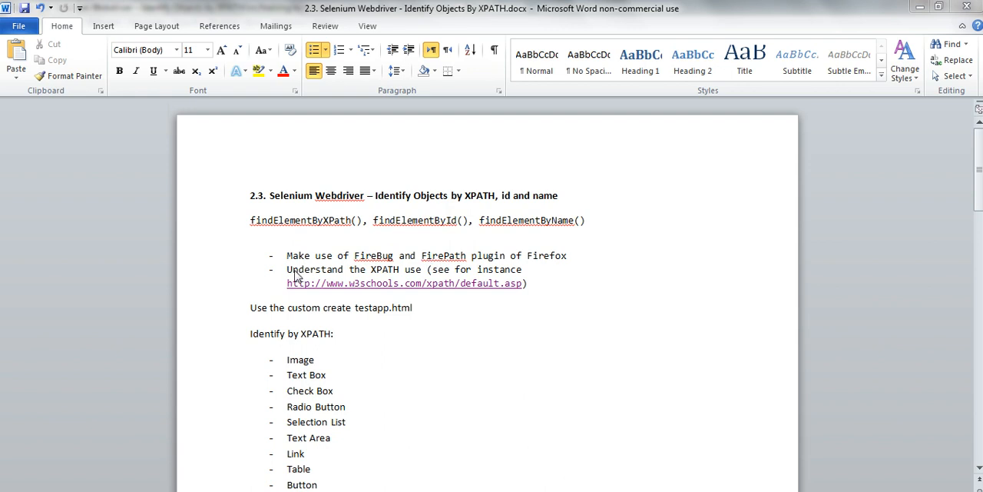
{"action": "mouse_move", "coordinate": [500, 308]}
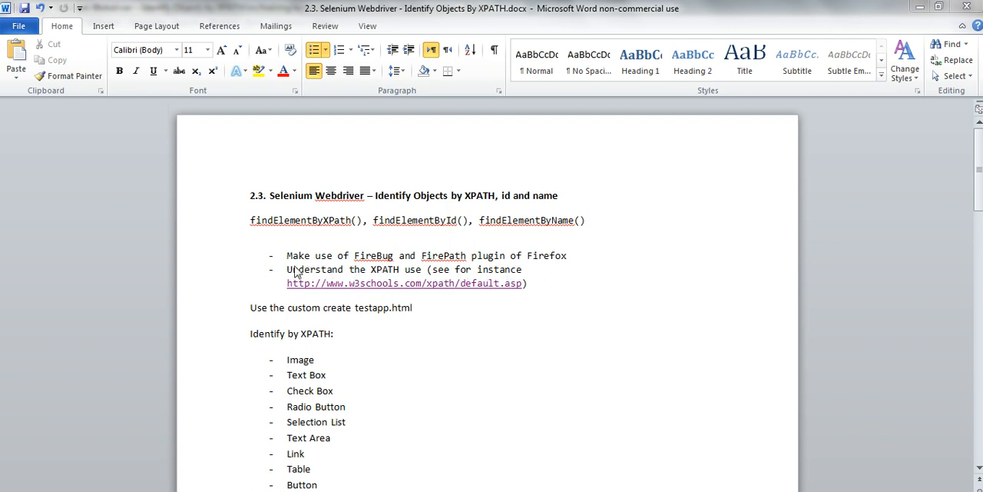
{"action": "mouse_move", "coordinate": [284, 293]}
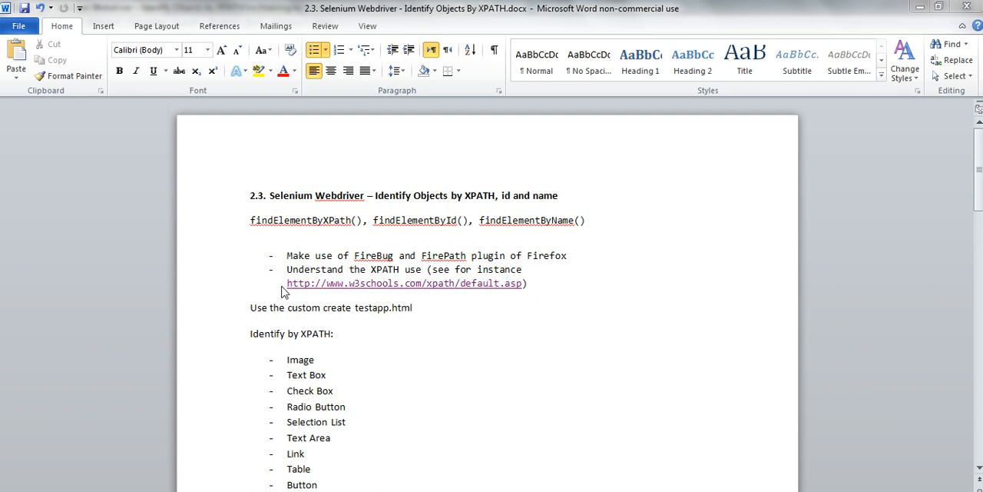
{"action": "mouse_move", "coordinate": [378, 292]}
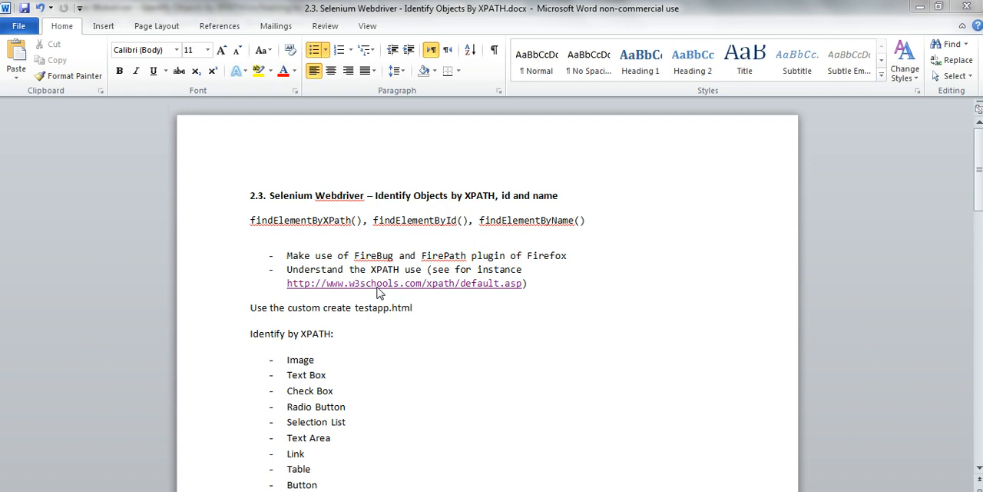
{"action": "mouse_move", "coordinate": [753, 328]}
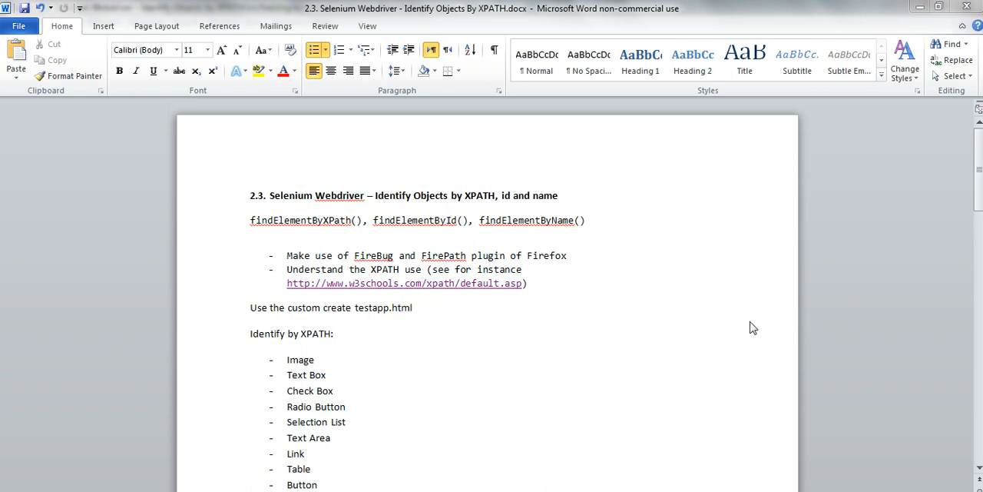
{"action": "mouse_move", "coordinate": [365, 317]}
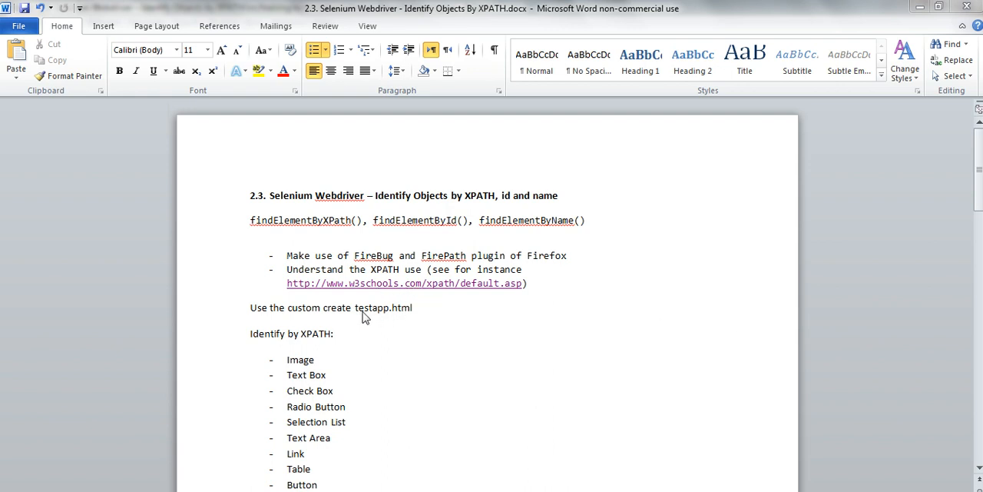
{"action": "mouse_move", "coordinate": [387, 326]}
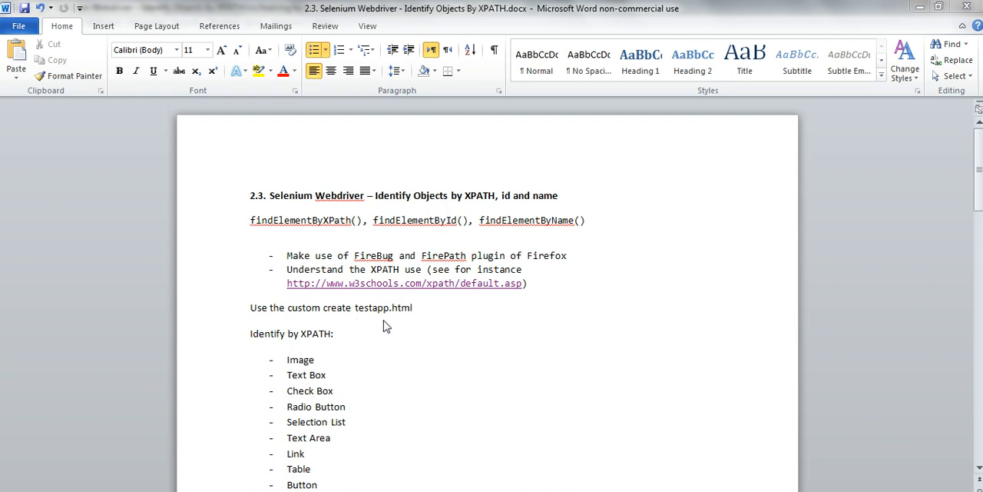
{"action": "mouse_move", "coordinate": [344, 351]}
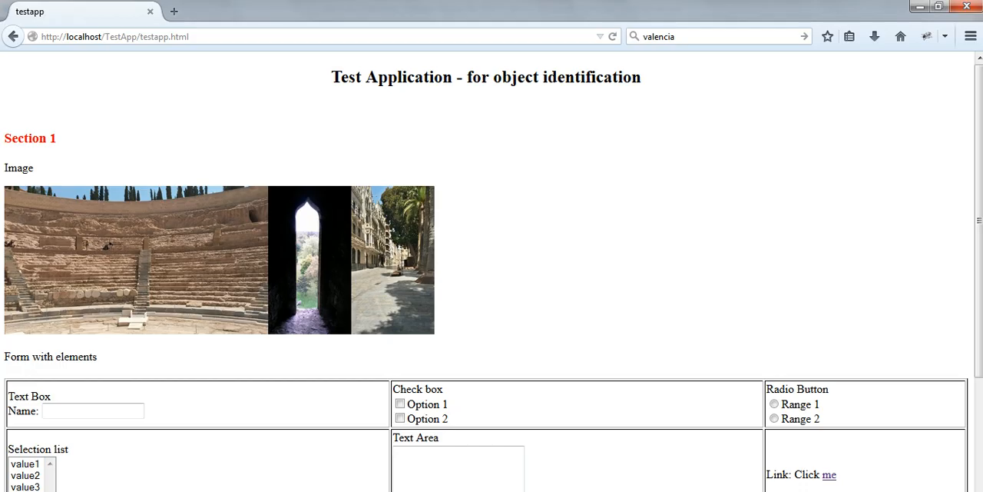
{"action": "mouse_move", "coordinate": [766, 181]}
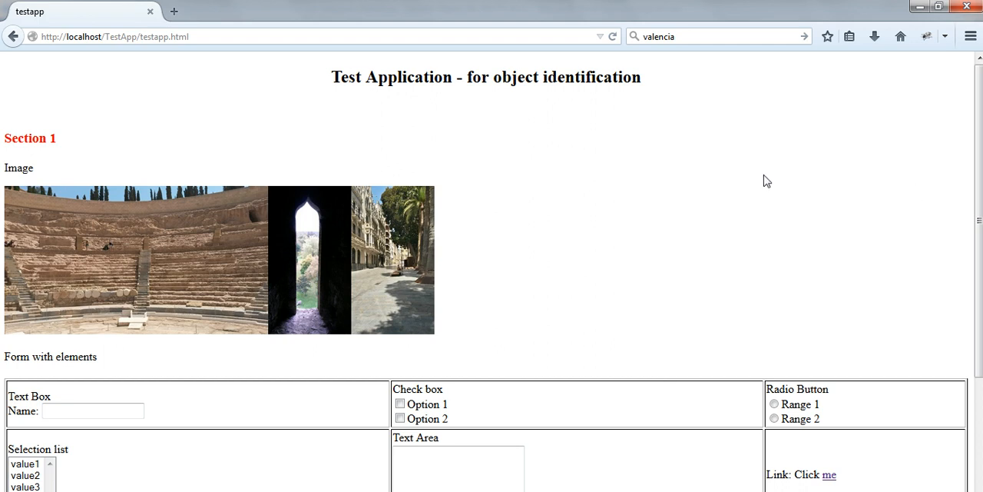
{"action": "mouse_move", "coordinate": [118, 172]}
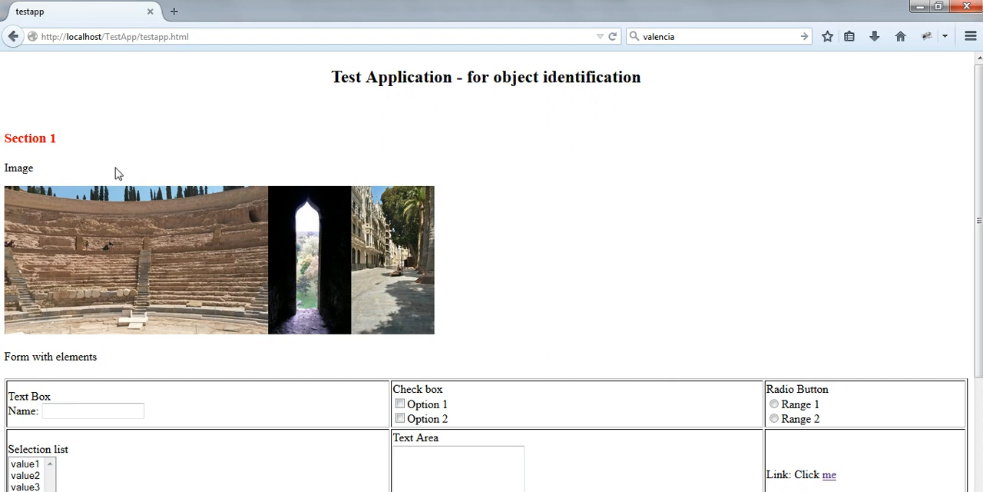
{"action": "mouse_move", "coordinate": [535, 180]}
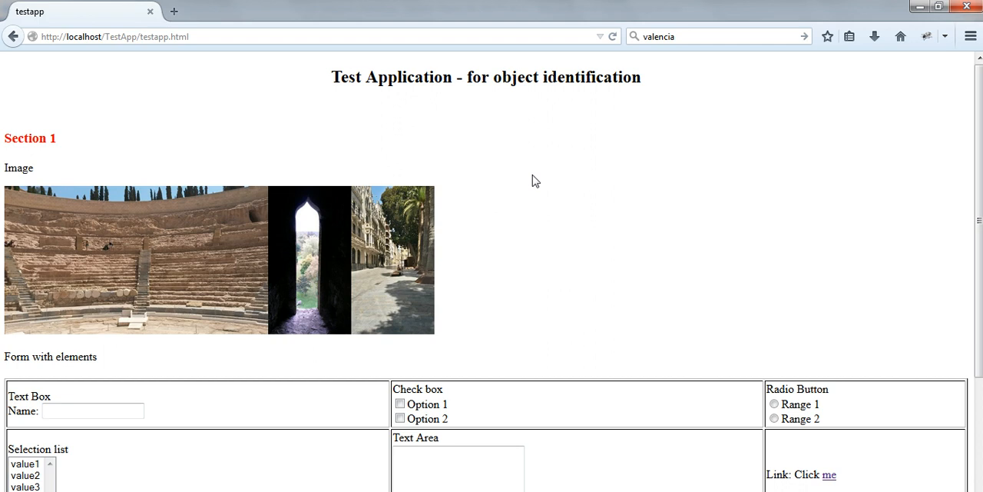
{"action": "mouse_move", "coordinate": [514, 218]}
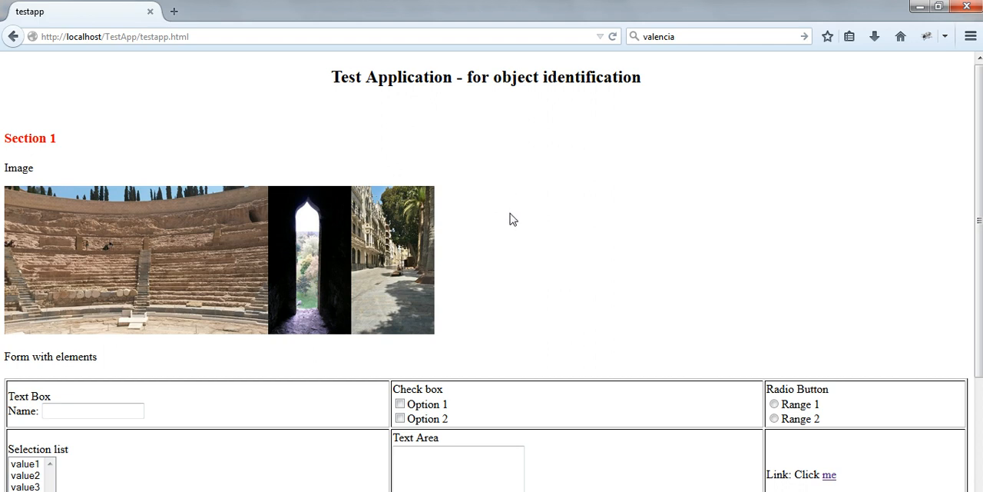
{"action": "mouse_move", "coordinate": [500, 223]}
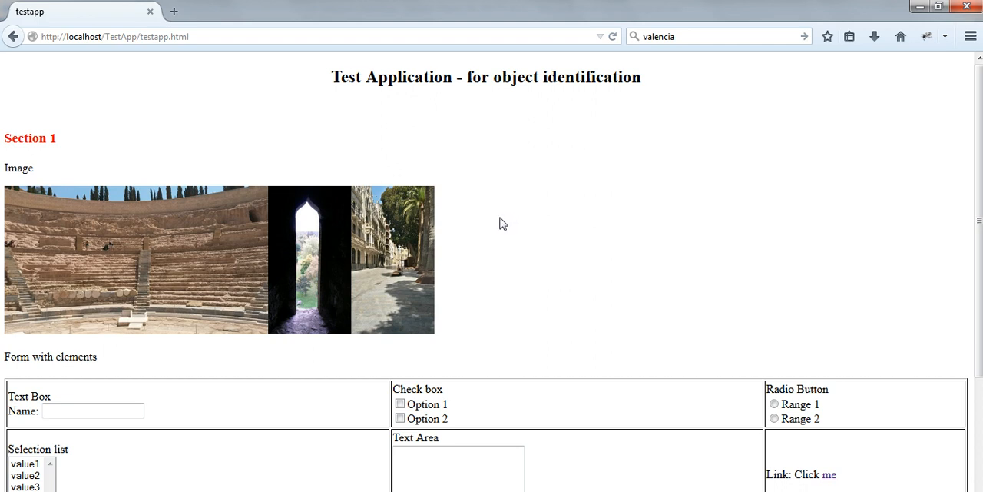
{"action": "mouse_move", "coordinate": [196, 234]}
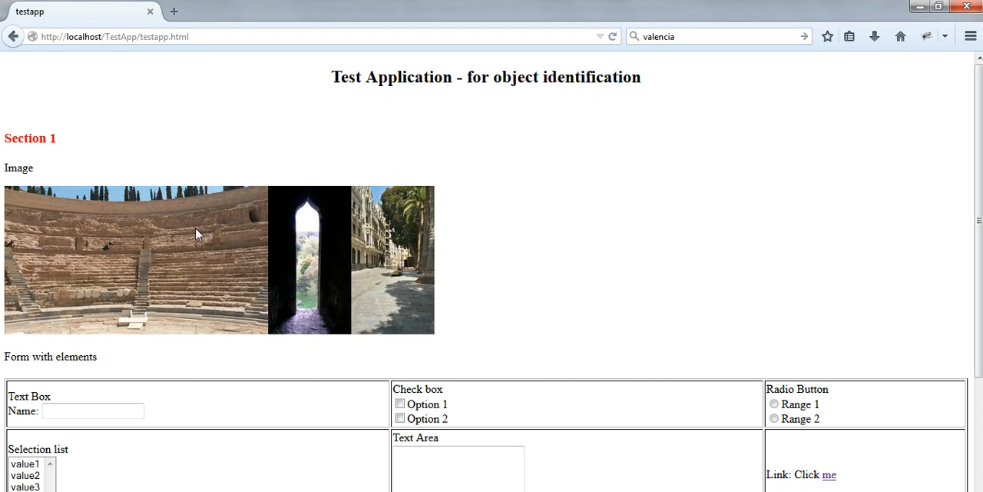
{"action": "mouse_move", "coordinate": [398, 235]}
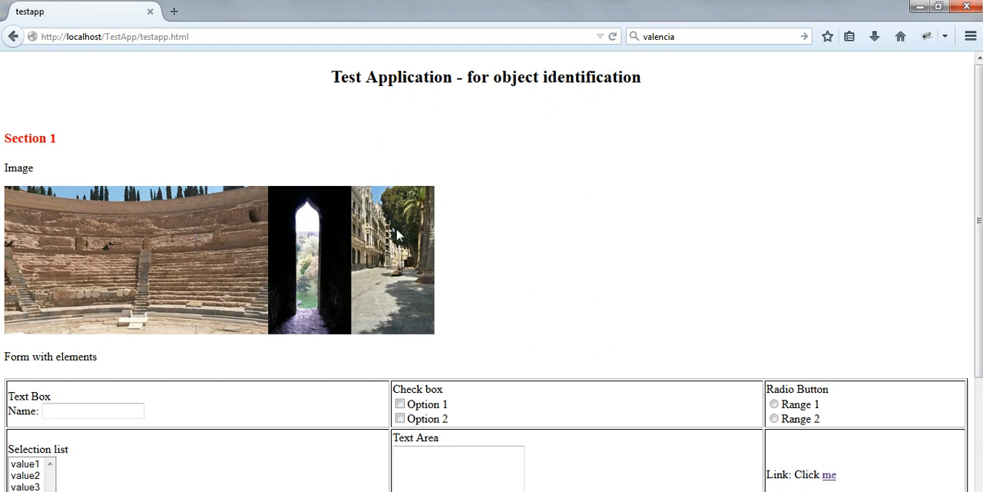
{"action": "mouse_move", "coordinate": [320, 277]}
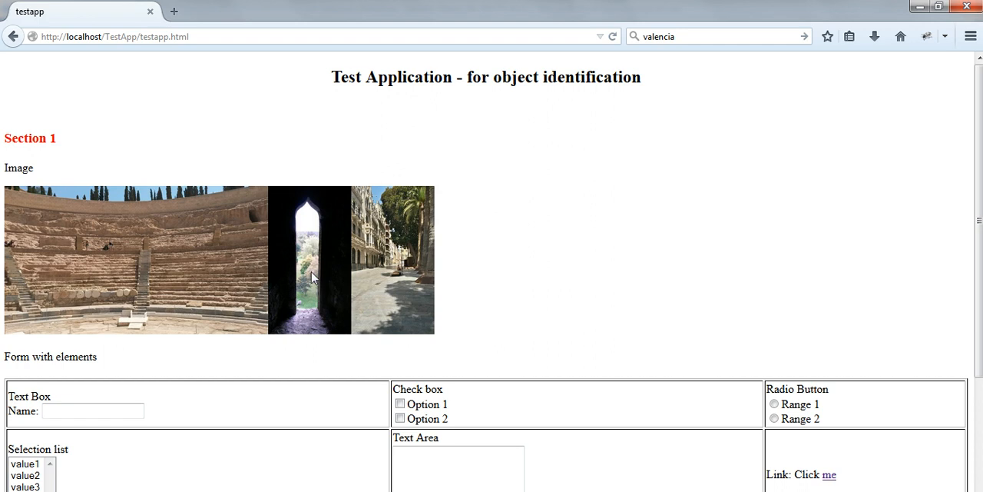
{"action": "mouse_move", "coordinate": [974, 251]}
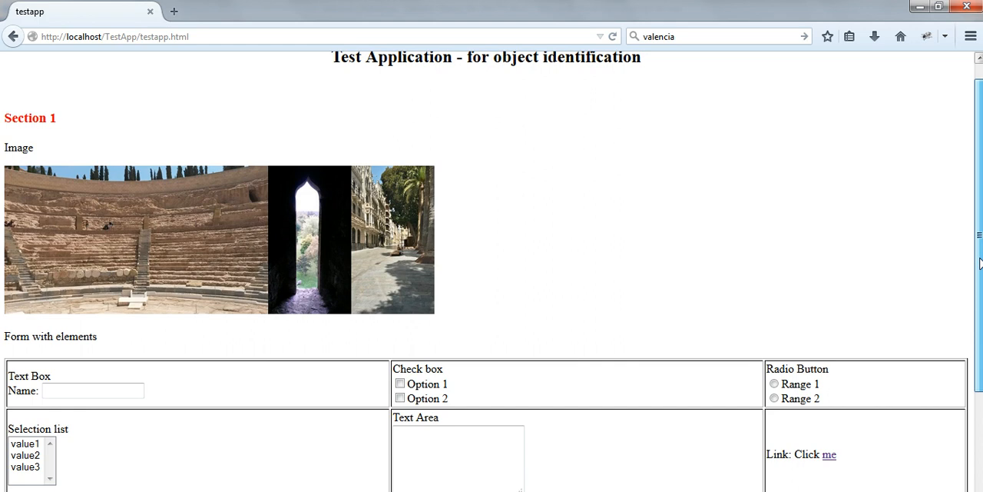
Scroll through the Firefox test page's image, form elements and table to the Reset/Submit buttons
{"action": "scroll", "scroll_direction": "down", "scroll_amount": 3}
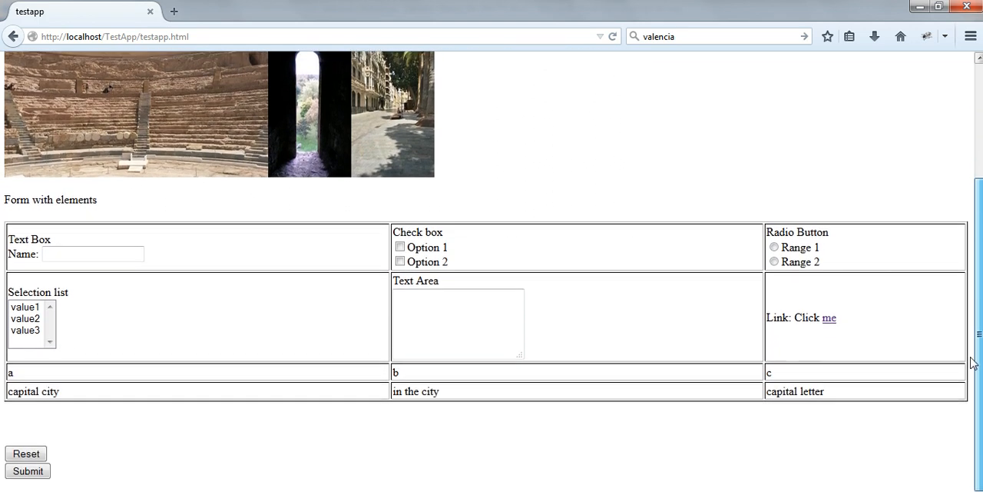
{"action": "scroll", "scroll_direction": "up", "scroll_amount": 3}
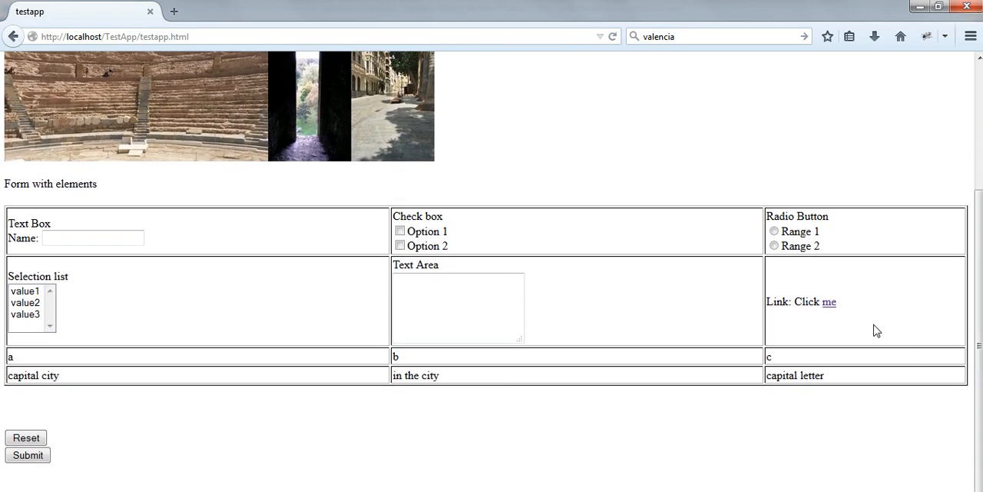
{"action": "mouse_move", "coordinate": [463, 206]}
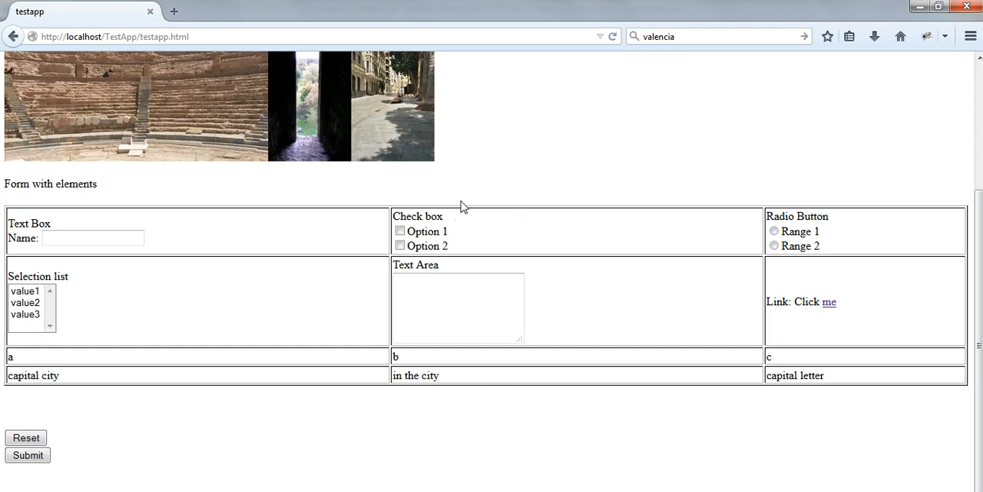
{"action": "mouse_move", "coordinate": [219, 196]}
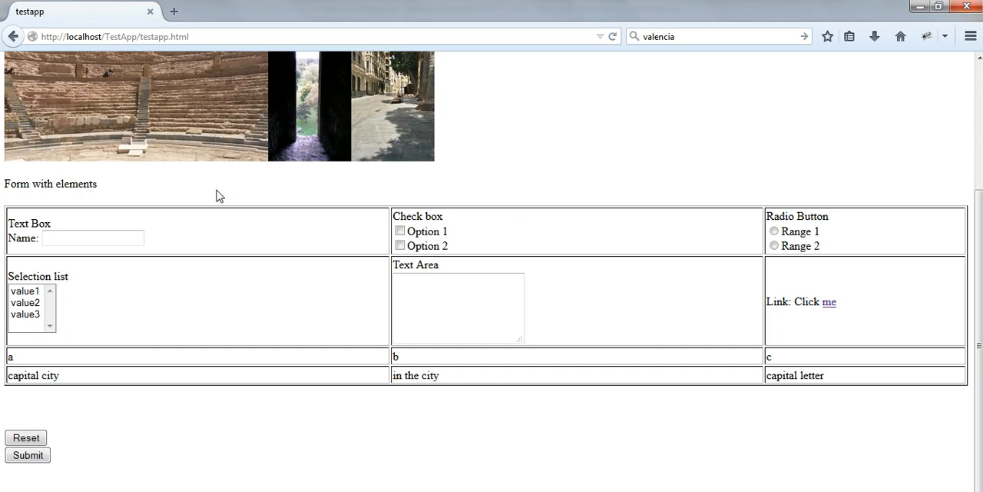
{"action": "mouse_move", "coordinate": [286, 244]}
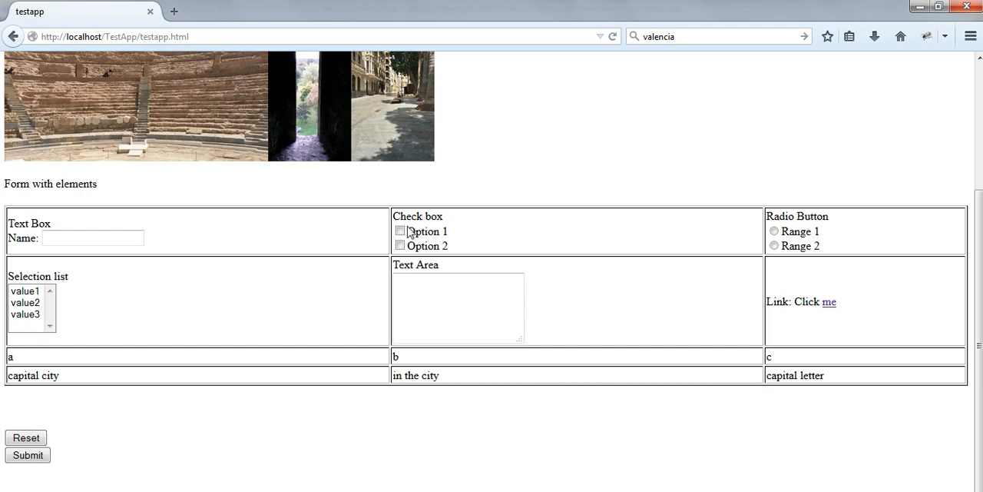
{"action": "mouse_move", "coordinate": [818, 245]}
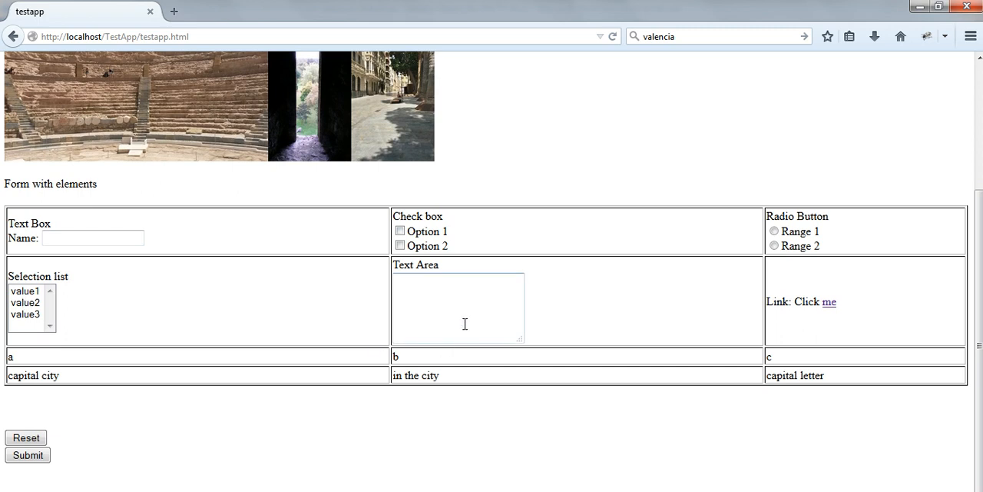
{"action": "mouse_move", "coordinate": [798, 318]}
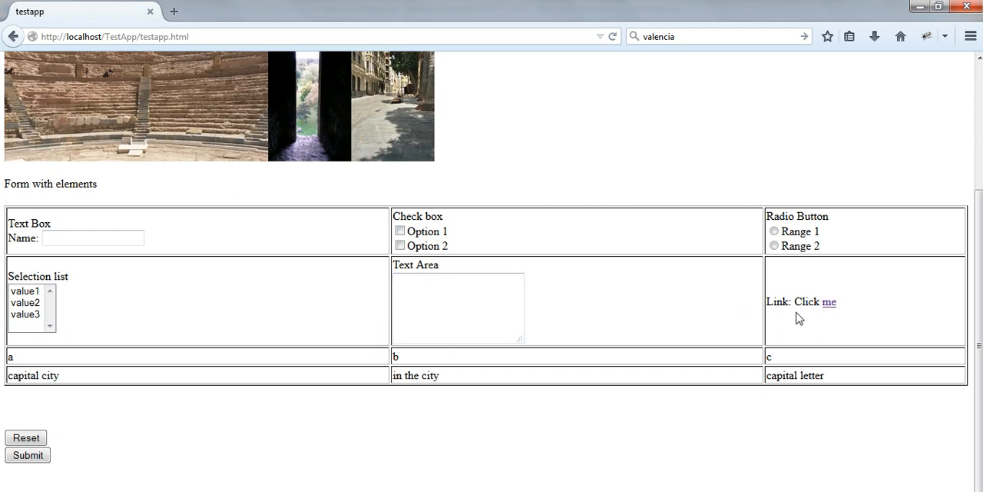
{"action": "mouse_move", "coordinate": [82, 369]}
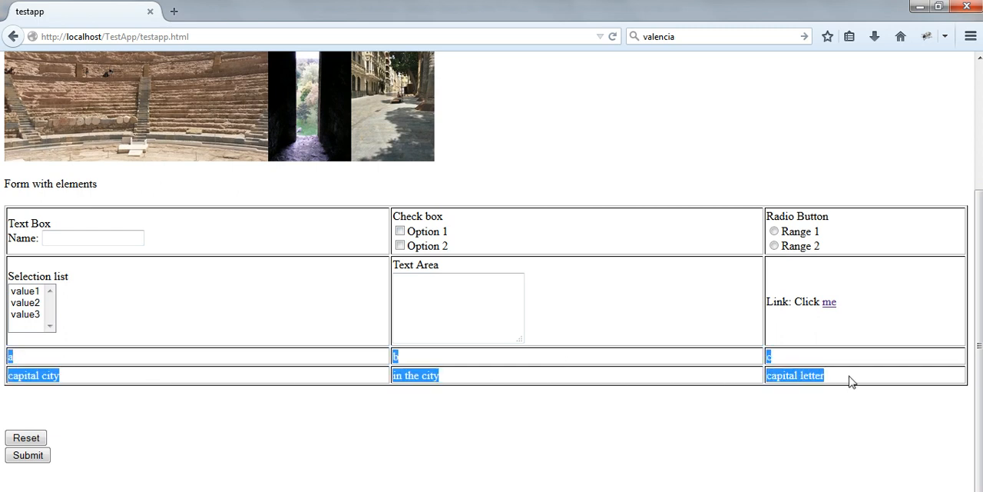
{"action": "mouse_move", "coordinate": [66, 366]}
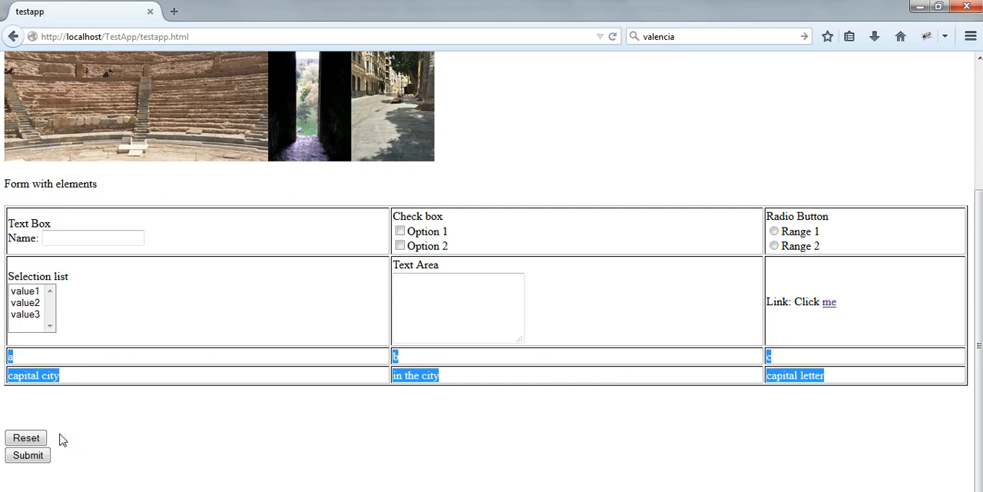
{"action": "mouse_move", "coordinate": [137, 448]}
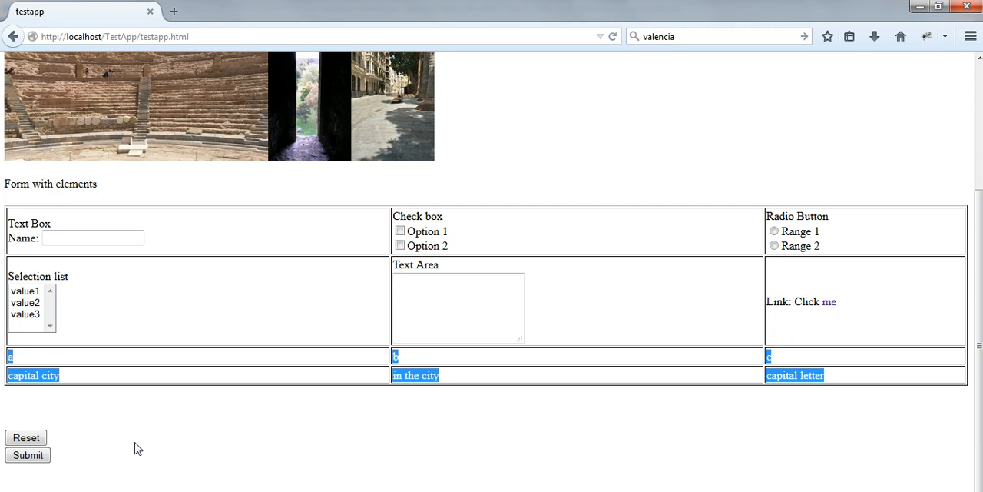
{"action": "scroll", "scroll_direction": "up", "scroll_amount": 3}
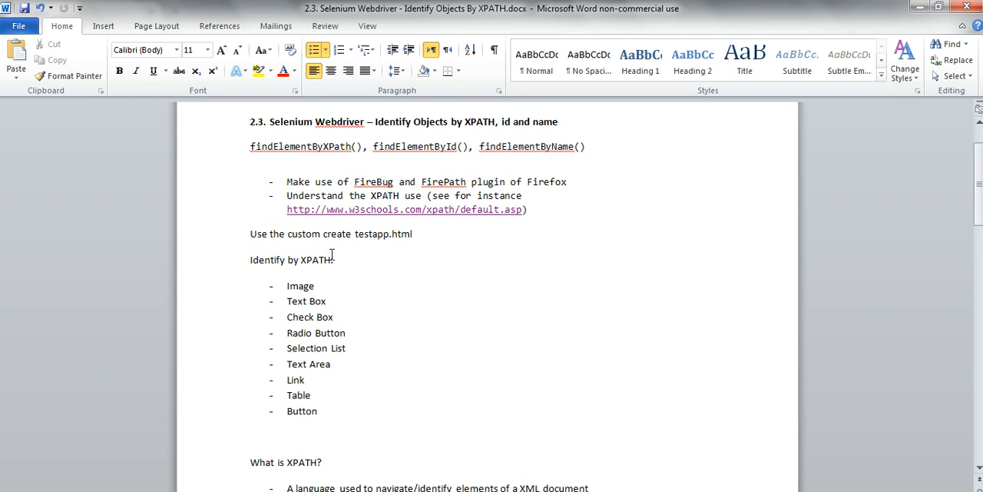
Return to the Word notes at 'Identify by XPATH:' and scroll to 'What is XPATH?'
{"action": "left_click", "coordinate": [331, 364]}
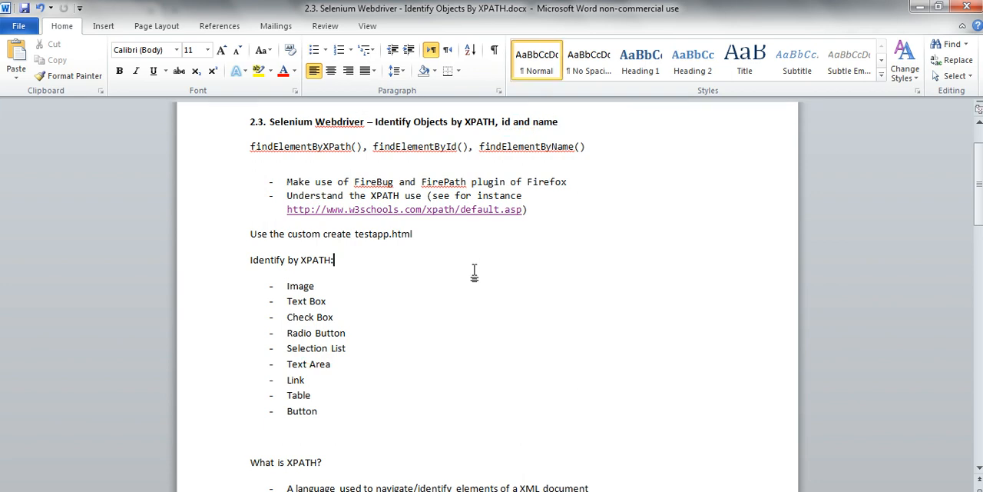
{"action": "scroll", "scroll_direction": "down", "scroll_amount": 3}
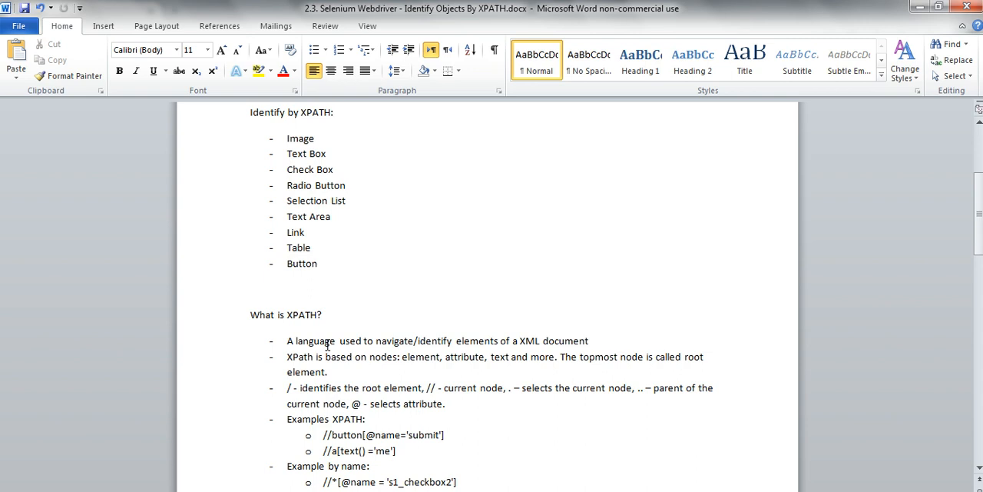
{"action": "mouse_move", "coordinate": [409, 347]}
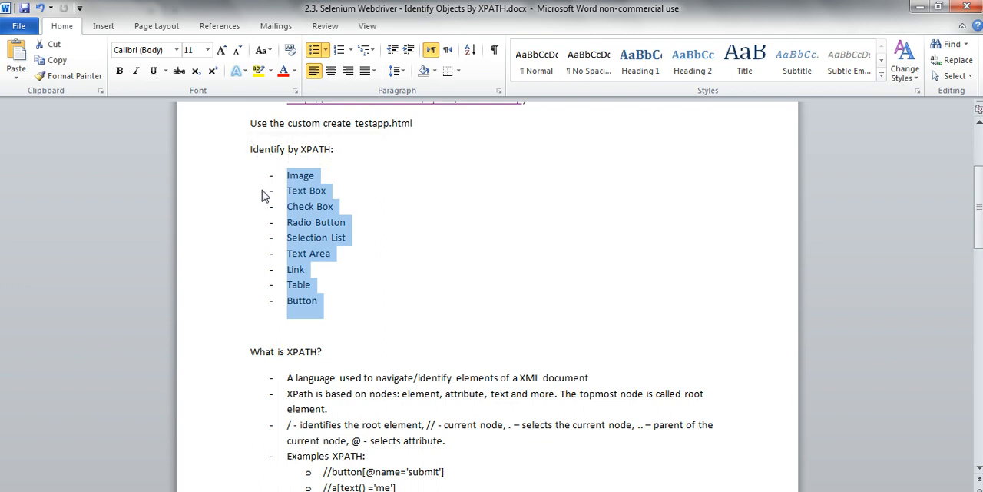
{"action": "mouse_move", "coordinate": [340, 254]}
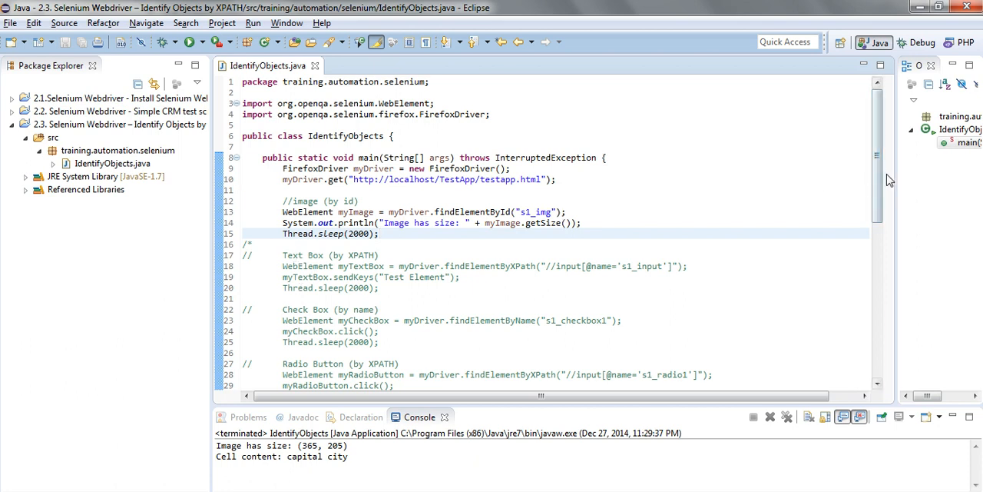
Highlight myDriver, WebElement, findElementById and s1_img in the image lookup code
{"action": "scroll", "scroll_direction": "down", "scroll_amount": 3}
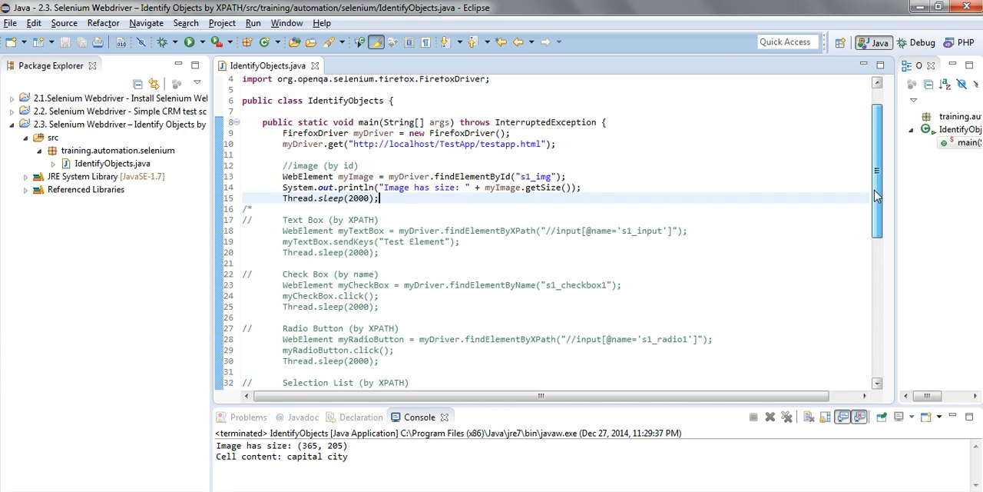
{"action": "scroll", "scroll_direction": "up", "scroll_amount": 3}
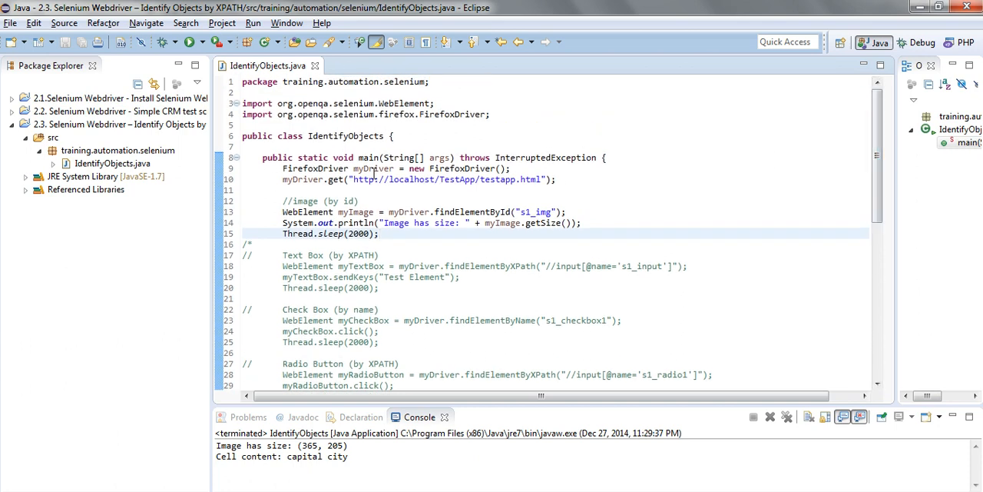
{"action": "double_click", "coordinate": [313, 168]}
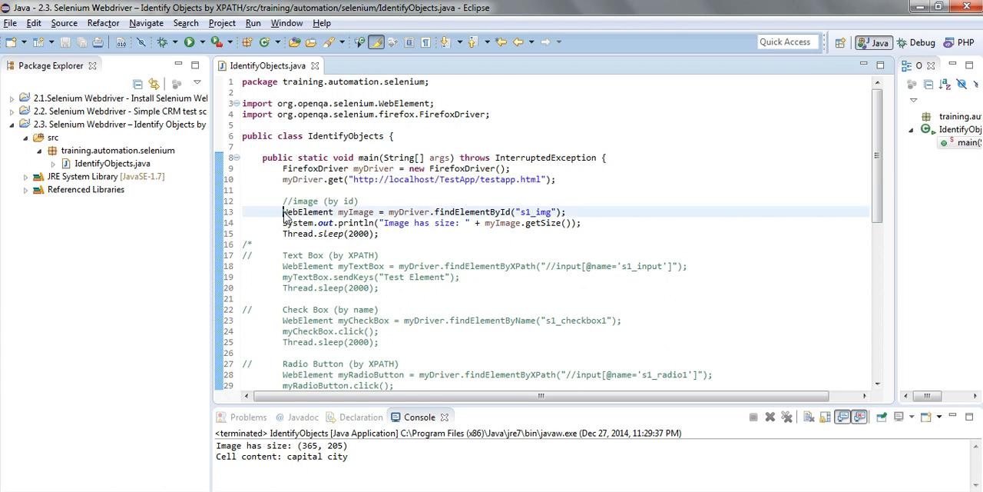
{"action": "double_click", "coordinate": [306, 212]}
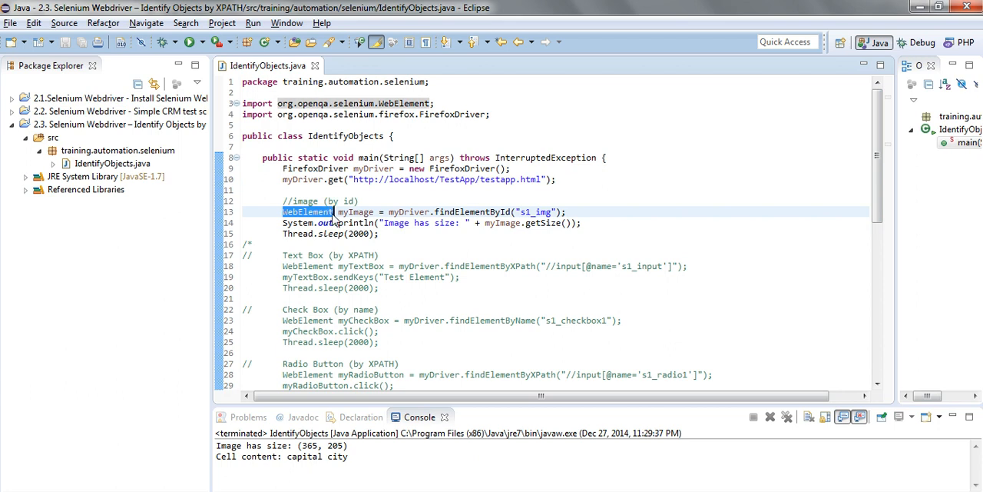
{"action": "mouse_move", "coordinate": [513, 232]}
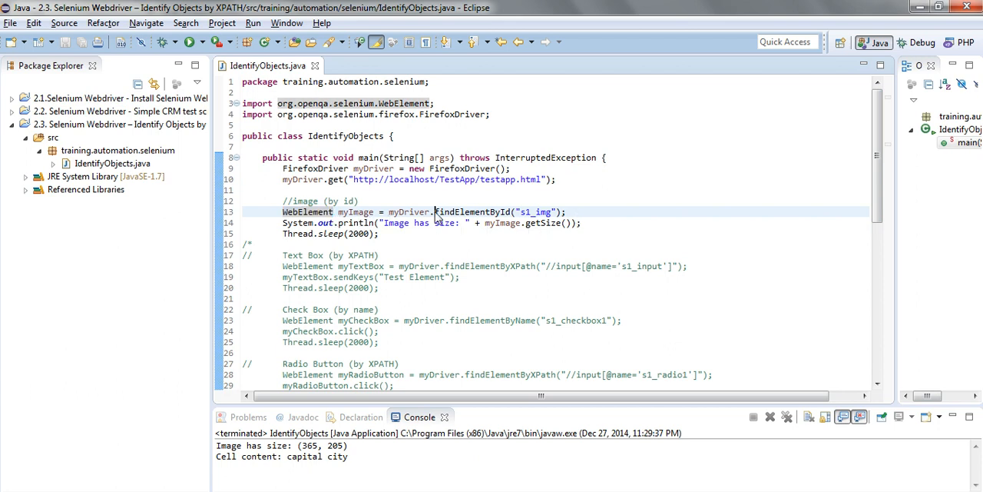
{"action": "double_click", "coordinate": [468, 212]}
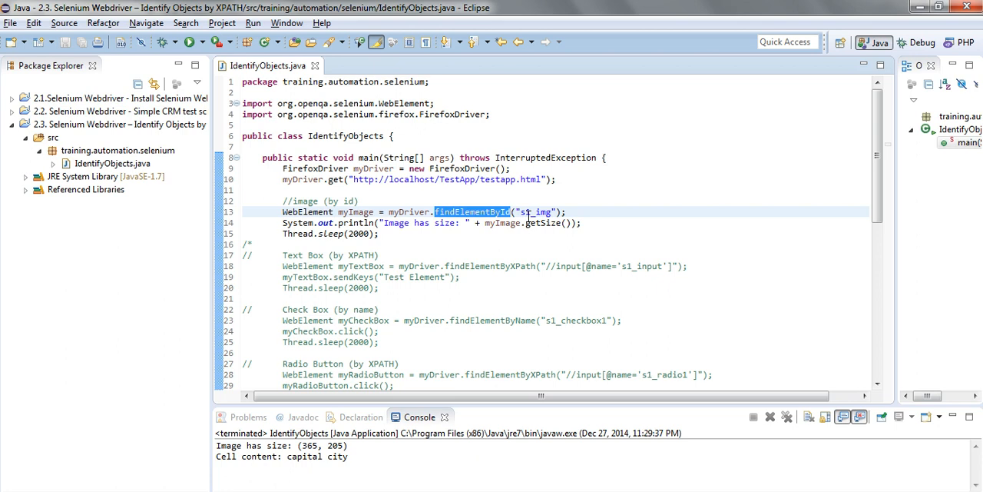
{"action": "double_click", "coordinate": [538, 212]}
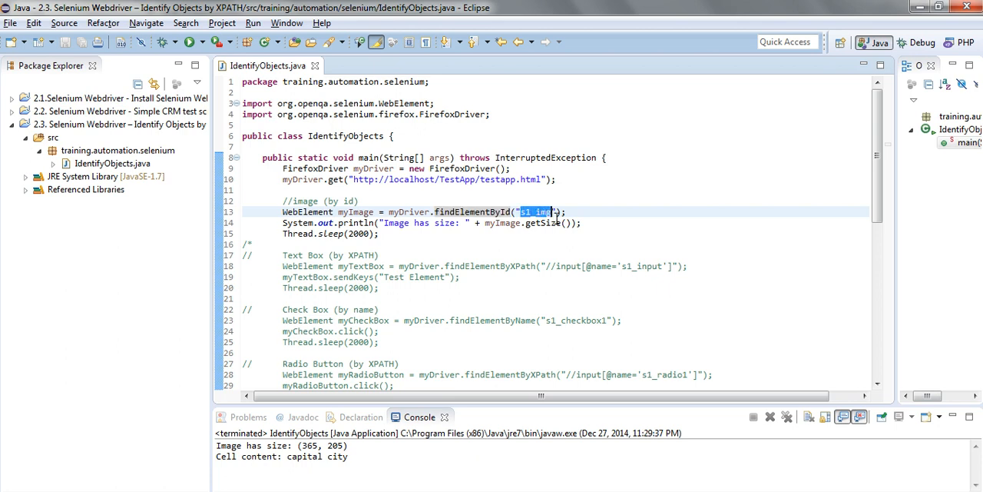
{"action": "mouse_move", "coordinate": [546, 243]}
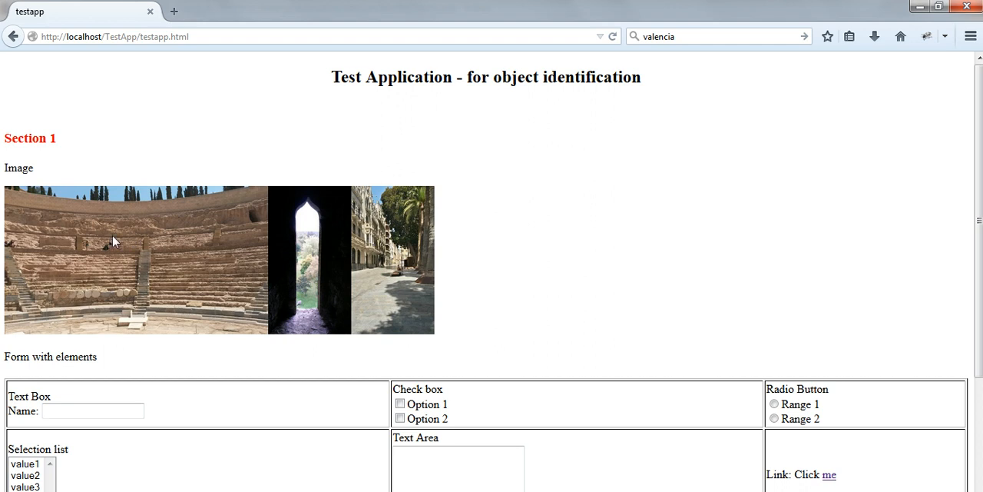
Inspect the Spain Valencia image and put the id s1_img into the FirePath XPath
{"action": "right_click", "coordinate": [113, 241]}
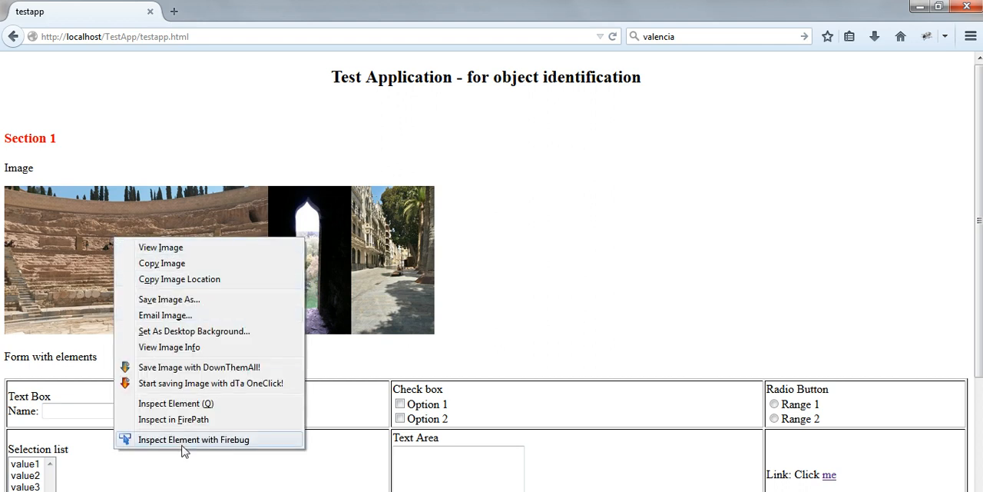
{"action": "left_click", "coordinate": [193, 438]}
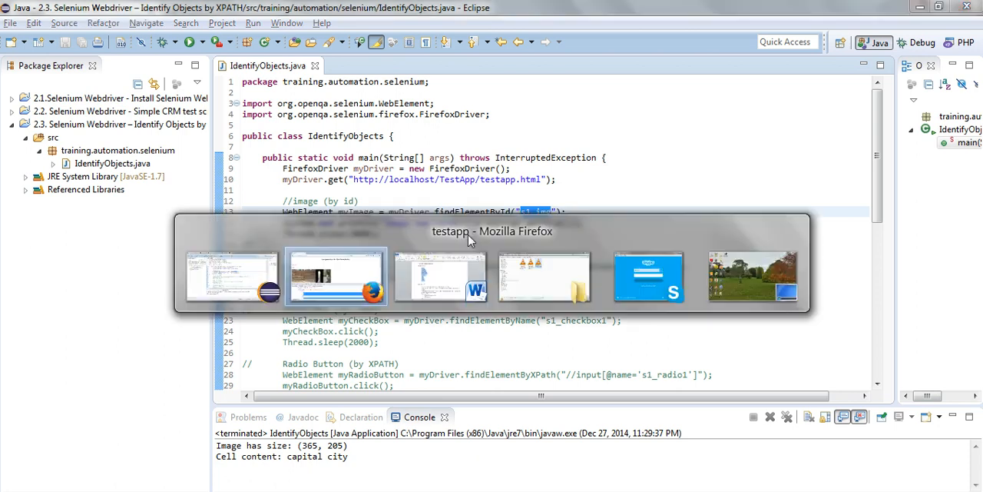
{"action": "left_click", "coordinate": [335, 277]}
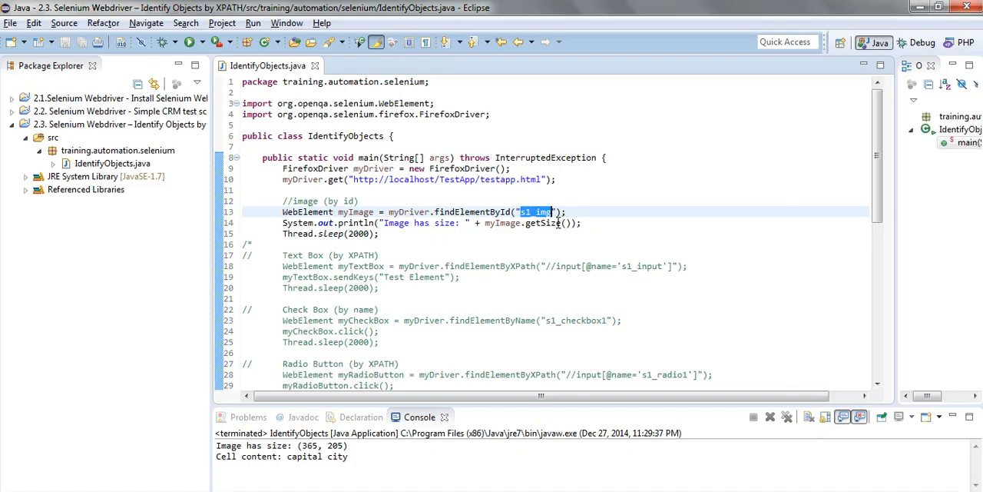
{"action": "right_click", "coordinate": [530, 211]}
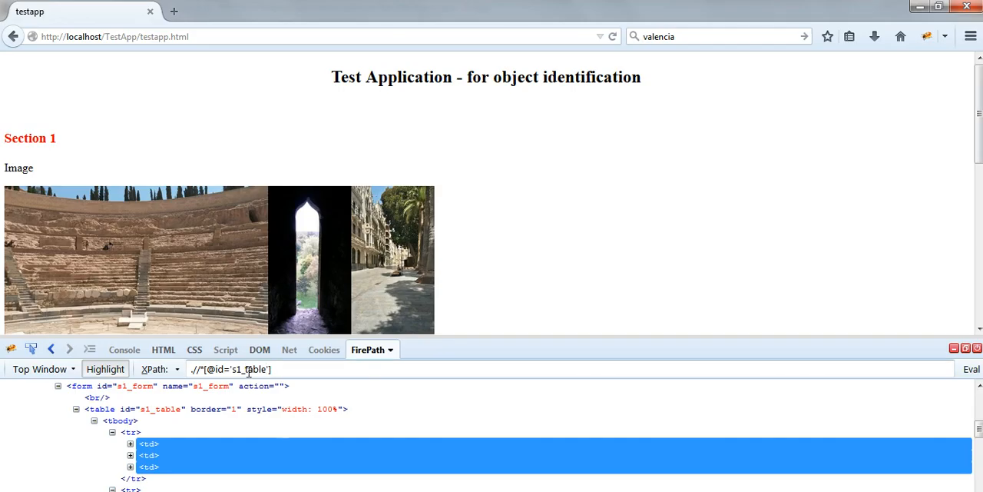
{"action": "double_click", "coordinate": [246, 368]}
{"action": "type", "text": "img"}
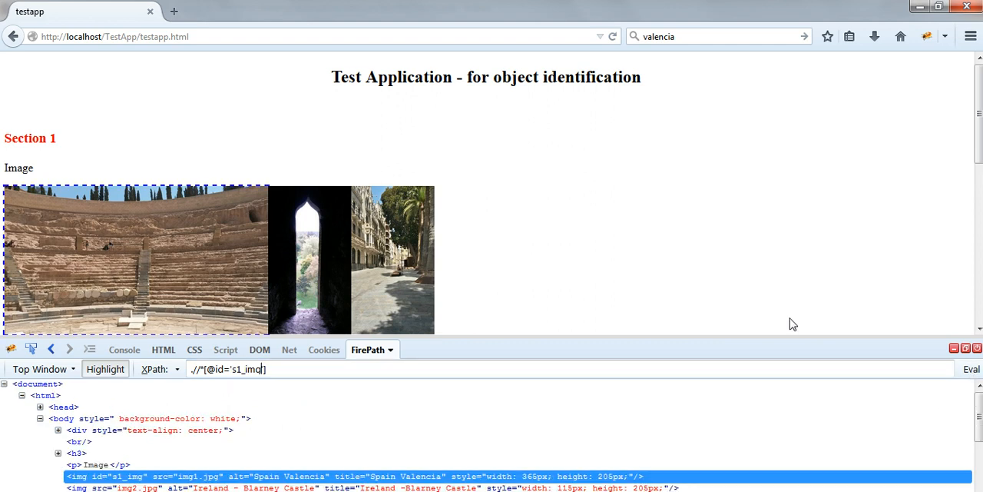
{"action": "mouse_move", "coordinate": [238, 221]}
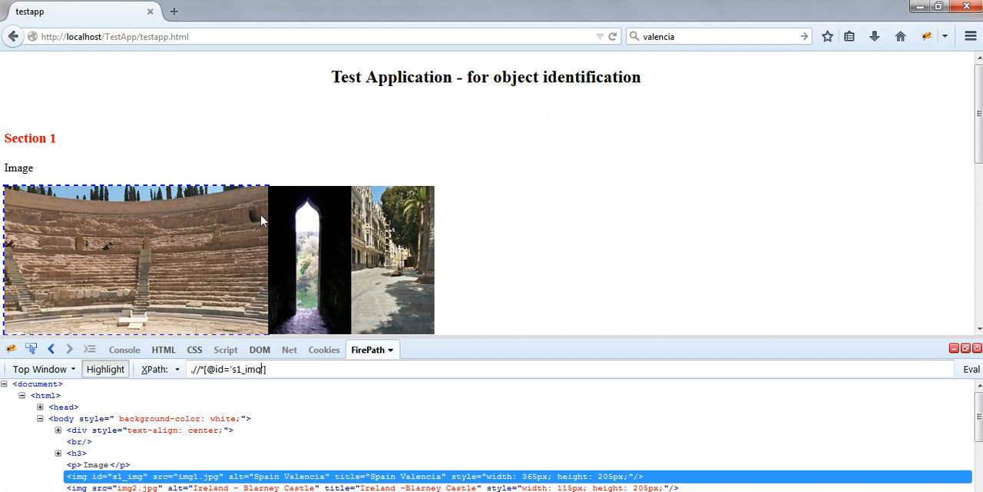
{"action": "mouse_move", "coordinate": [419, 346]}
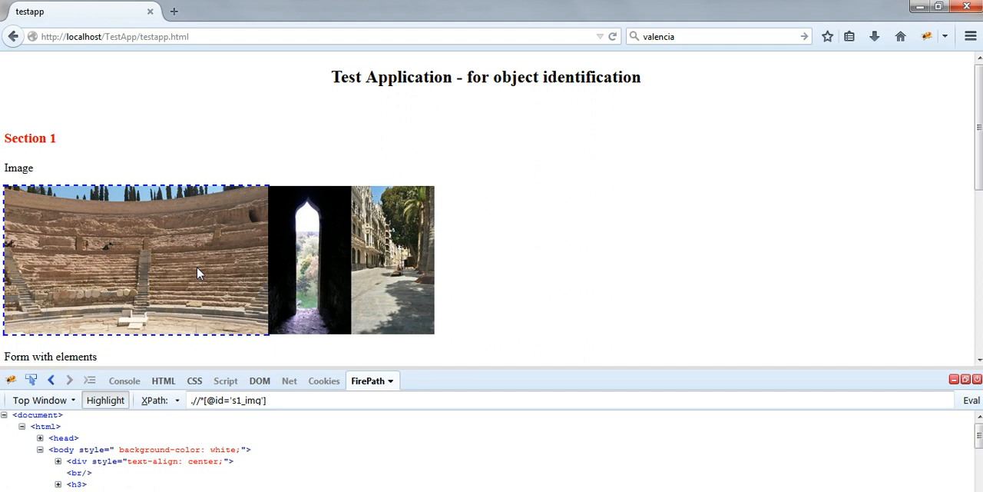
{"action": "mouse_move", "coordinate": [239, 269]}
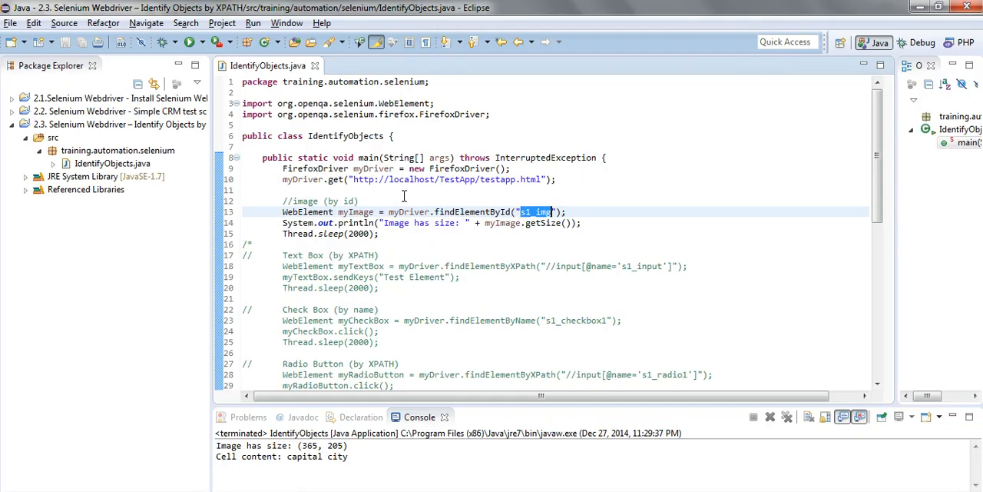
{"action": "double_click", "coordinate": [299, 223]}
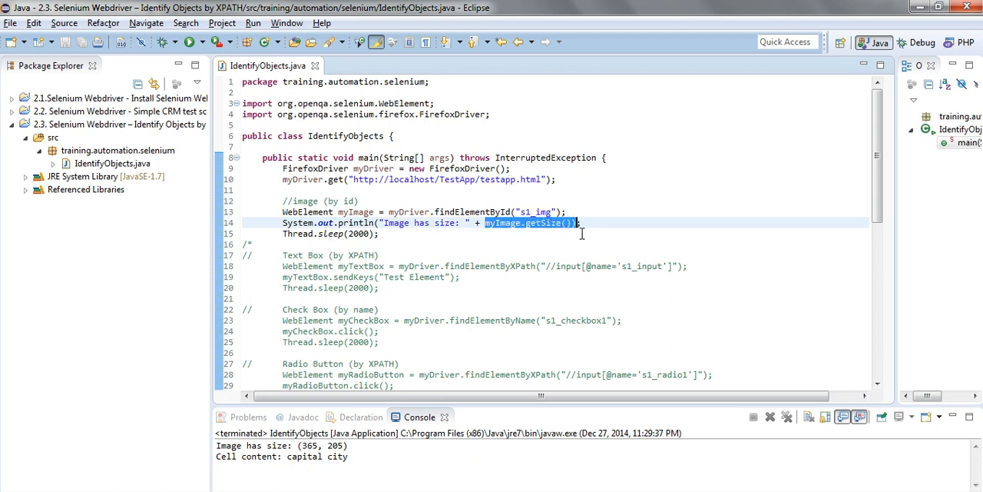
{"action": "mouse_move", "coordinate": [597, 288]}
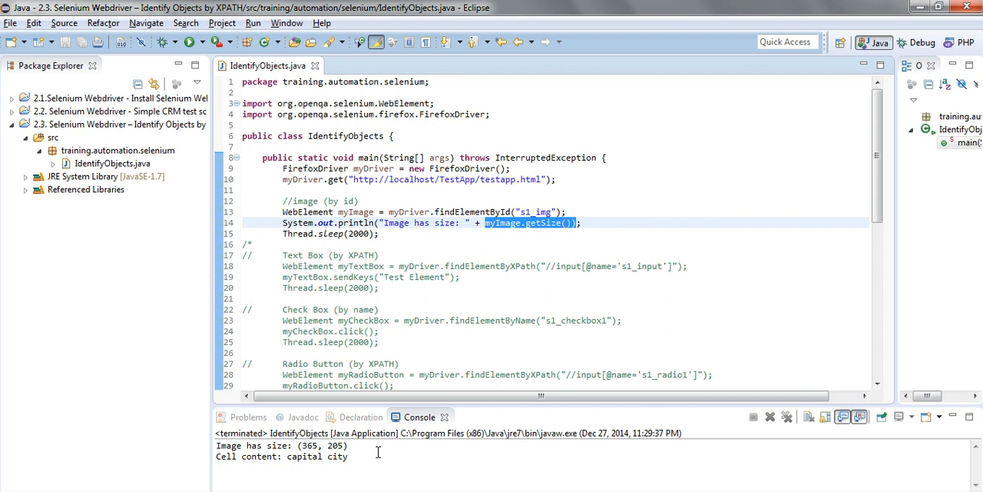
{"action": "double_click", "coordinate": [323, 446]}
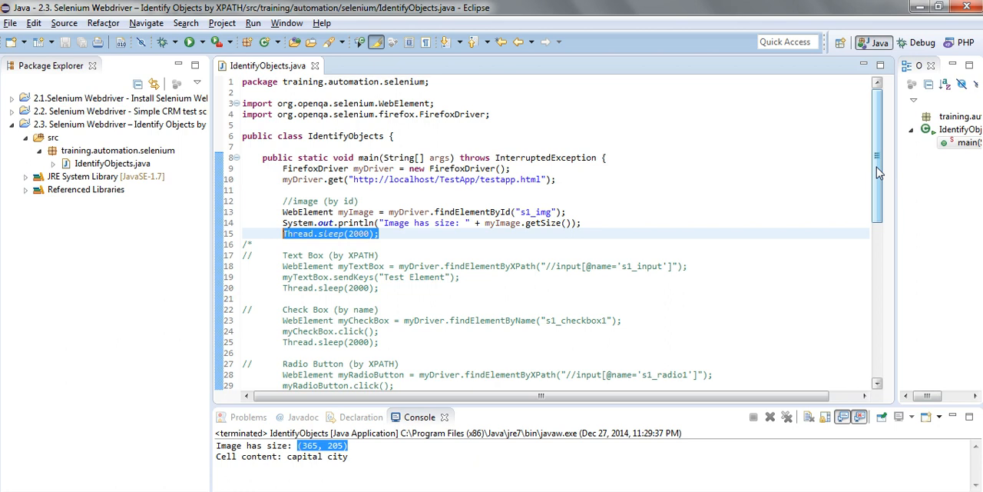
{"action": "scroll", "scroll_direction": "down", "scroll_amount": 3}
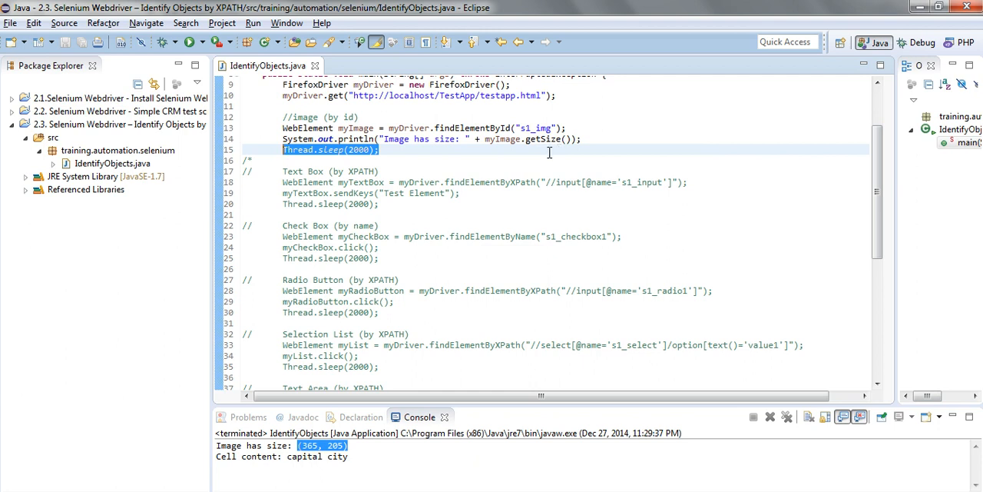
{"action": "mouse_move", "coordinate": [263, 166]}
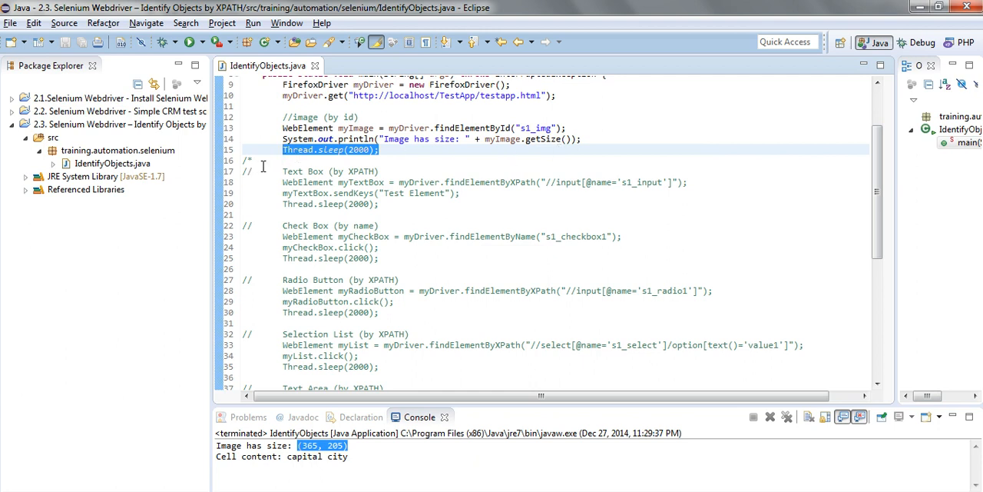
{"action": "left_click", "coordinate": [272, 171]}
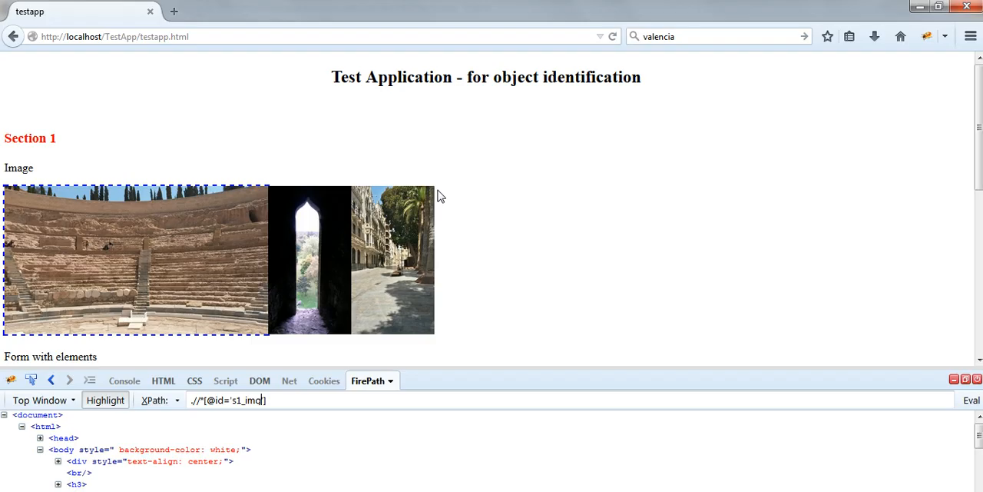
Inspect the Name text box with Firebug, revealing its name s1_input
{"action": "scroll", "scroll_direction": "down", "scroll_amount": 3}
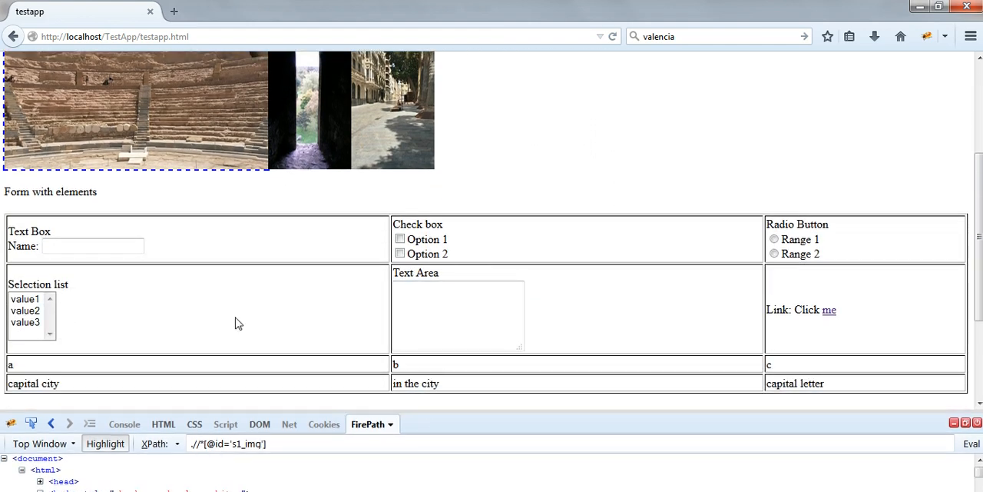
{"action": "left_click", "coordinate": [92, 245]}
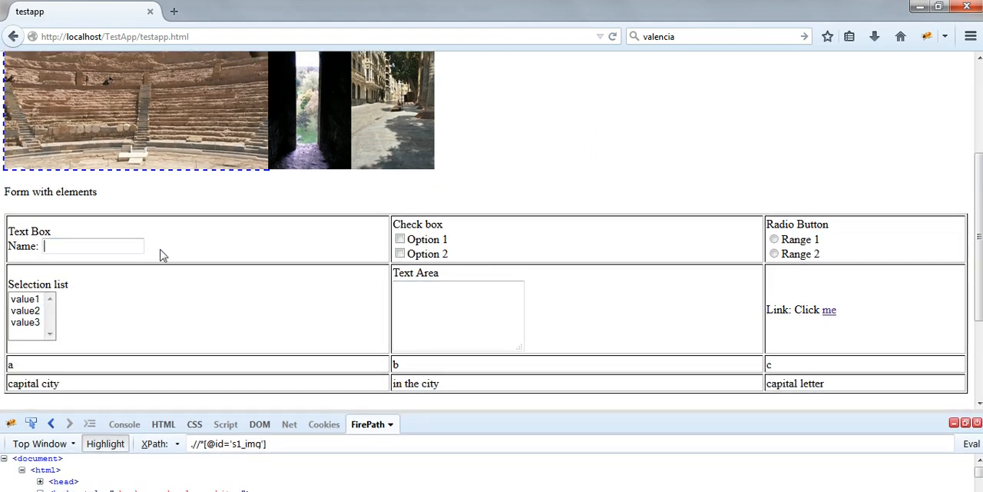
{"action": "right_click", "coordinate": [92, 245]}
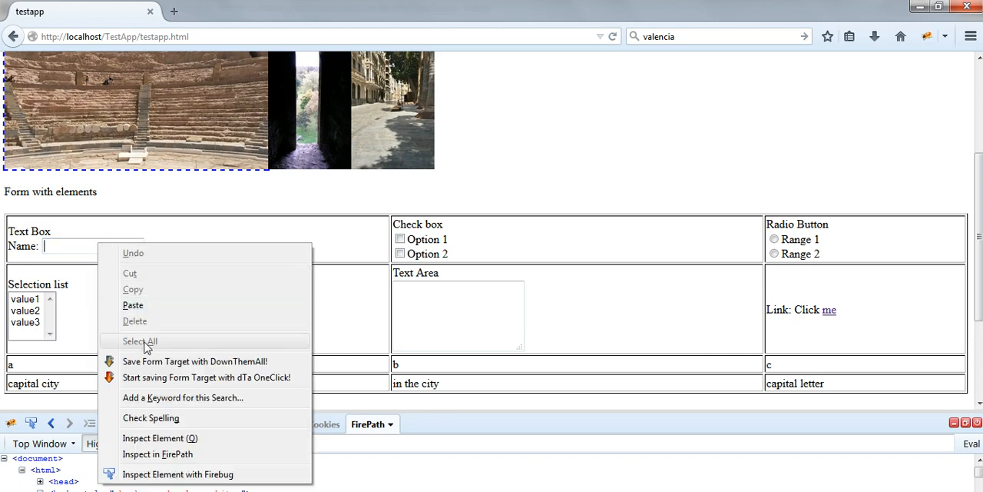
{"action": "left_click", "coordinate": [160, 437]}
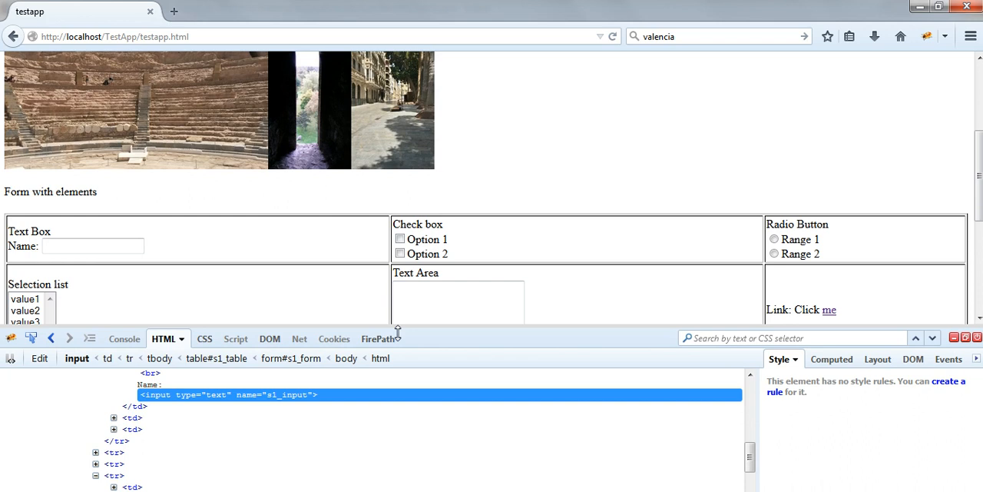
{"action": "left_click", "coordinate": [92, 245]}
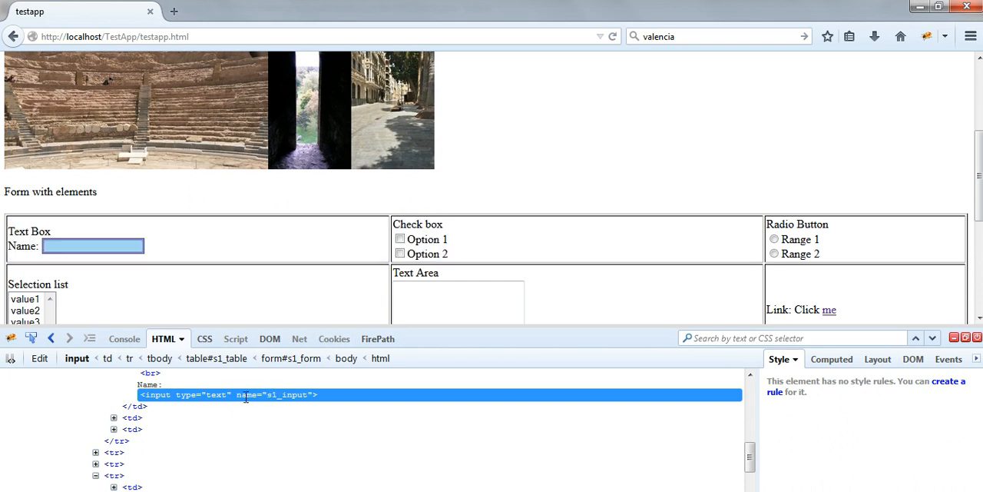
{"action": "mouse_move", "coordinate": [302, 404]}
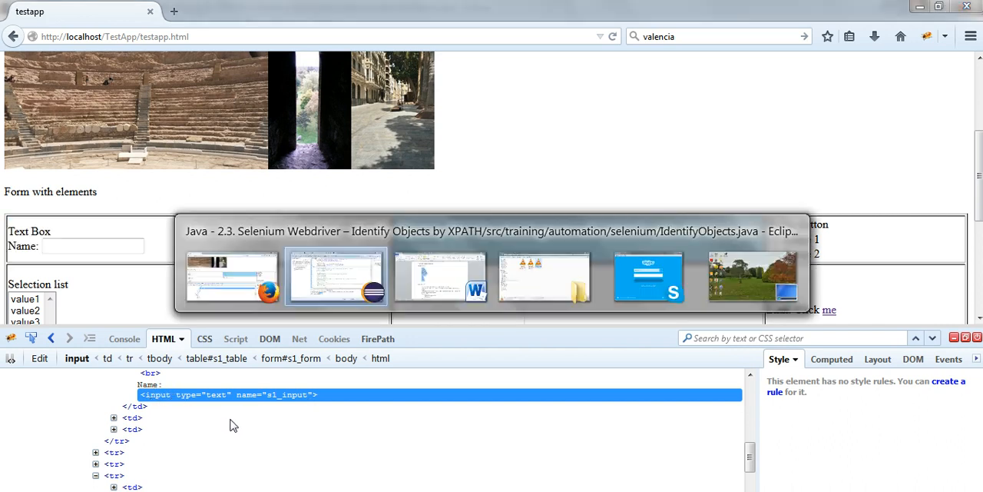
{"action": "left_click", "coordinate": [336, 275]}
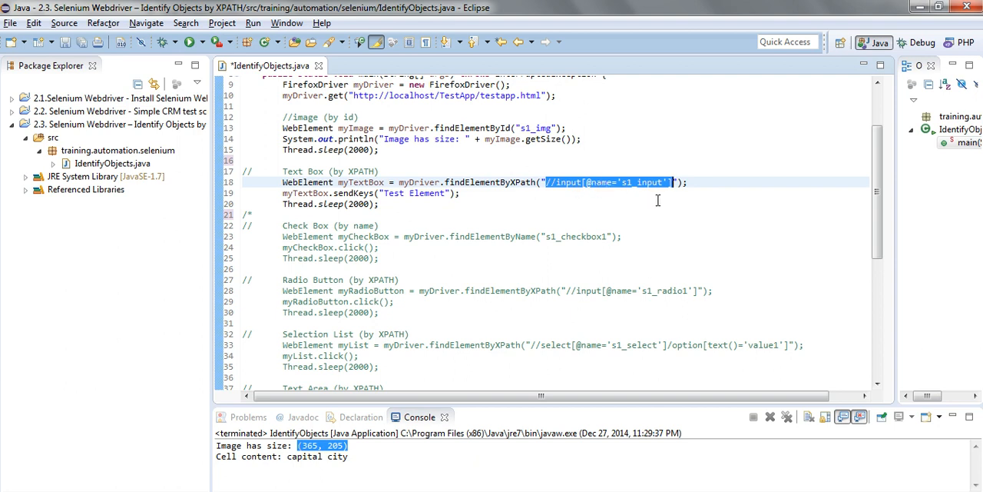
{"action": "mouse_move", "coordinate": [731, 223]}
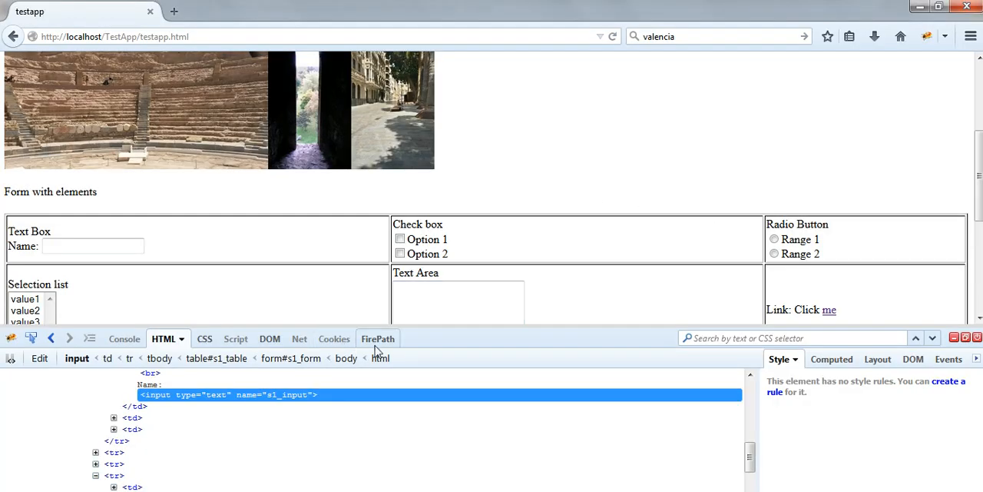
{"action": "left_click", "coordinate": [377, 338]}
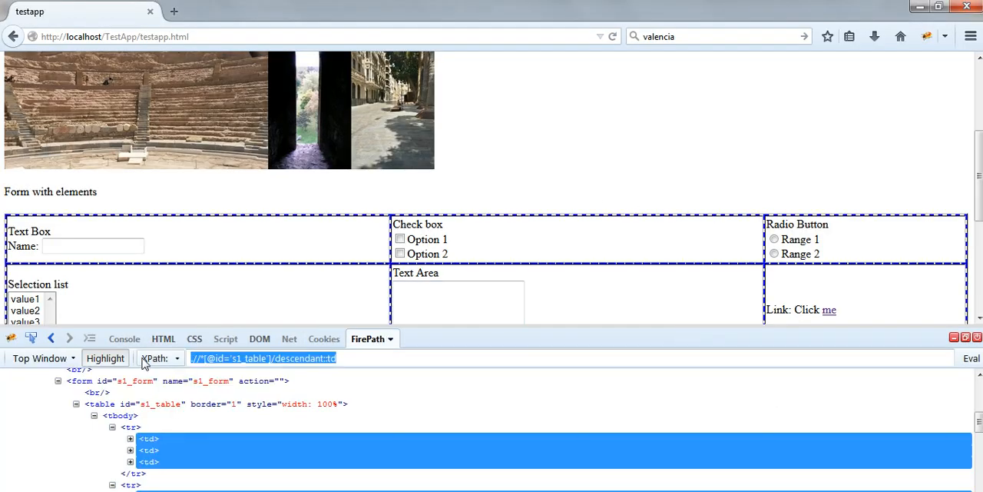
{"action": "type", "text": "//input[@name='s1_input']"}
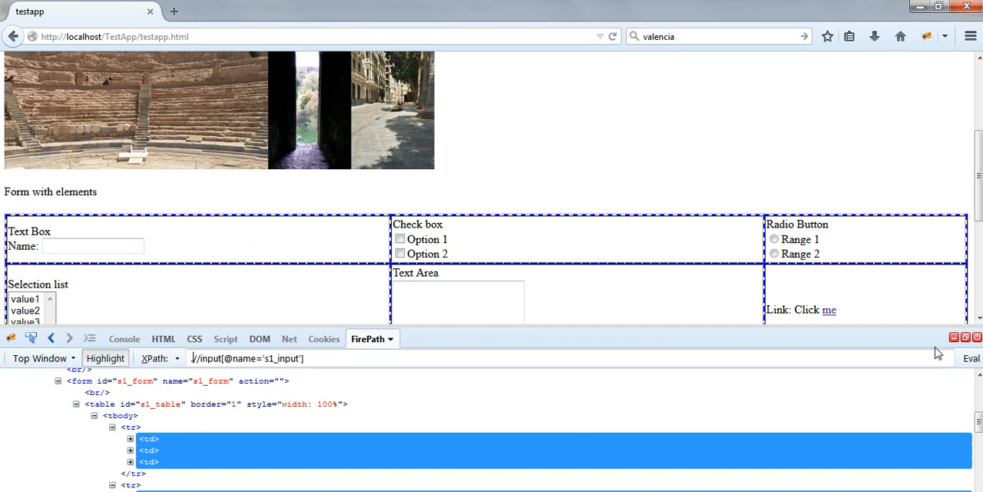
{"action": "left_click", "coordinate": [130, 439]}
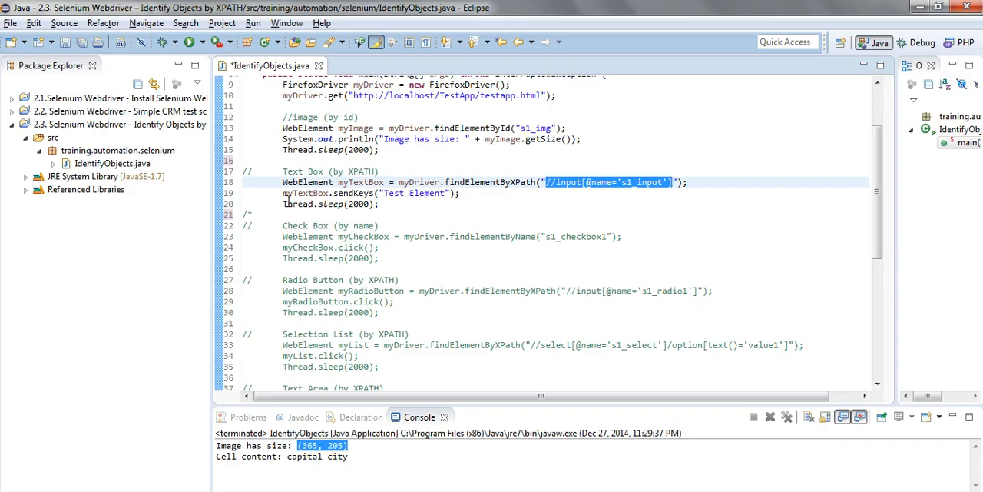
Move the /* opener below the Check Box by name block at line 26
{"action": "left_click", "coordinate": [283, 193]}
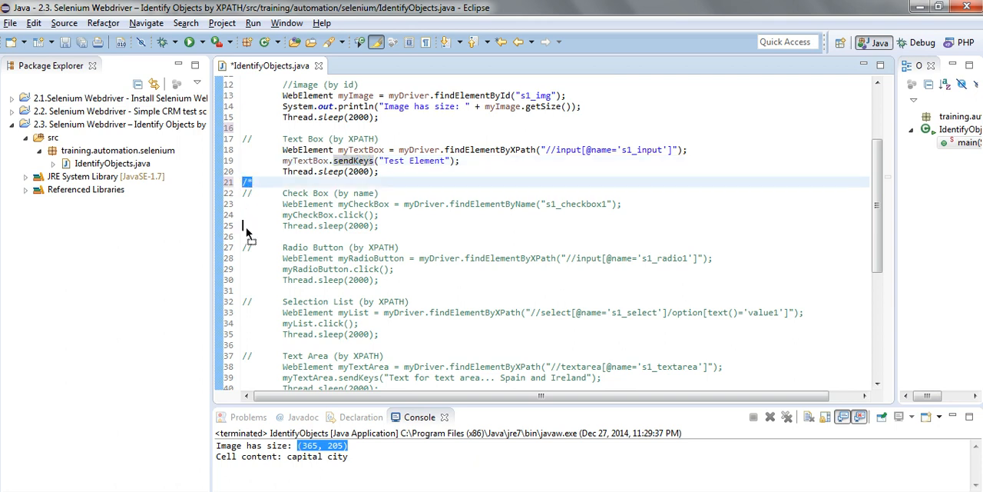
{"action": "scroll", "scroll_direction": "down", "scroll_amount": 3}
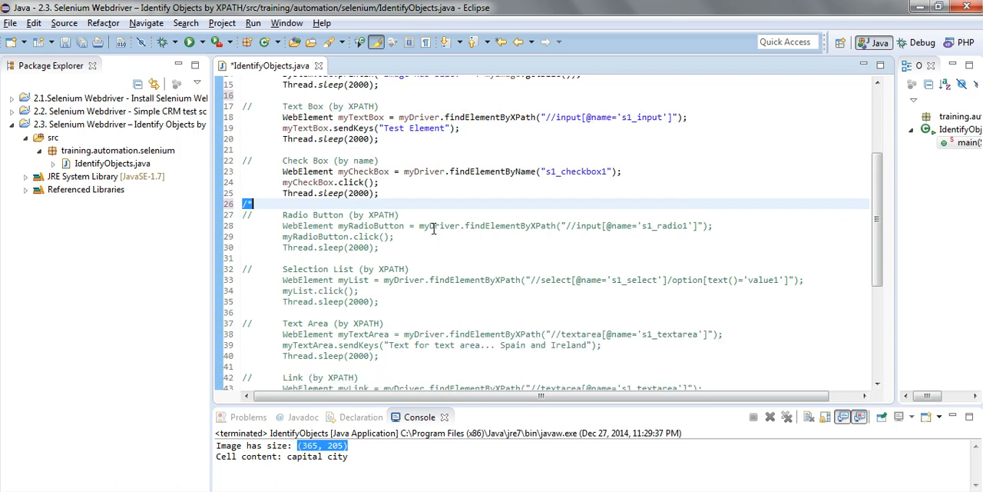
{"action": "mouse_move", "coordinate": [354, 170]}
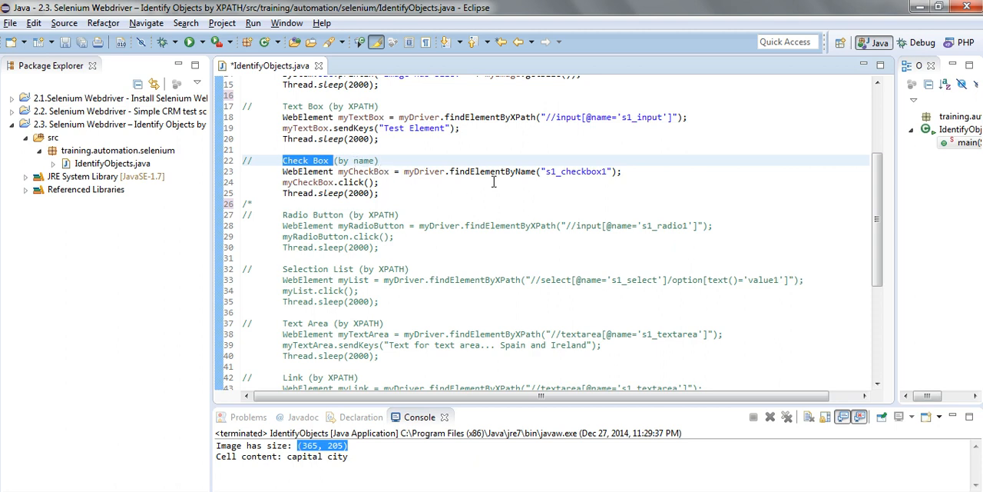
{"action": "mouse_move", "coordinate": [521, 186]}
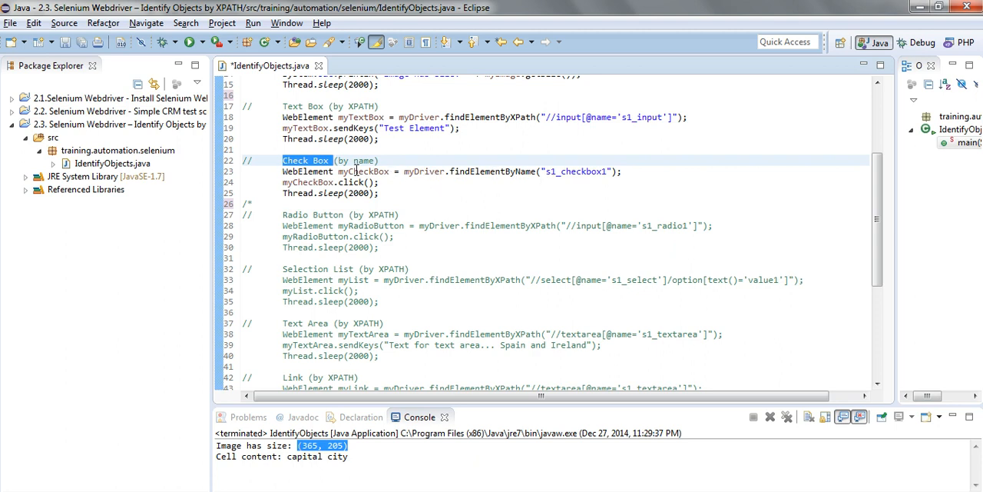
{"action": "mouse_move", "coordinate": [528, 198]}
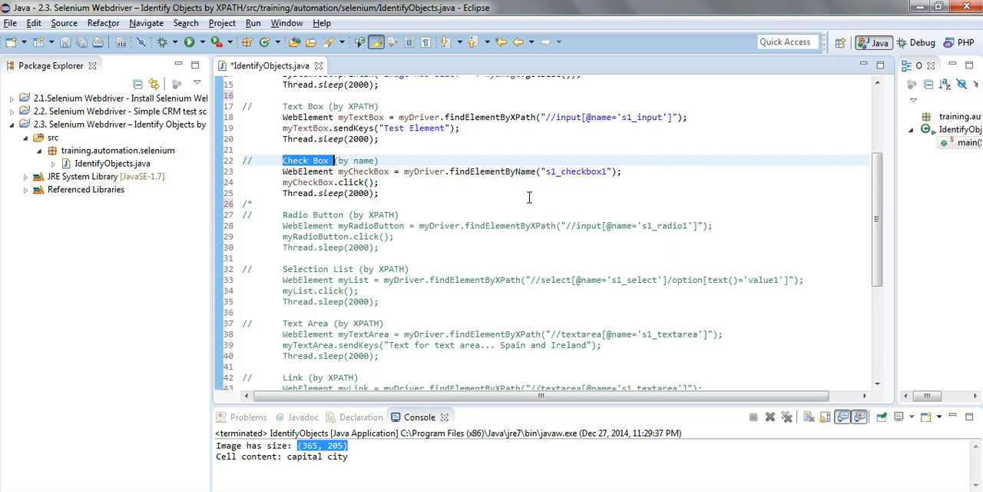
{"action": "mouse_move", "coordinate": [552, 178]}
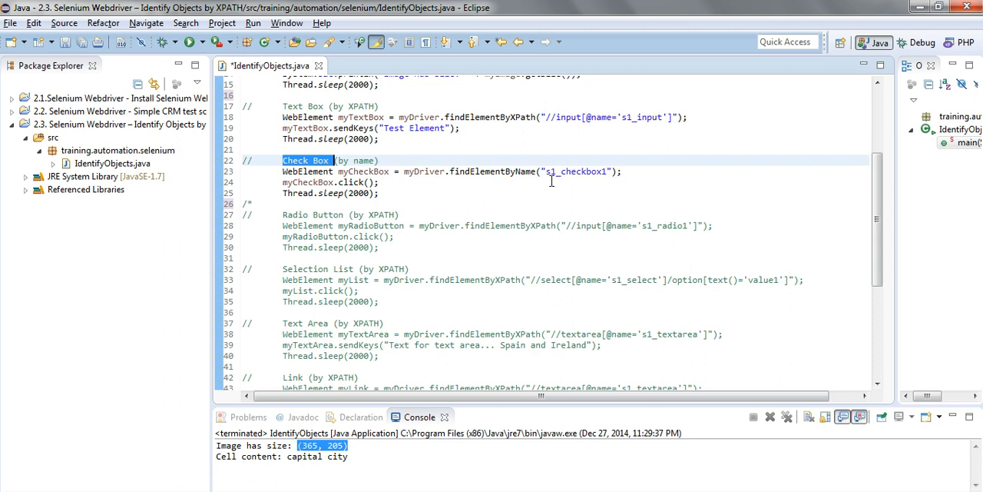
Inspect the Option 1 checkbox as s1_checkbox1, then move /* below the Radio Button block
{"action": "double_click", "coordinate": [575, 170]}
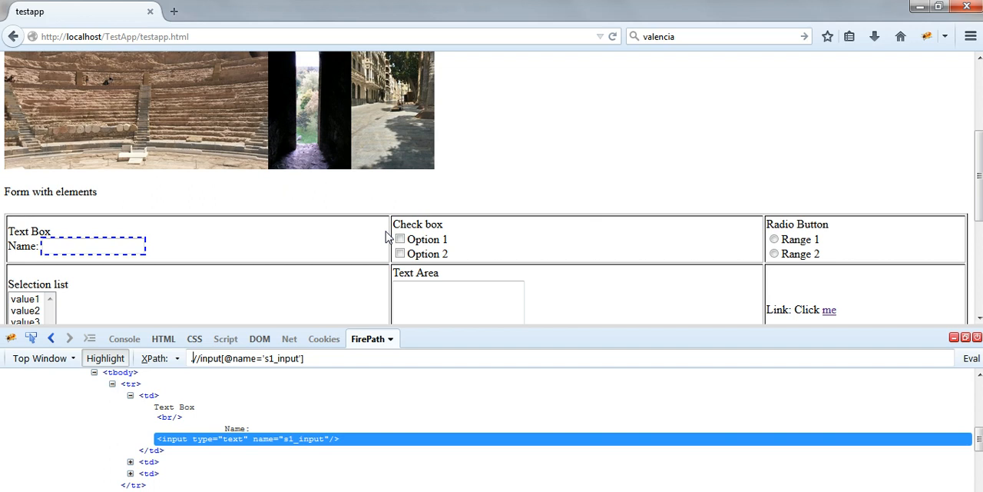
{"action": "right_click", "coordinate": [400, 238]}
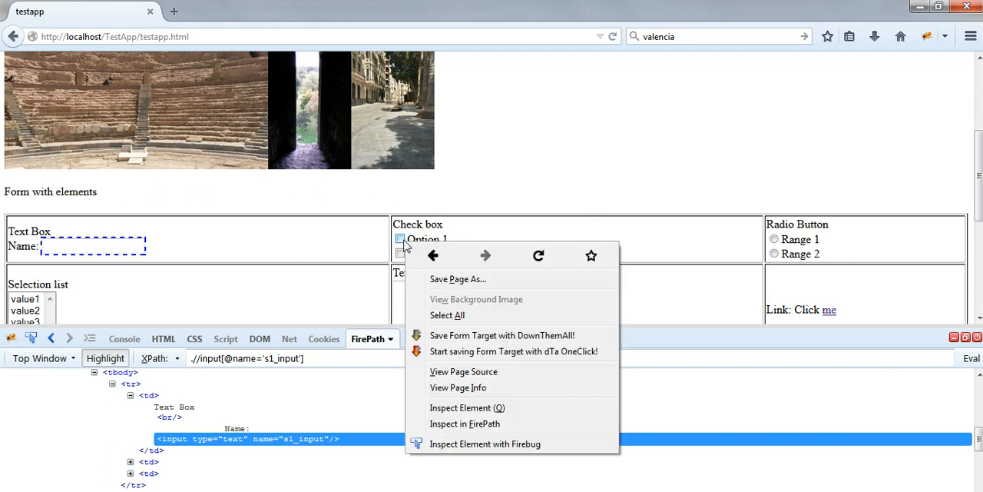
{"action": "left_click", "coordinate": [485, 443]}
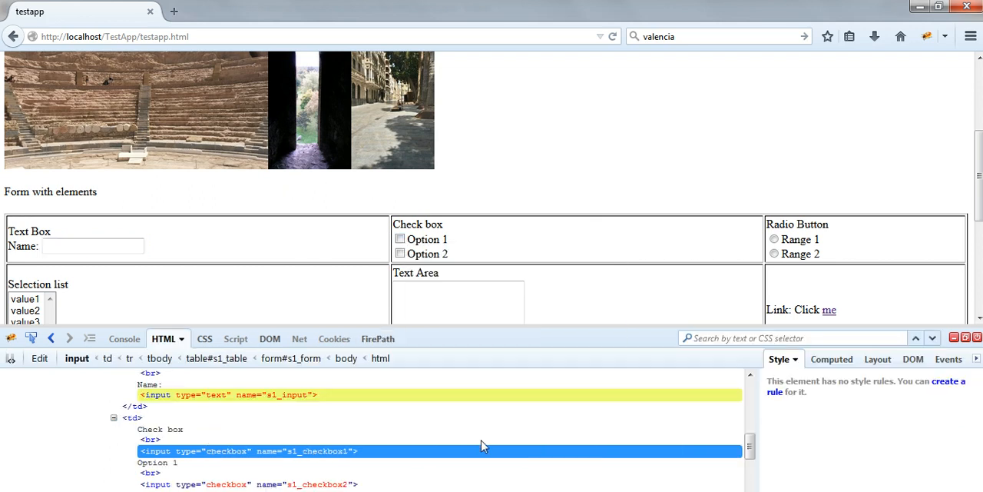
{"action": "left_click", "coordinate": [399, 239]}
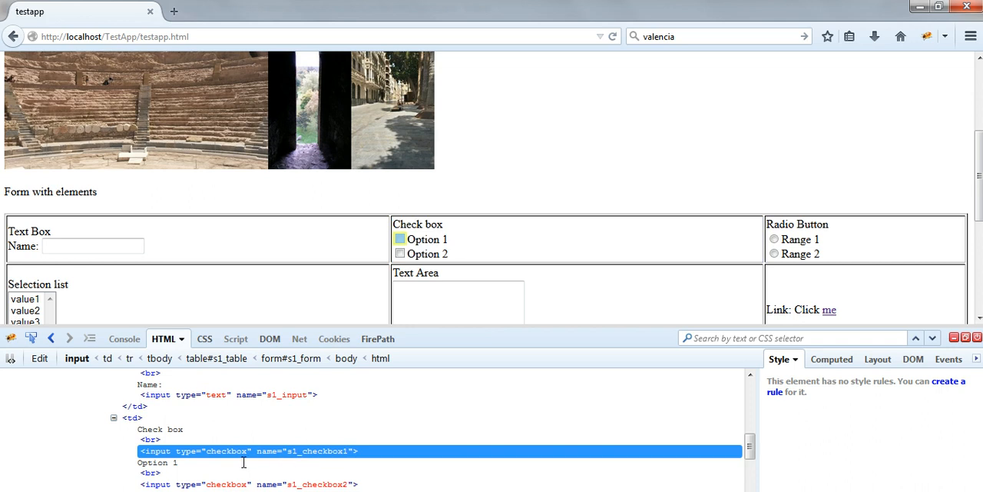
{"action": "mouse_move", "coordinate": [298, 459]}
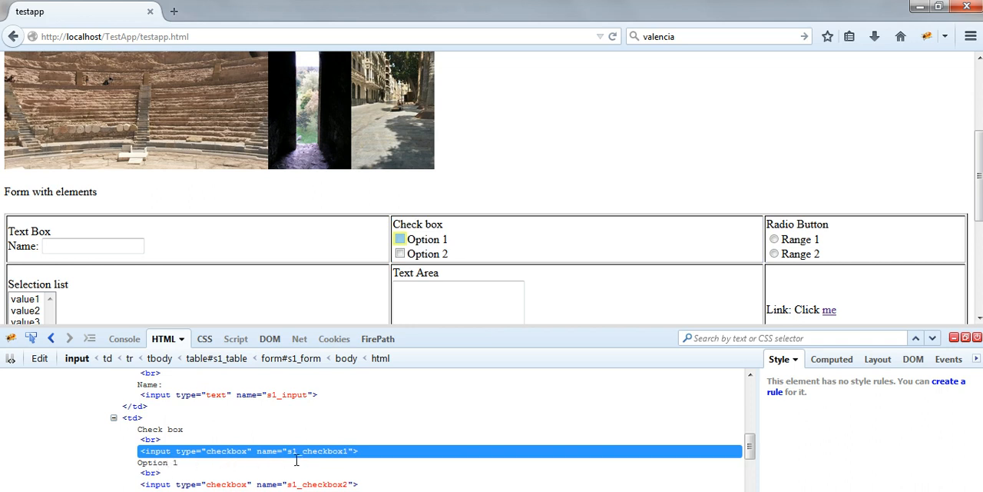
{"action": "mouse_move", "coordinate": [368, 461]}
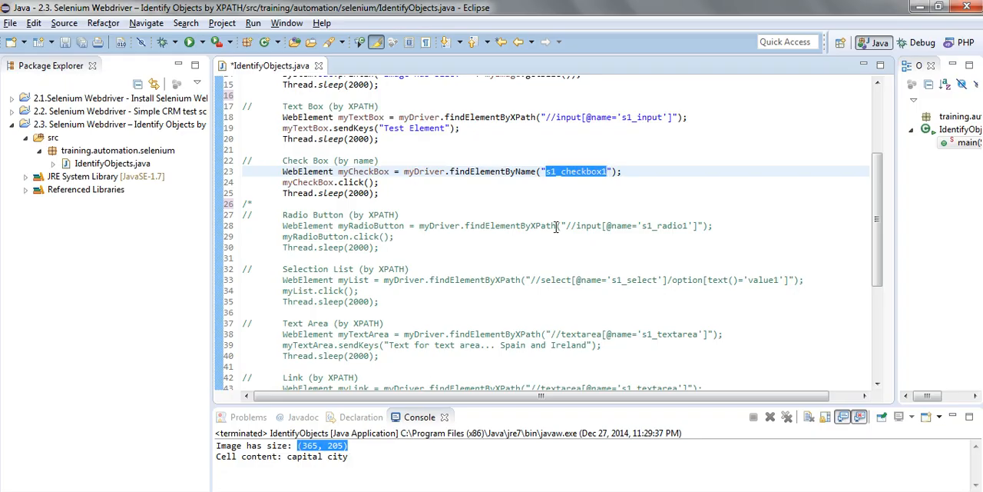
{"action": "scroll", "scroll_direction": "down", "scroll_amount": 3}
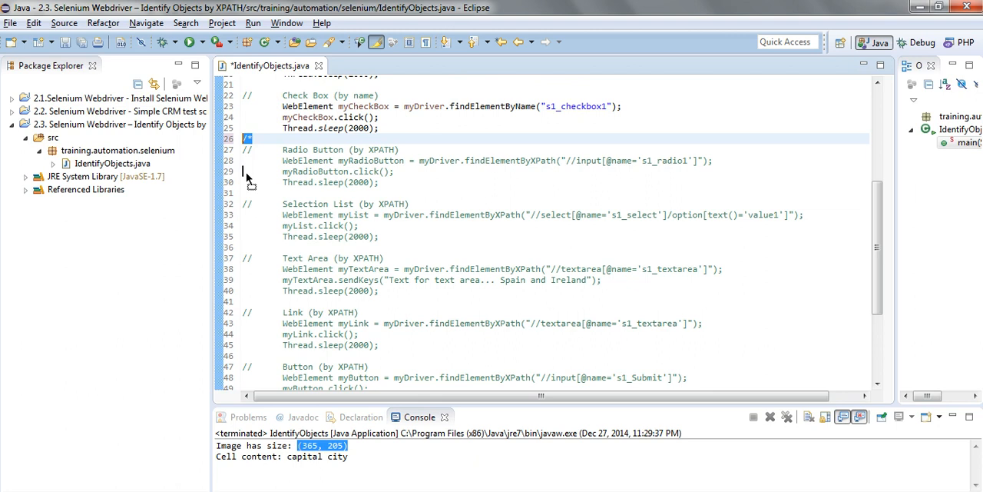
{"action": "left_click", "coordinate": [380, 182]}
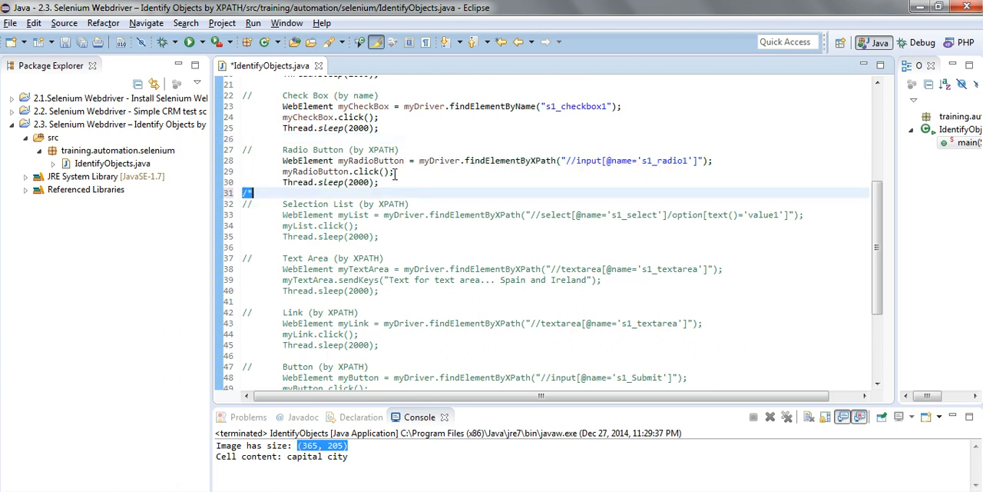
{"action": "mouse_move", "coordinate": [500, 181]}
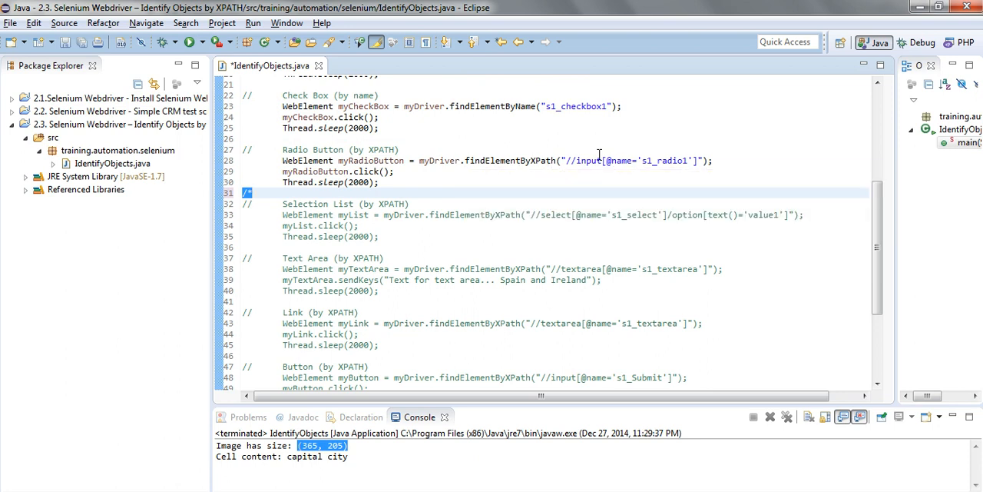
{"action": "double_click", "coordinate": [588, 161]}
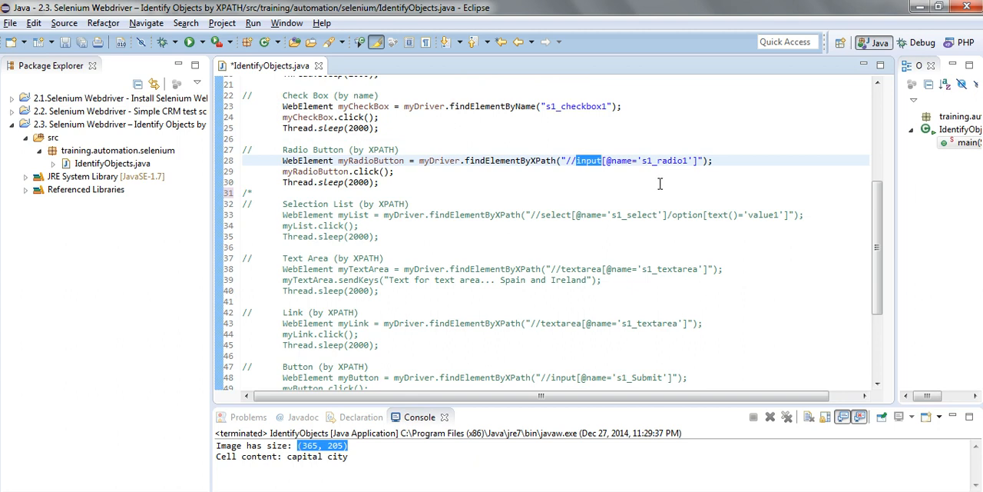
{"action": "left_click", "coordinate": [611, 160]}
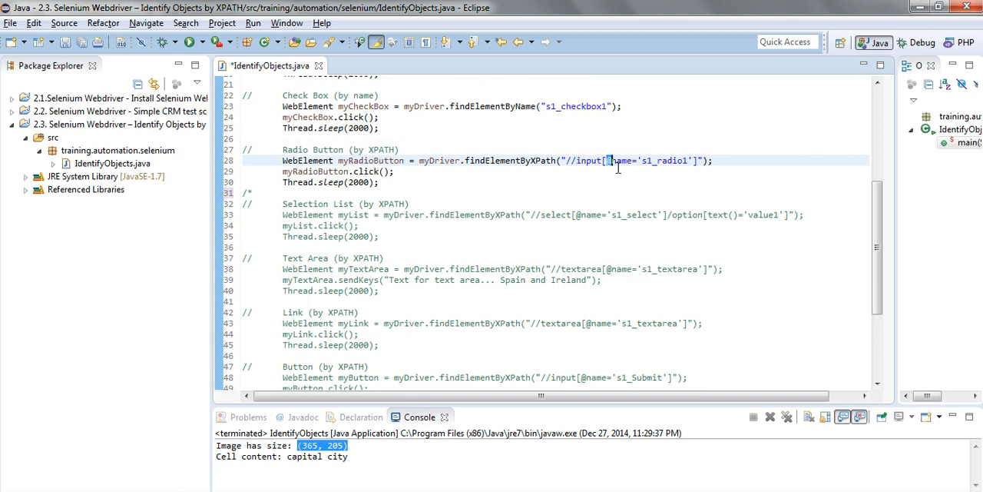
{"action": "double_click", "coordinate": [618, 161]}
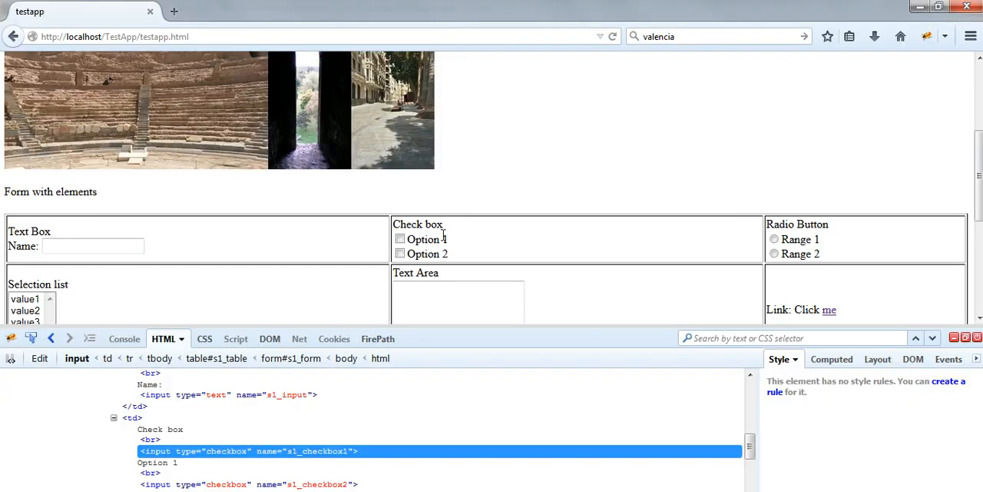
{"action": "left_click", "coordinate": [372, 338]}
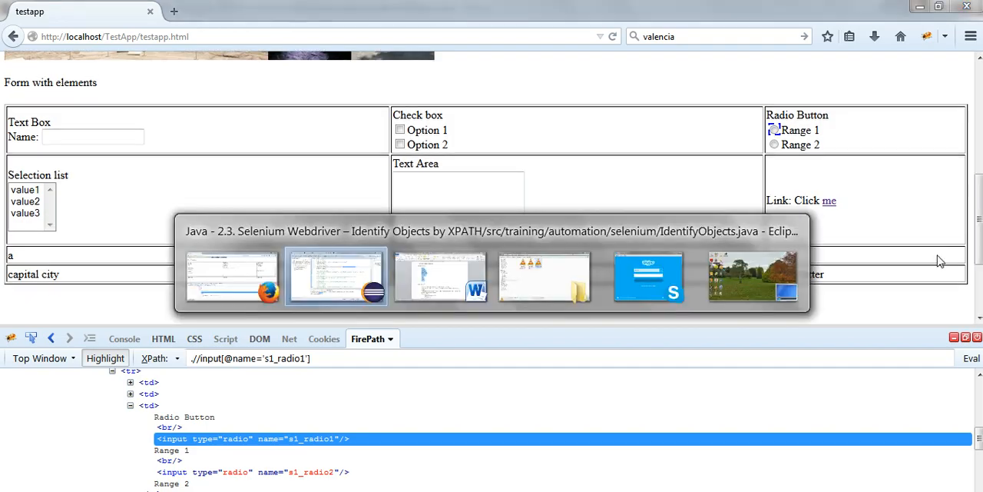
{"action": "left_click", "coordinate": [335, 276]}
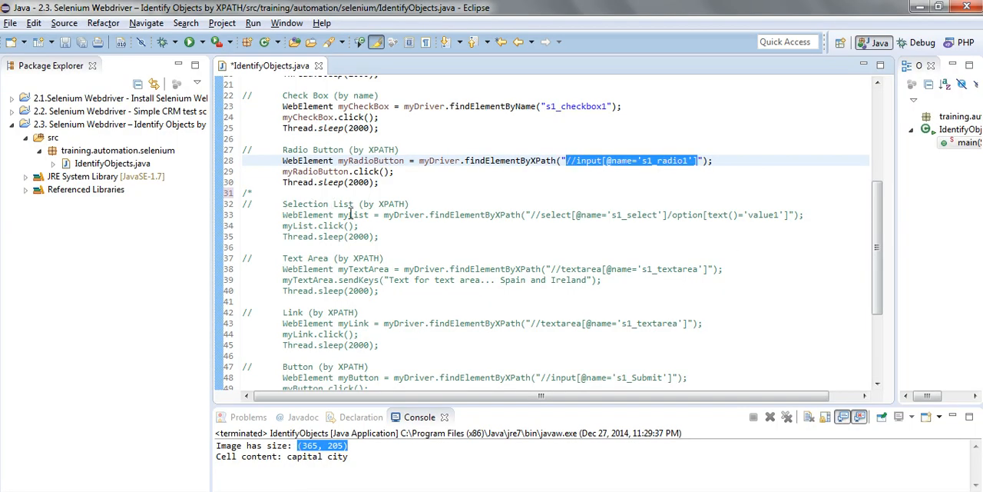
{"action": "mouse_move", "coordinate": [555, 222]}
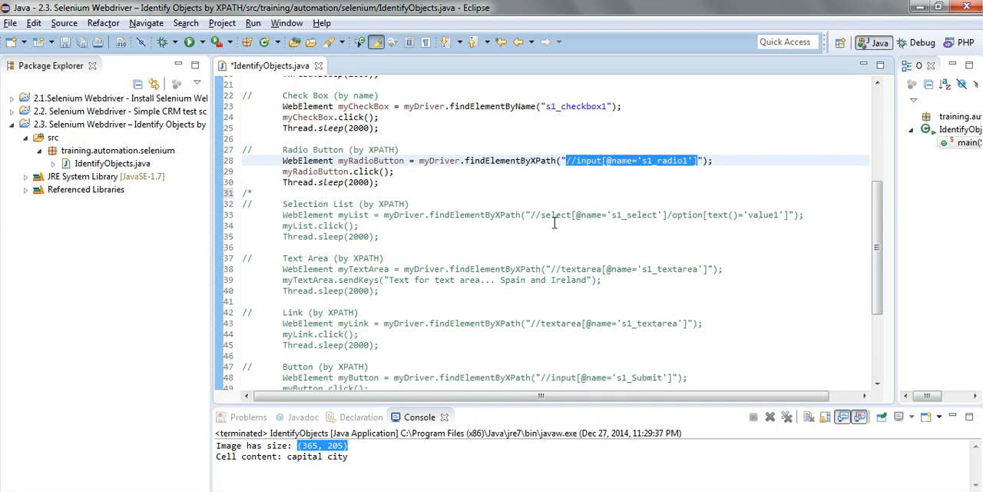
Move the /* opener past the Selection List and Text Area blocks to the Link section
{"action": "double_click", "coordinate": [547, 214]}
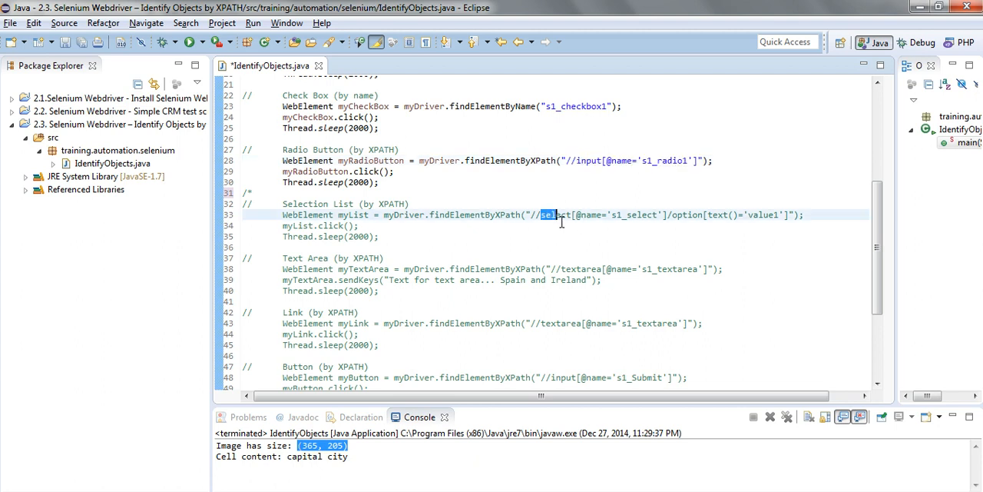
{"action": "left_click_drag", "start_coordinate": [556, 214], "coordinate": [667, 214]}
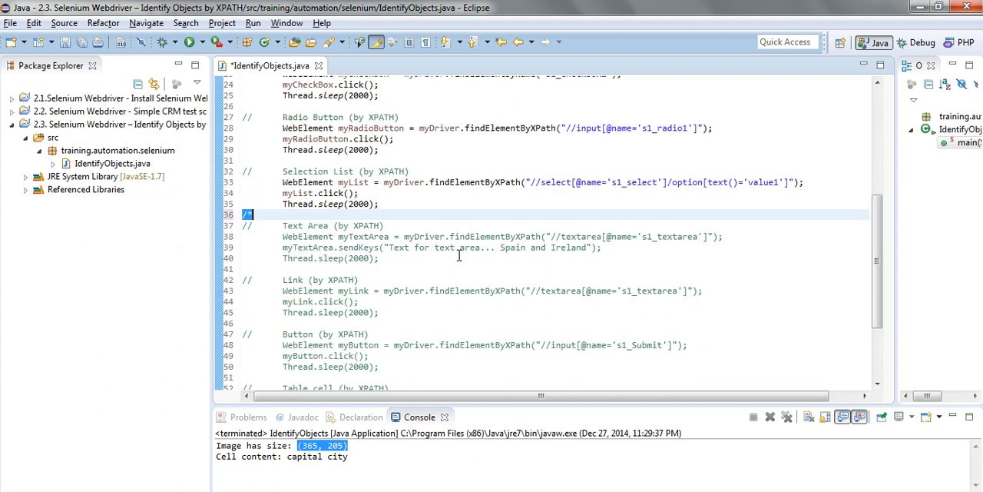
{"action": "scroll", "scroll_direction": "down", "scroll_amount": 3}
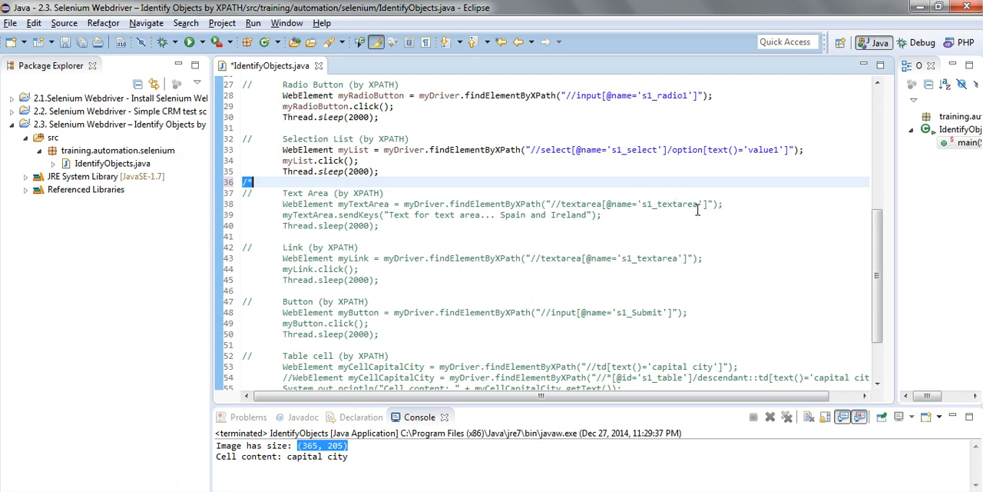
{"action": "mouse_move", "coordinate": [246, 215]}
{"action": "type", "text": "/*"}
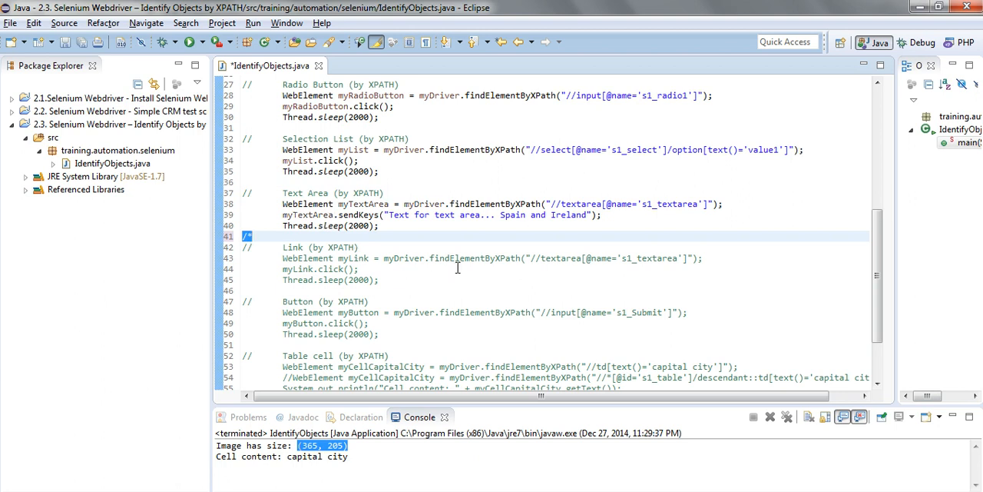
{"action": "scroll", "scroll_direction": "down", "scroll_amount": 3}
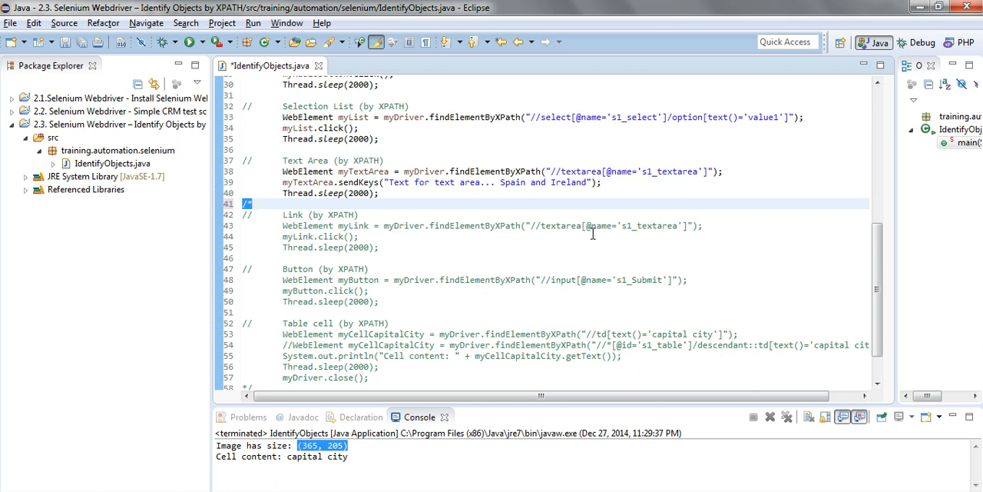
{"action": "double_click", "coordinate": [603, 225]}
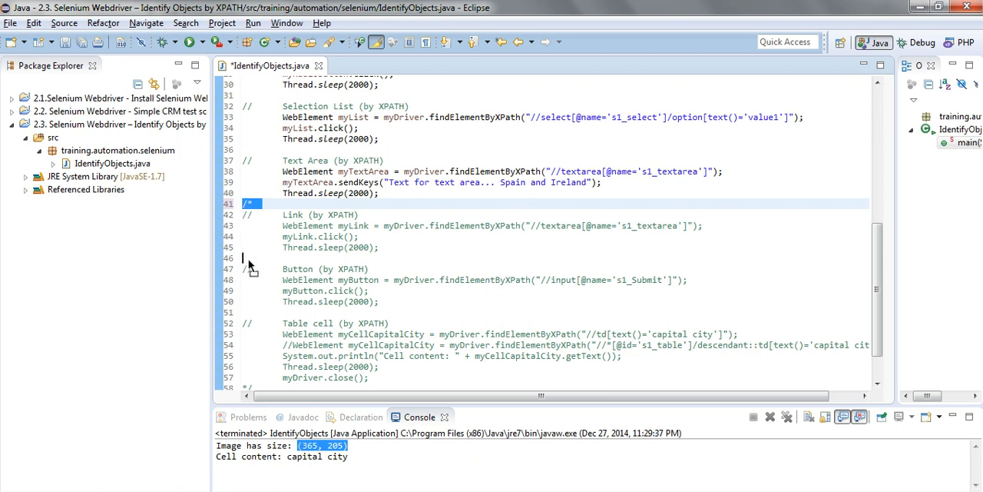
Move the /* opener below the Link and Button blocks to line 51
{"action": "left_click", "coordinate": [360, 236]}
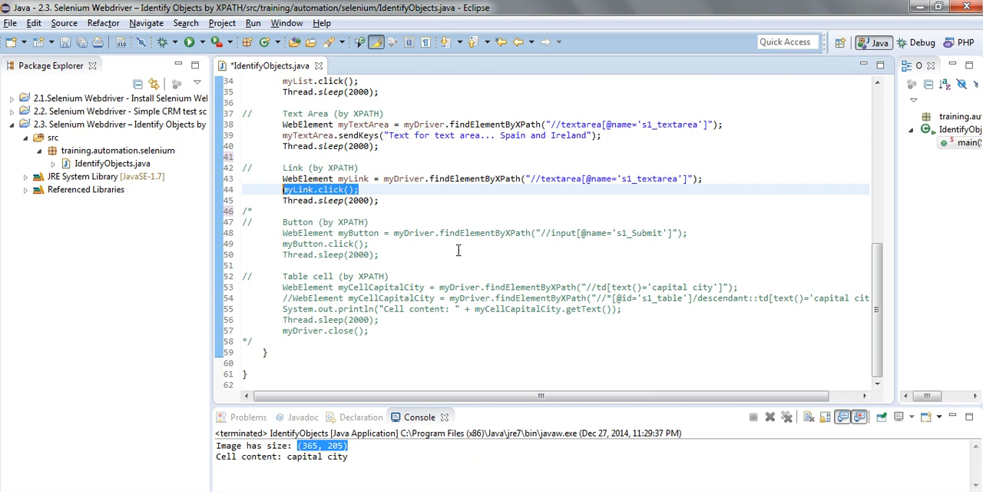
{"action": "mouse_move", "coordinate": [307, 232]}
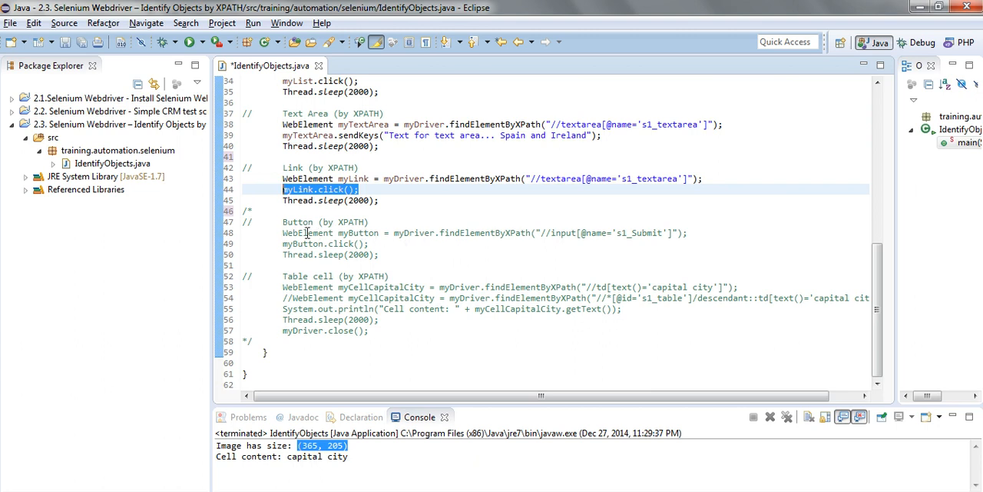
{"action": "left_click", "coordinate": [282, 222]}
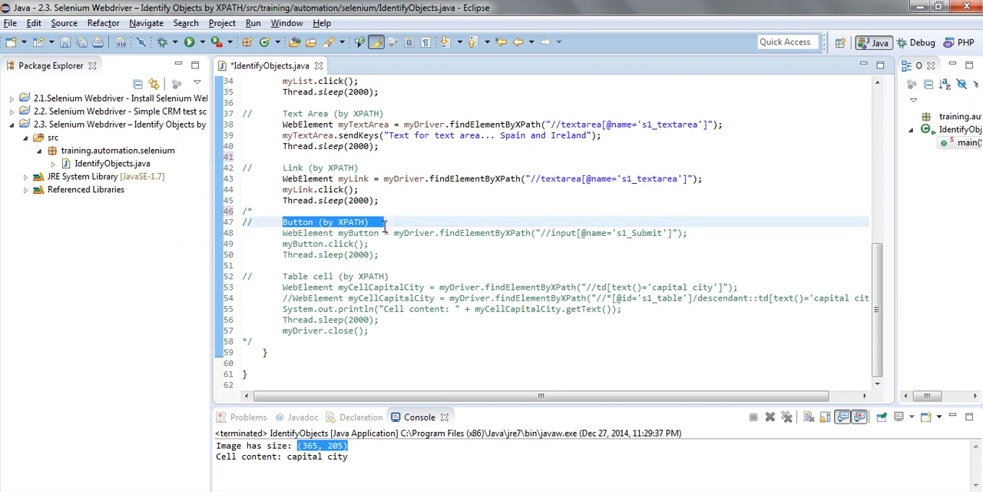
{"action": "double_click", "coordinate": [593, 233]}
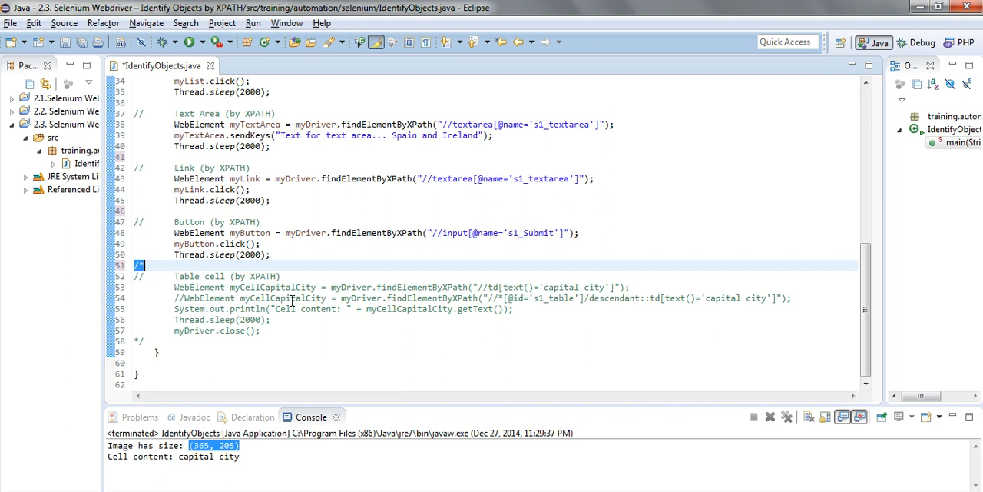
{"action": "mouse_move", "coordinate": [507, 294]}
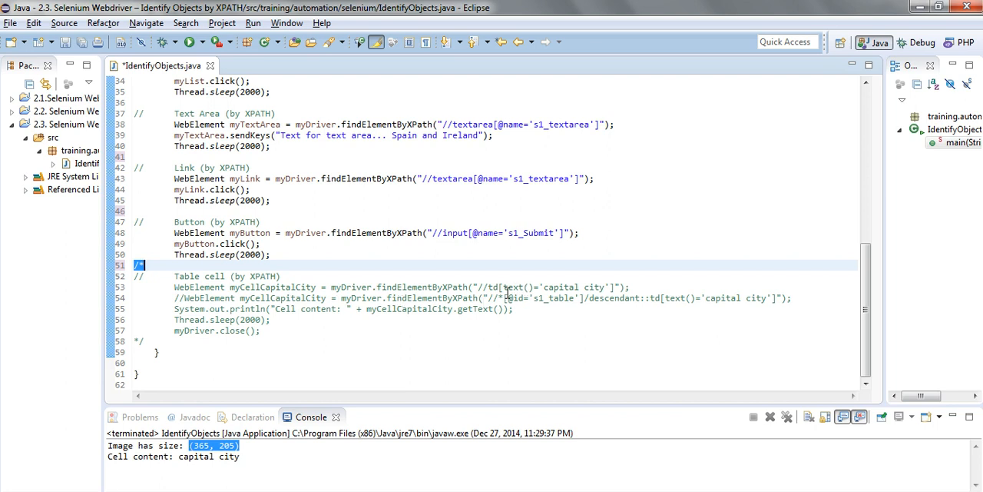
Inspect the 'capital city' table cell's markup with Firebug
{"action": "double_click", "coordinate": [515, 287]}
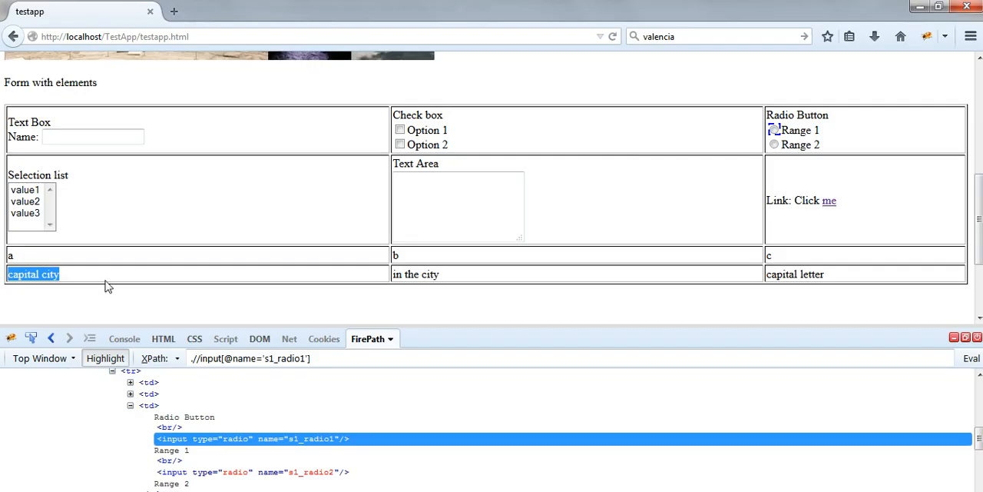
{"action": "mouse_move", "coordinate": [50, 288]}
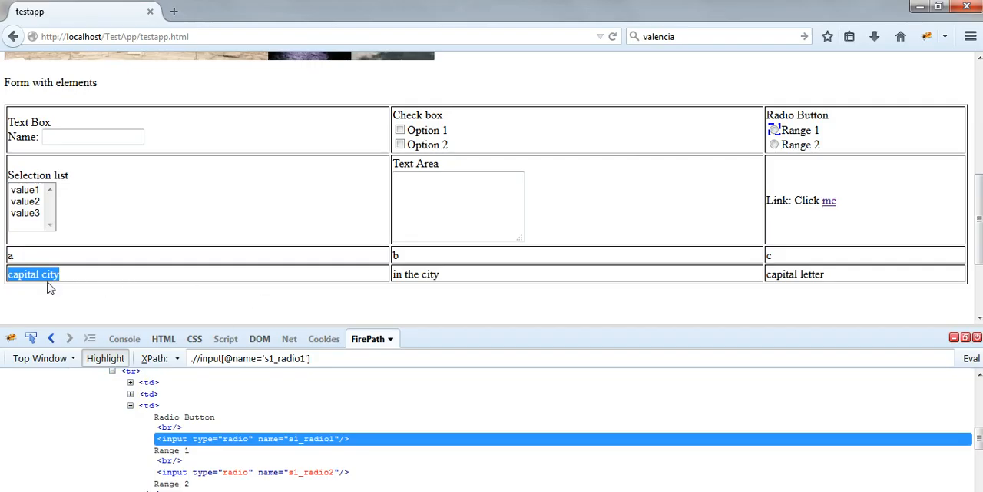
{"action": "right_click", "coordinate": [33, 274]}
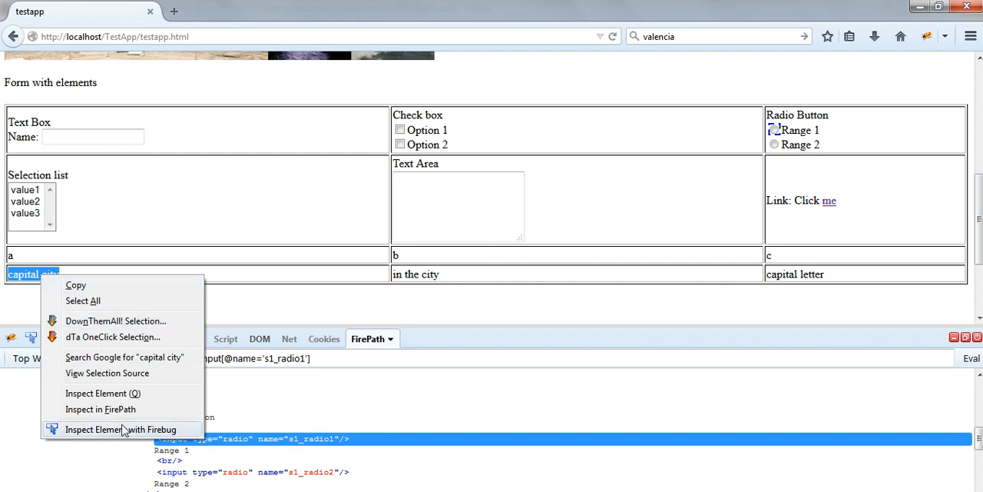
{"action": "left_click", "coordinate": [122, 429]}
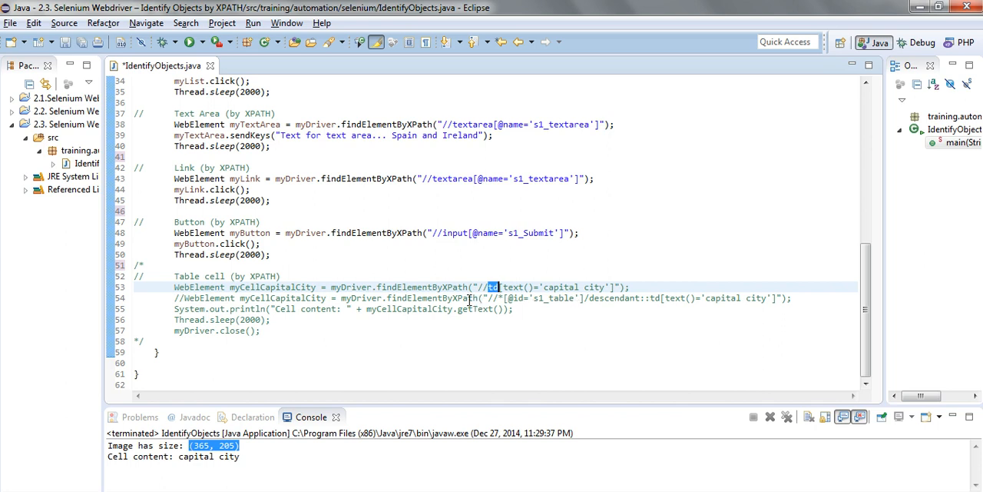
{"action": "mouse_move", "coordinate": [468, 298]}
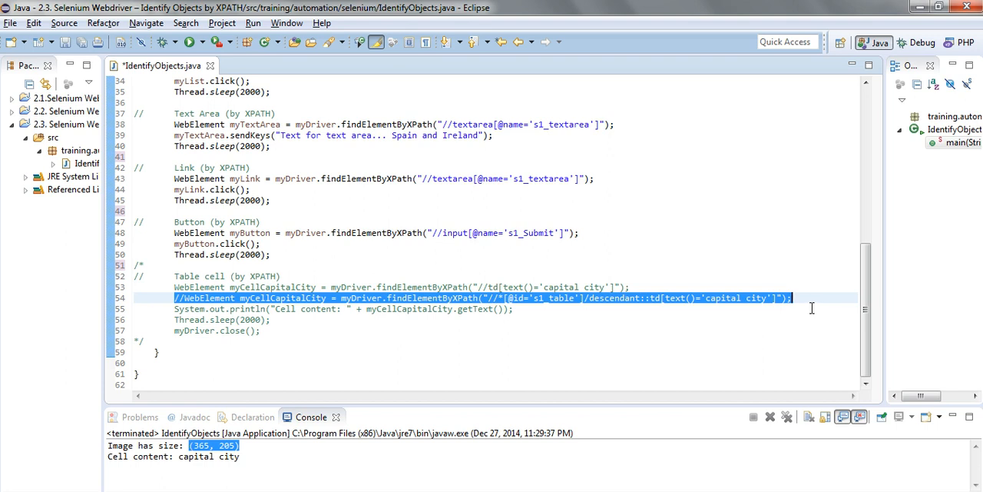
{"action": "mouse_move", "coordinate": [617, 305]}
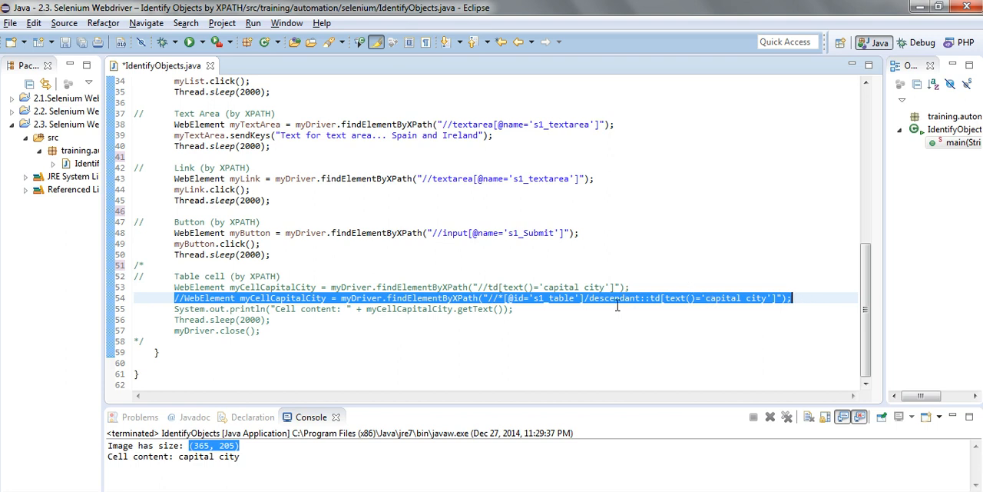
Uncomment the Table cell (by XPATH) block locating myCellCapitalCity and printing its content
{"action": "left_click", "coordinate": [595, 298]}
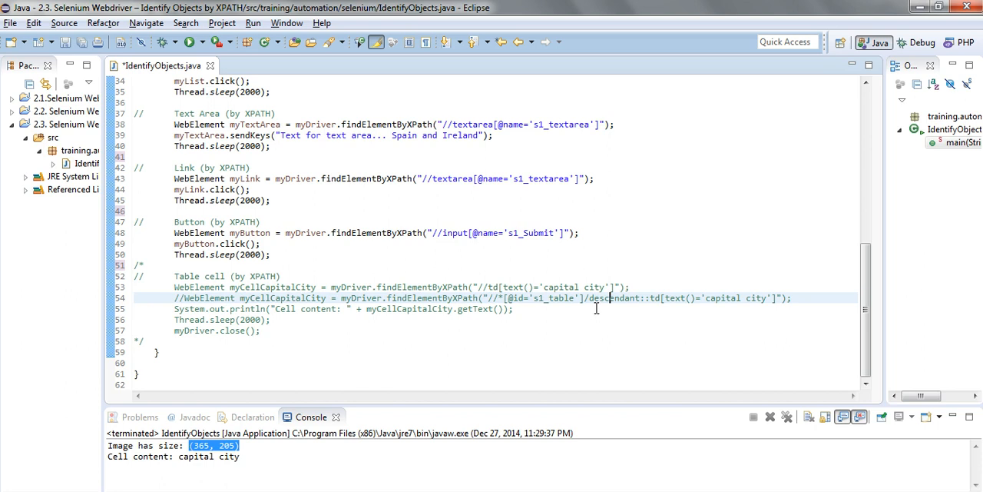
{"action": "double_click", "coordinate": [615, 298]}
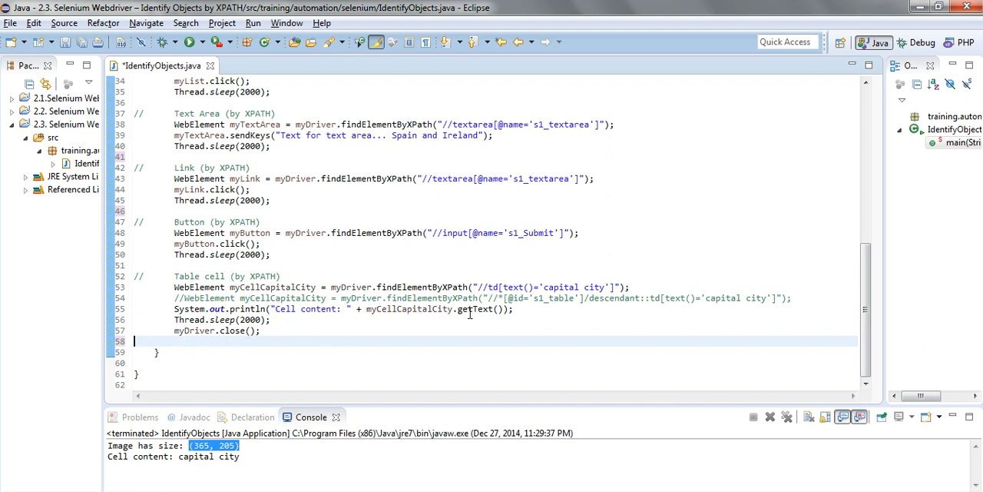
{"action": "double_click", "coordinate": [408, 308]}
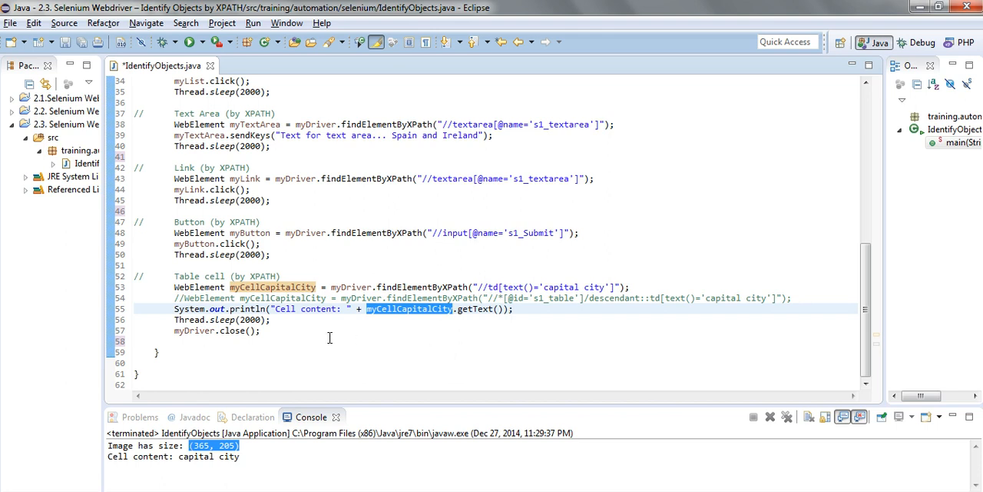
{"action": "mouse_move", "coordinate": [279, 330]}
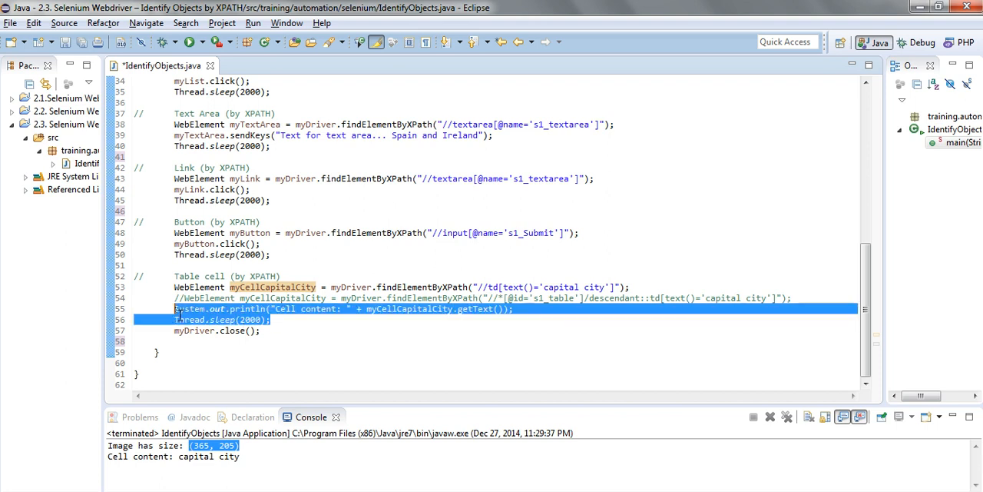
{"action": "left_click", "coordinate": [271, 331]}
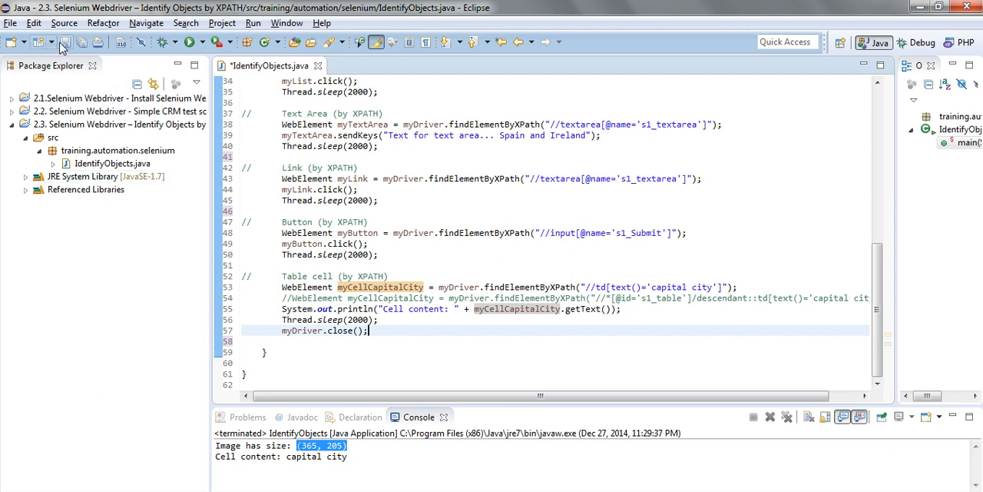
{"action": "mouse_move", "coordinate": [65, 42]}
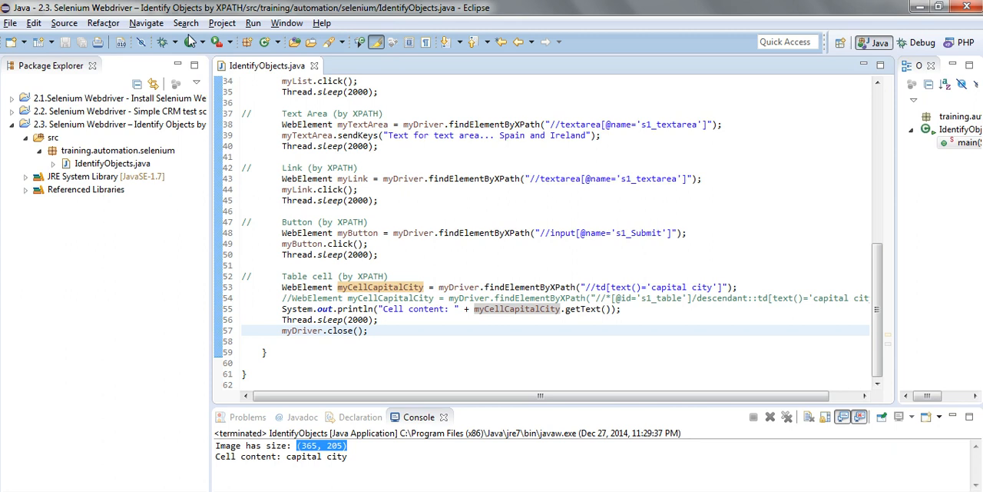
Run IdentifyObjects and check the console prints the image size and 'Cell content: capital city'
{"action": "left_click", "coordinate": [112, 163]}
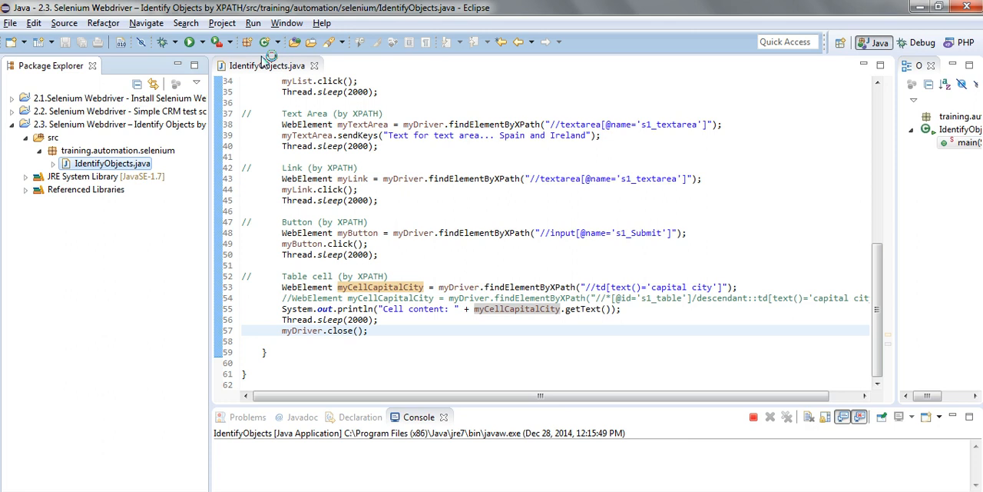
{"action": "mouse_move", "coordinate": [267, 56]}
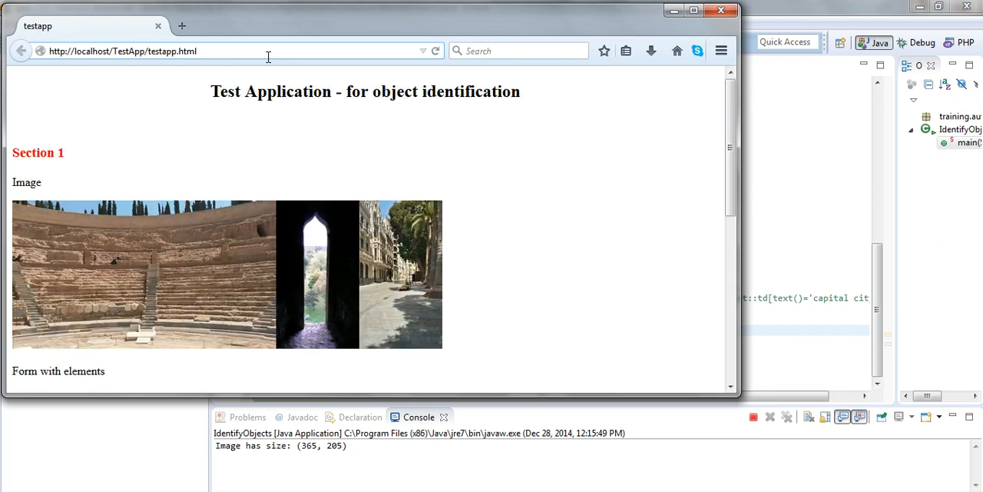
{"action": "scroll", "scroll_direction": "down", "scroll_amount": 3}
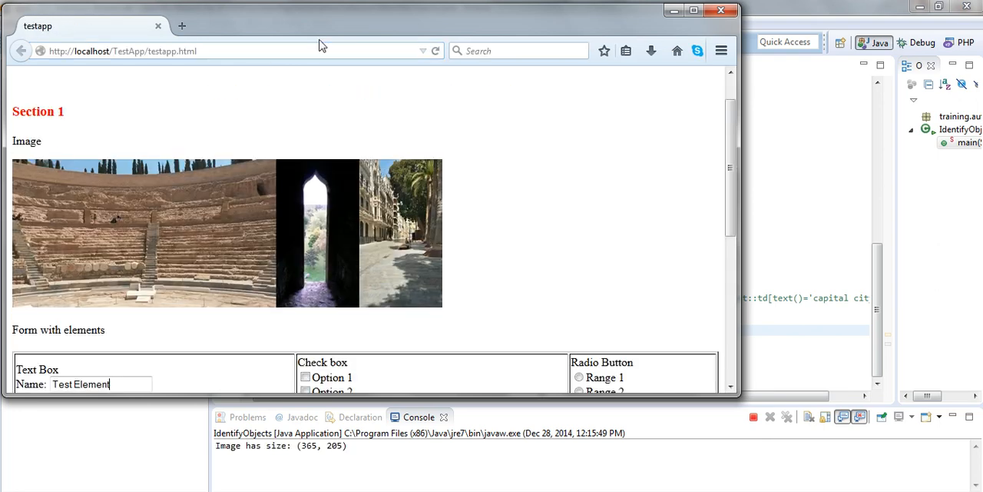
{"action": "left_click", "coordinate": [305, 377]}
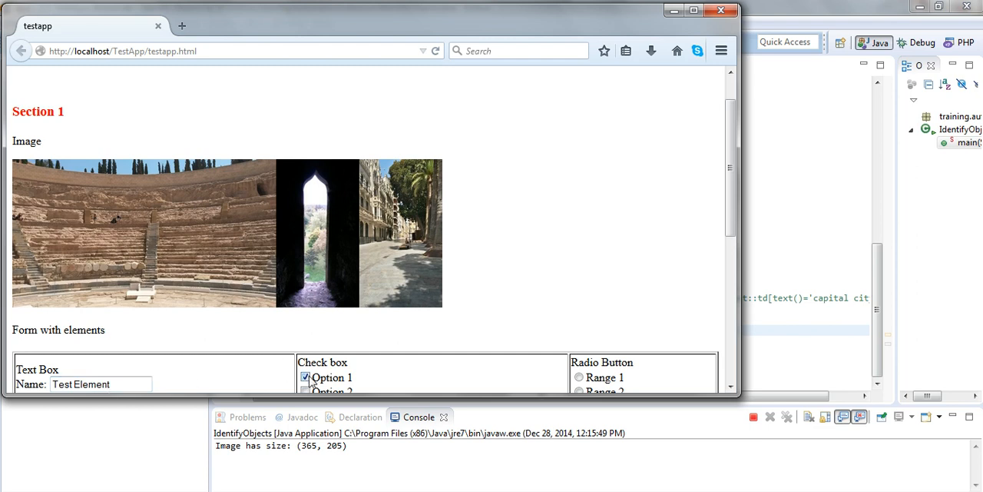
{"action": "left_click", "coordinate": [578, 376]}
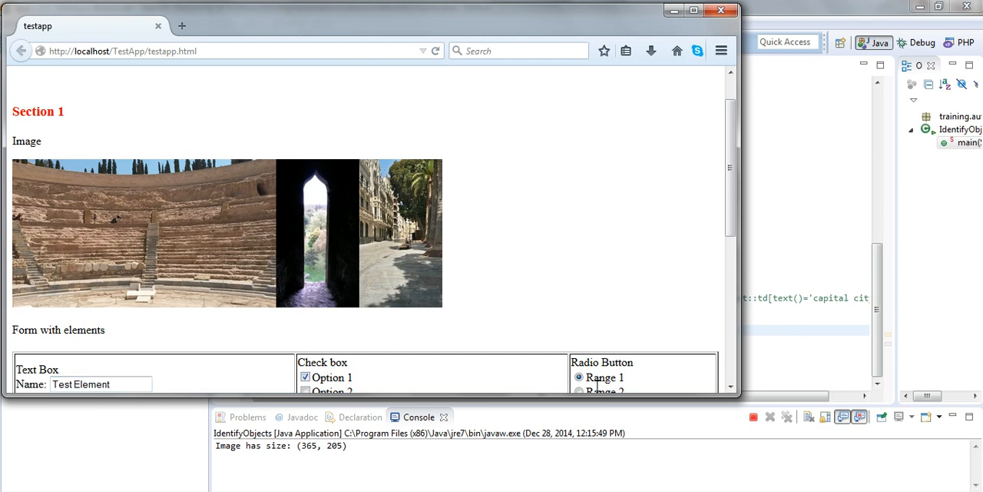
{"action": "scroll", "scroll_direction": "down", "scroll_amount": 3}
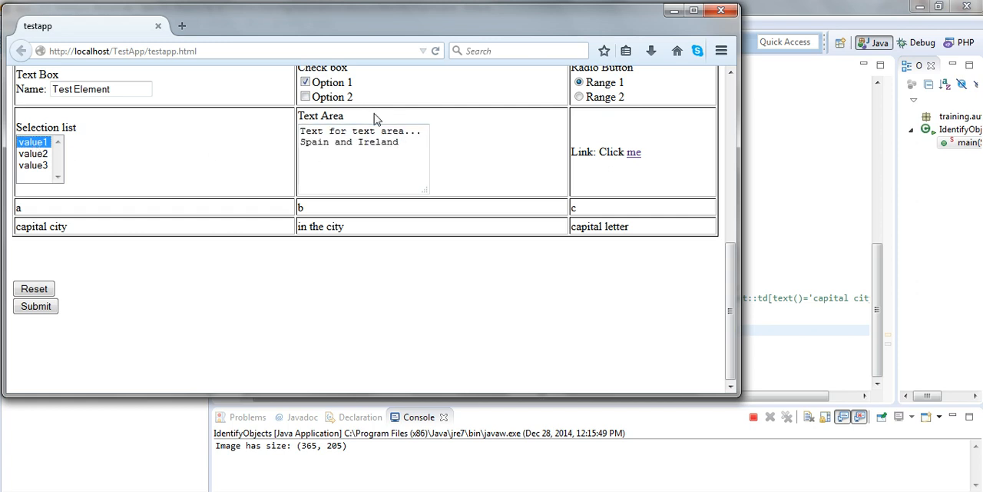
{"action": "mouse_move", "coordinate": [526, 175]}
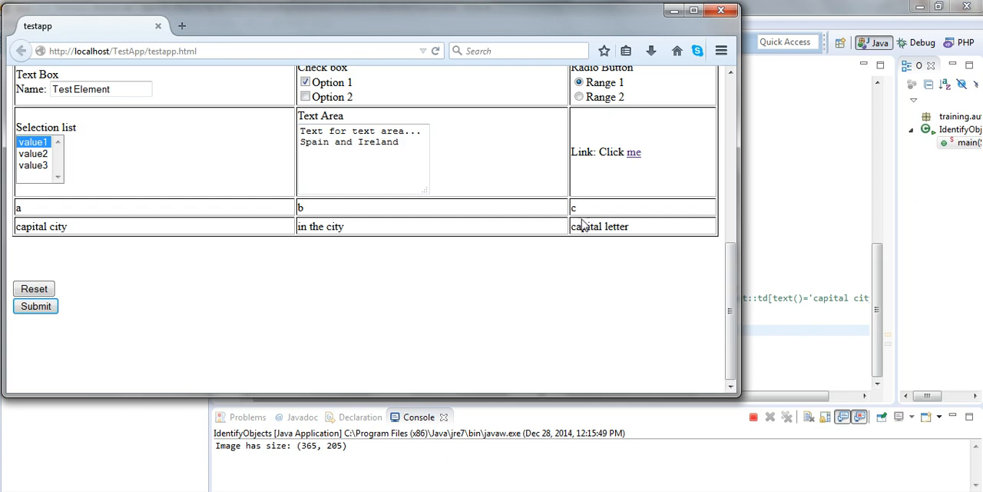
{"action": "left_click", "coordinate": [40, 225]}
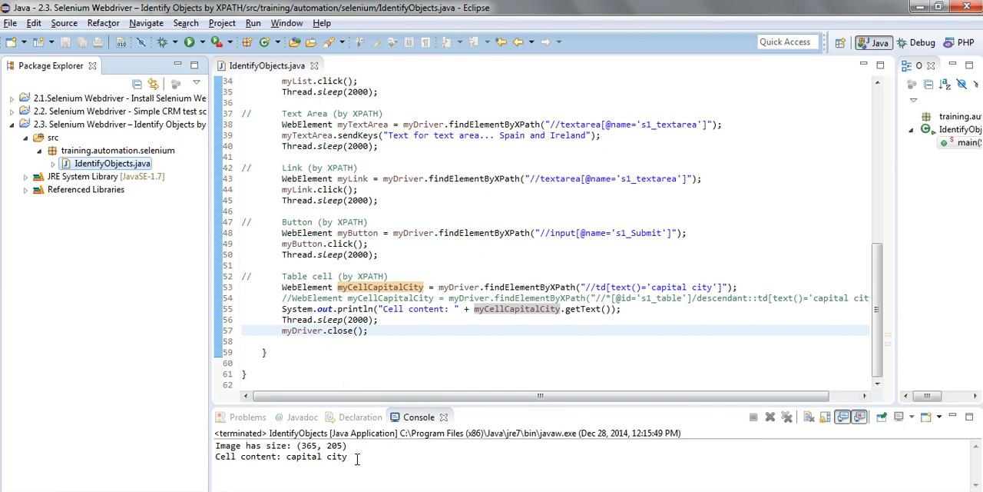
{"action": "double_click", "coordinate": [280, 445]}
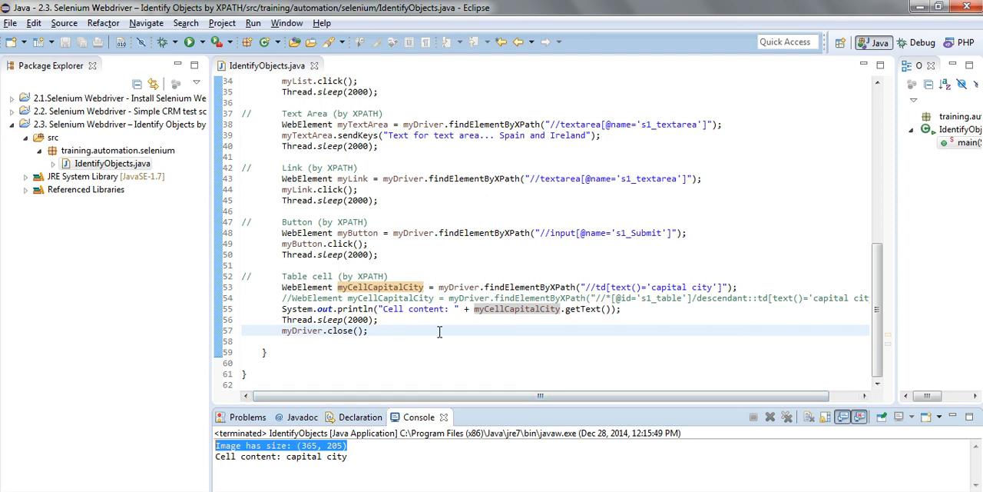
{"action": "mouse_move", "coordinate": [563, 276]}
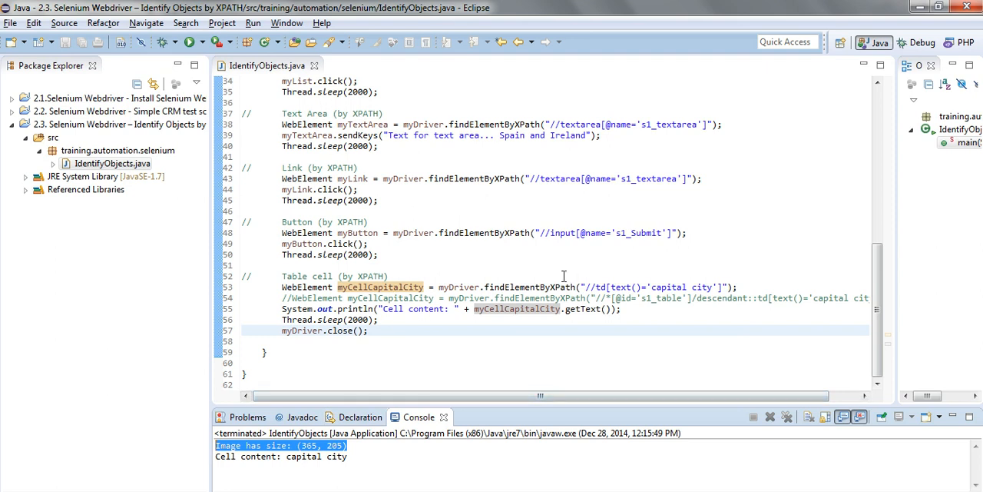
{"action": "scroll", "scroll_direction": "up", "scroll_amount": 3}
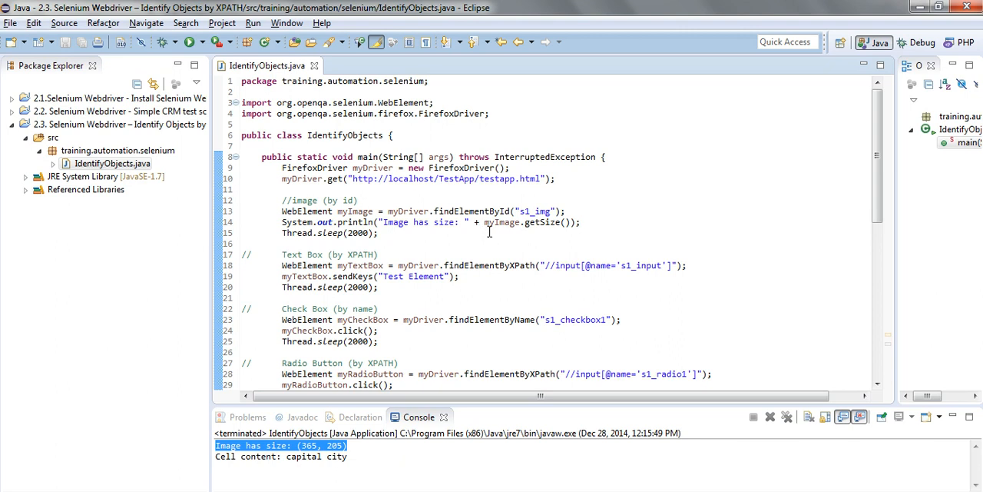
{"action": "double_click", "coordinate": [524, 222]}
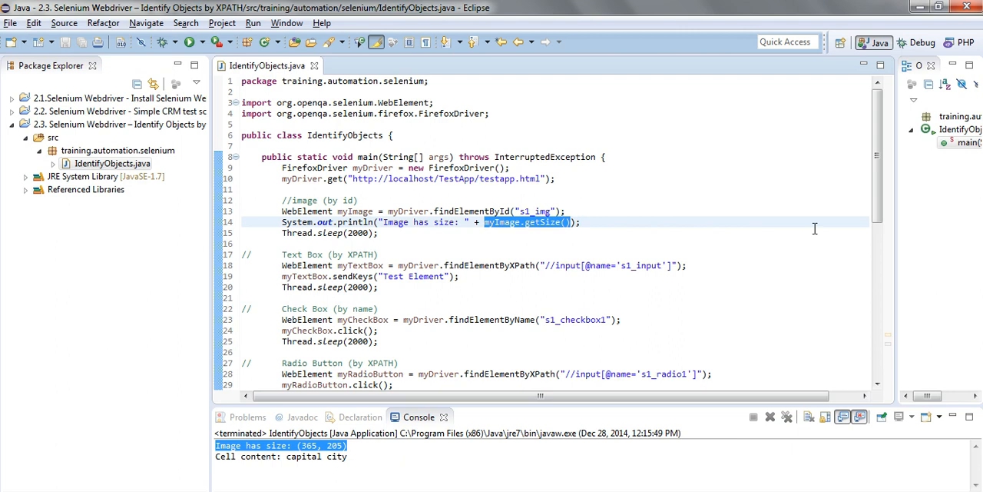
{"action": "scroll", "scroll_direction": "down", "scroll_amount": 3}
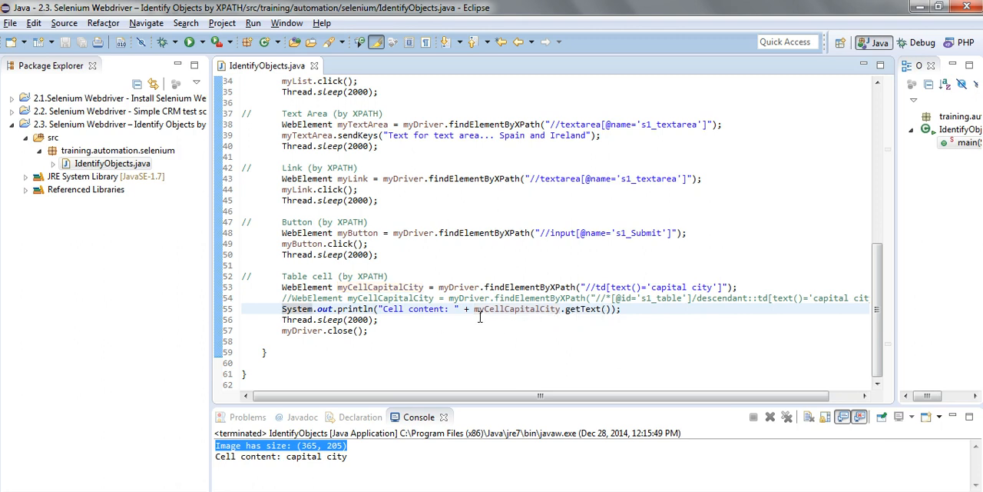
{"action": "mouse_move", "coordinate": [569, 317]}
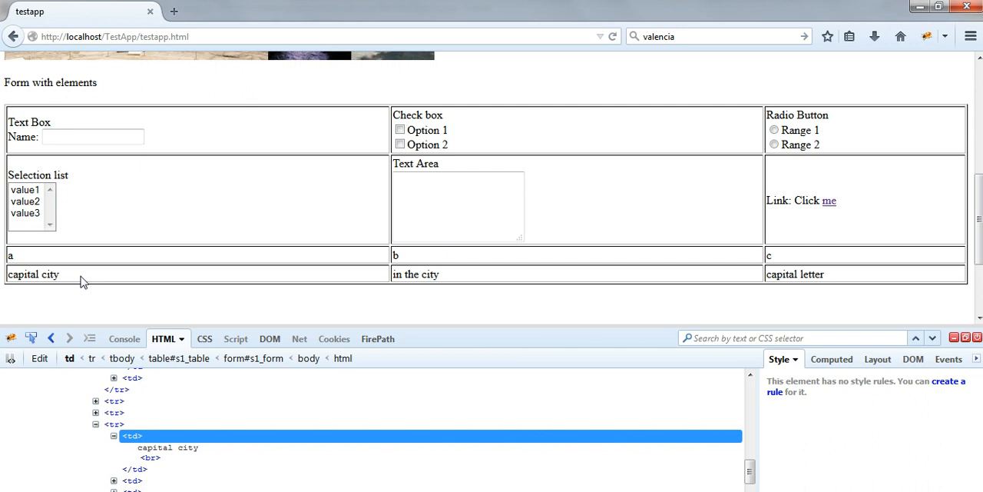
Highlight the 'capital city' cell text on the Firefox test page
{"action": "double_click", "coordinate": [33, 275]}
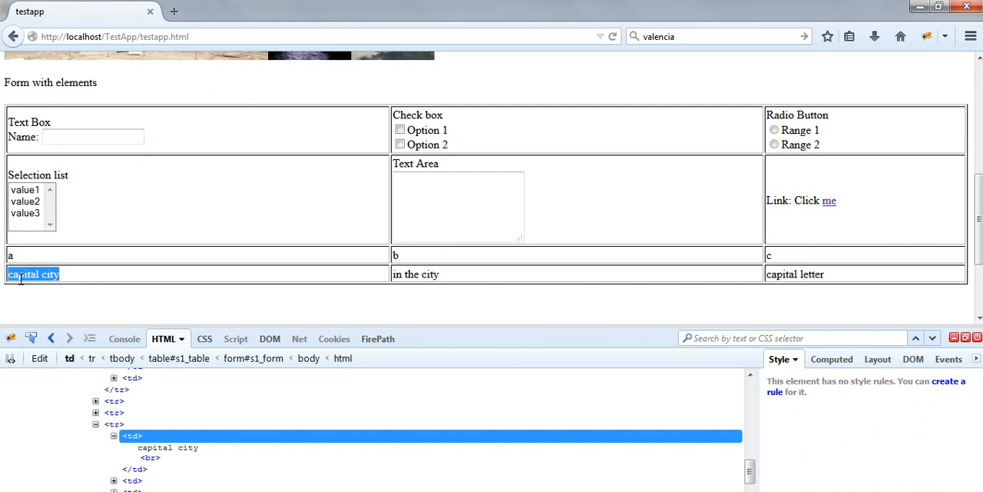